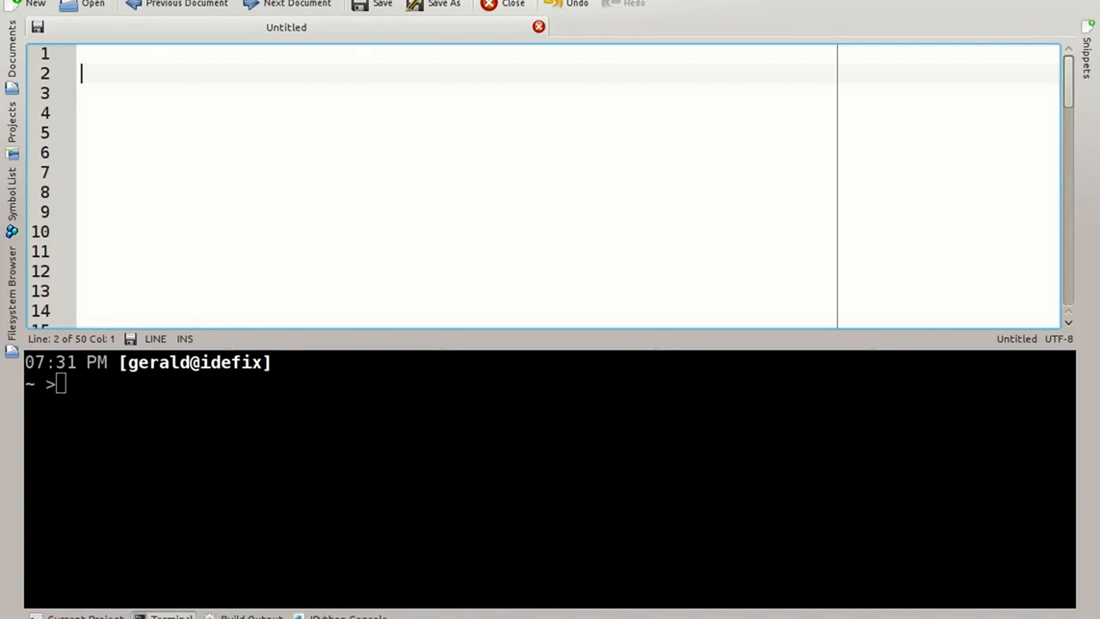
Type m = [[1, 2, 3], [4, 5, 6], [7, 8, 9]] as three aligned lines.
type("m = [")
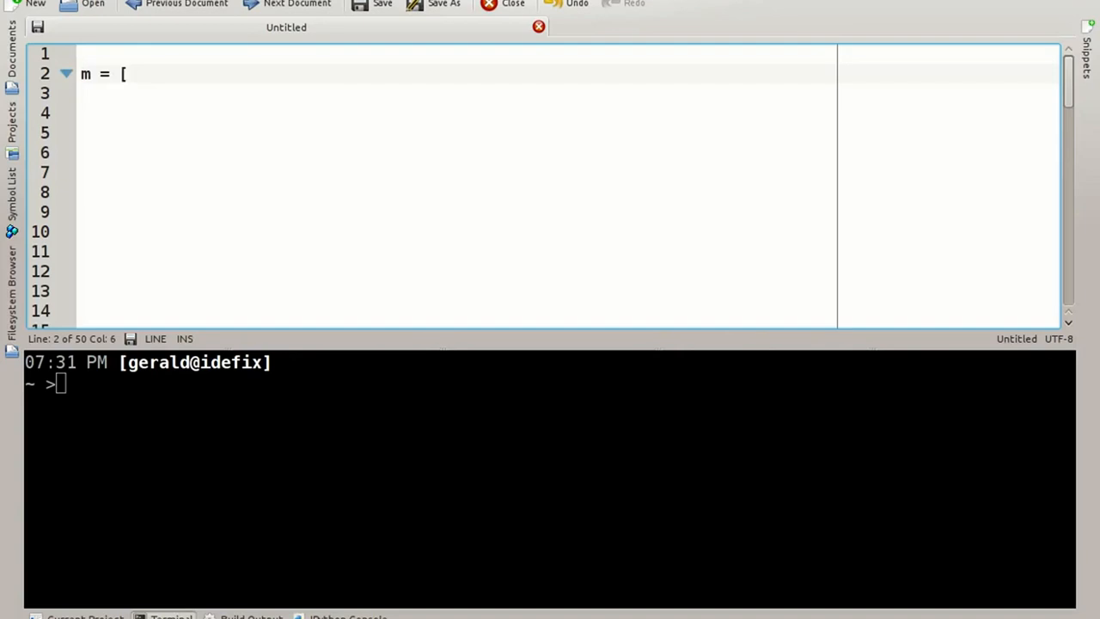
type("[1, 2, 3],")
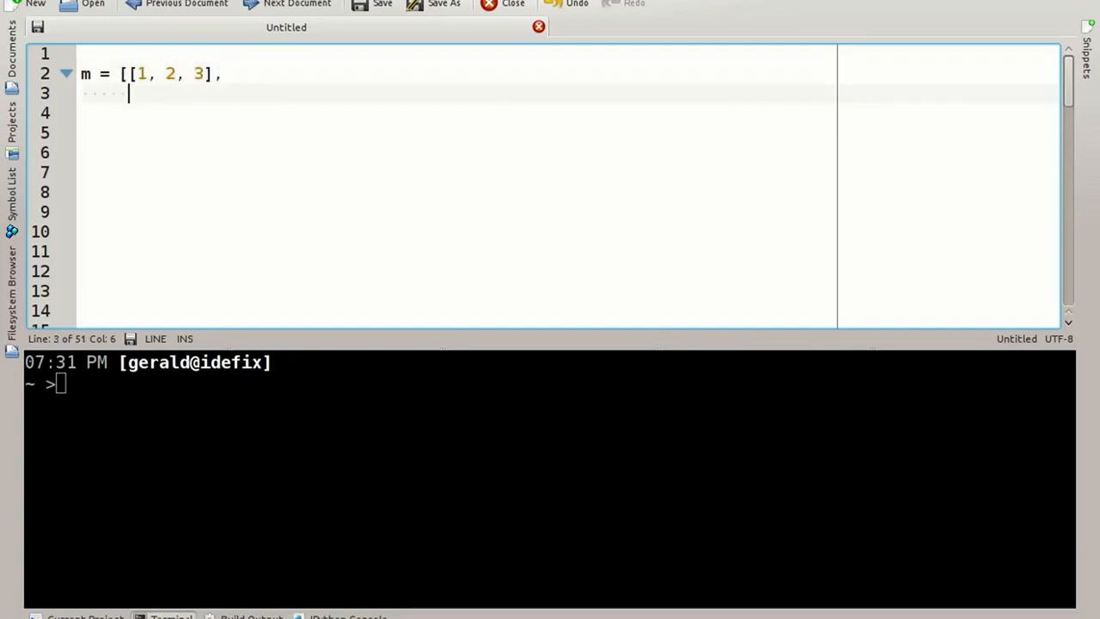
type("[4, 5, 6],")
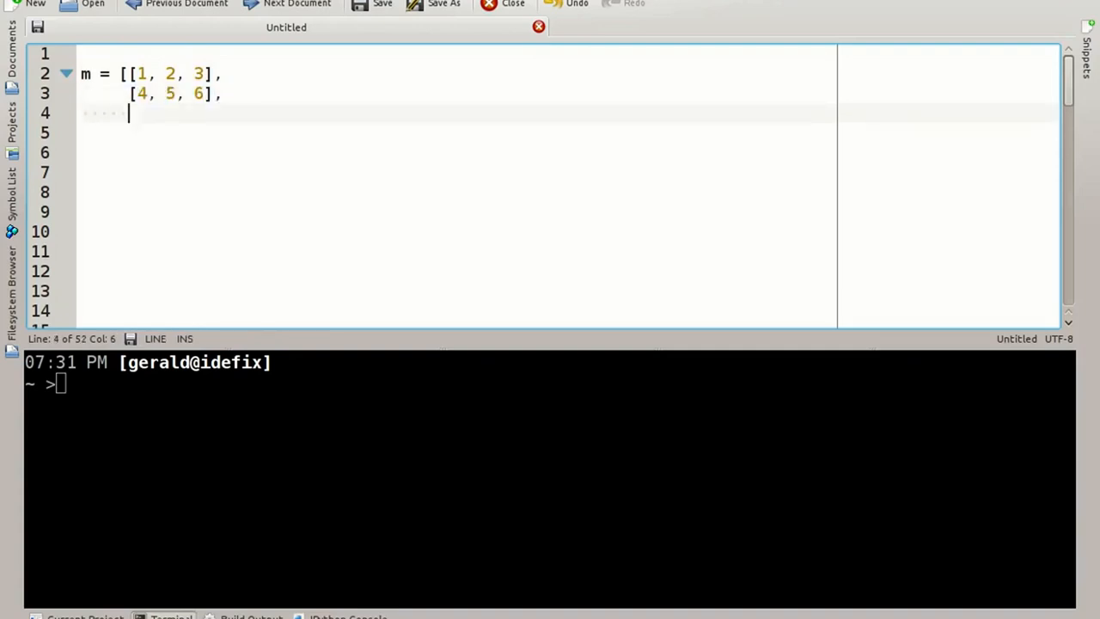
type("[7, 7")
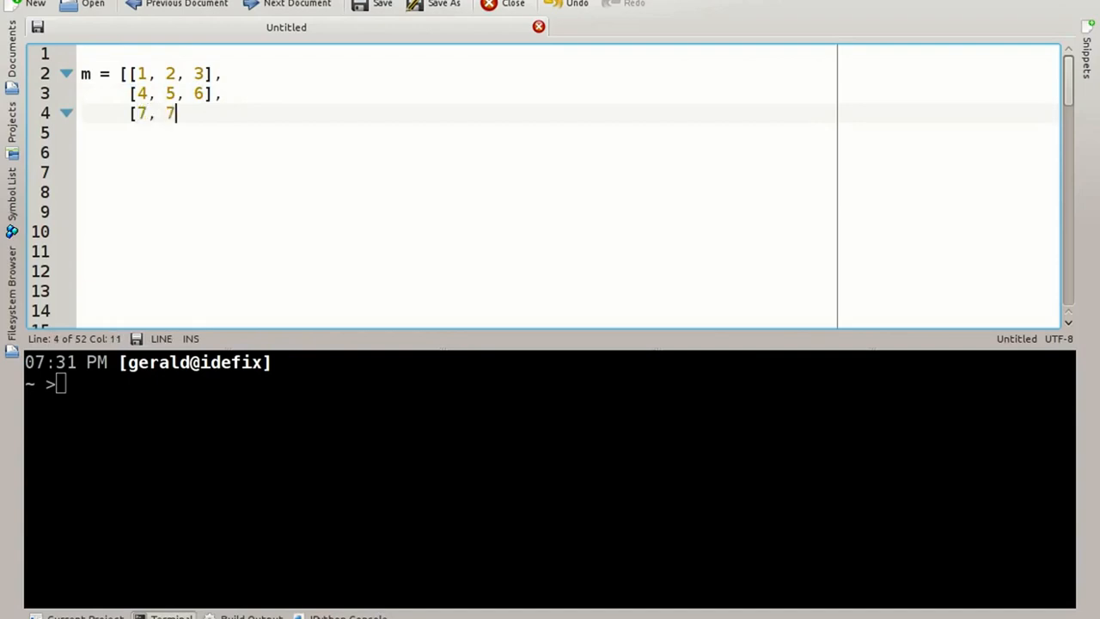
type("8,")
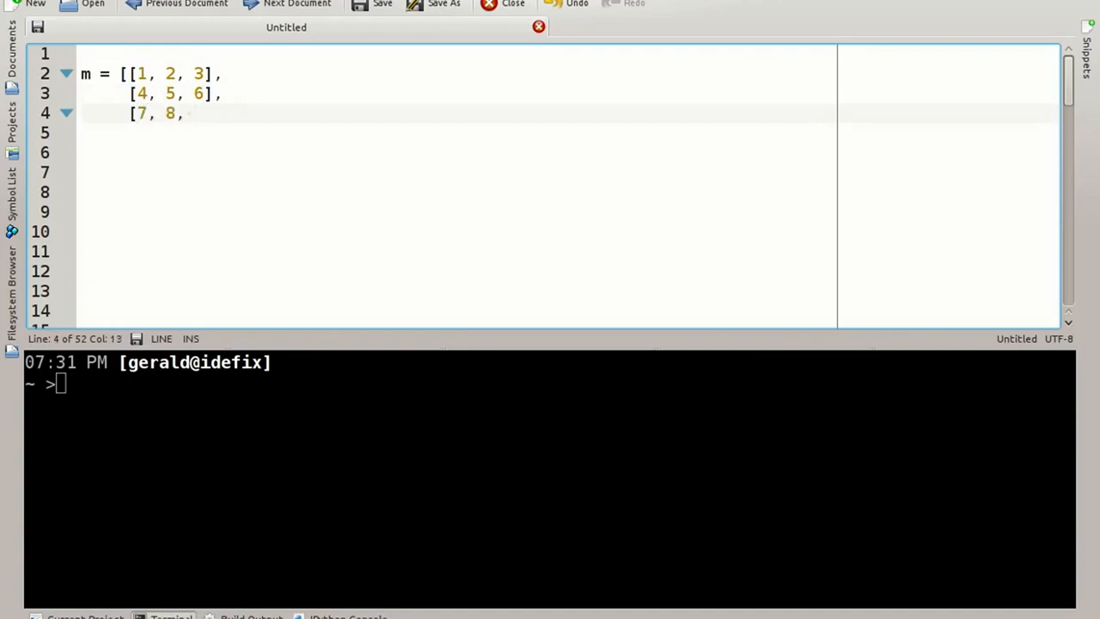
type("9")
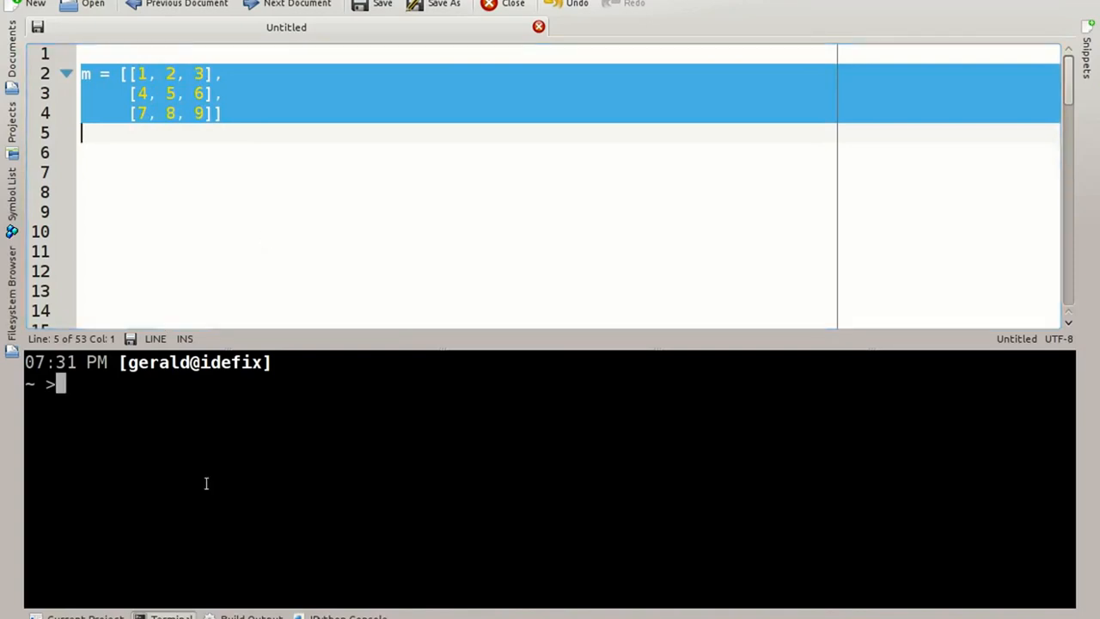
Start ipython3 in the terminal and display the pasted matrix m.
type("ipython3")
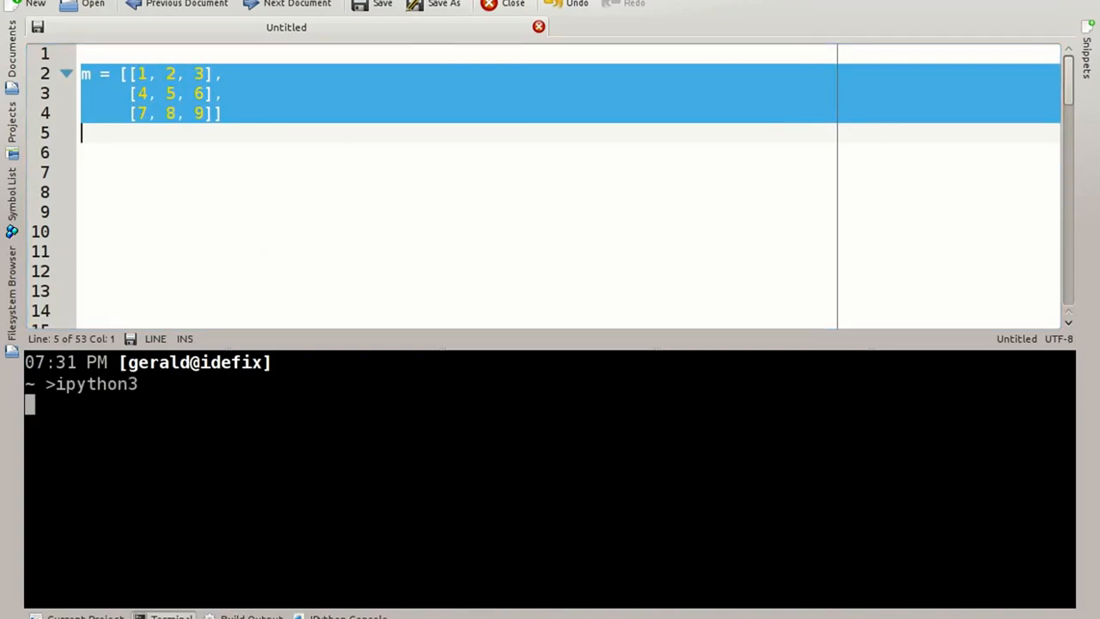
key("Return")
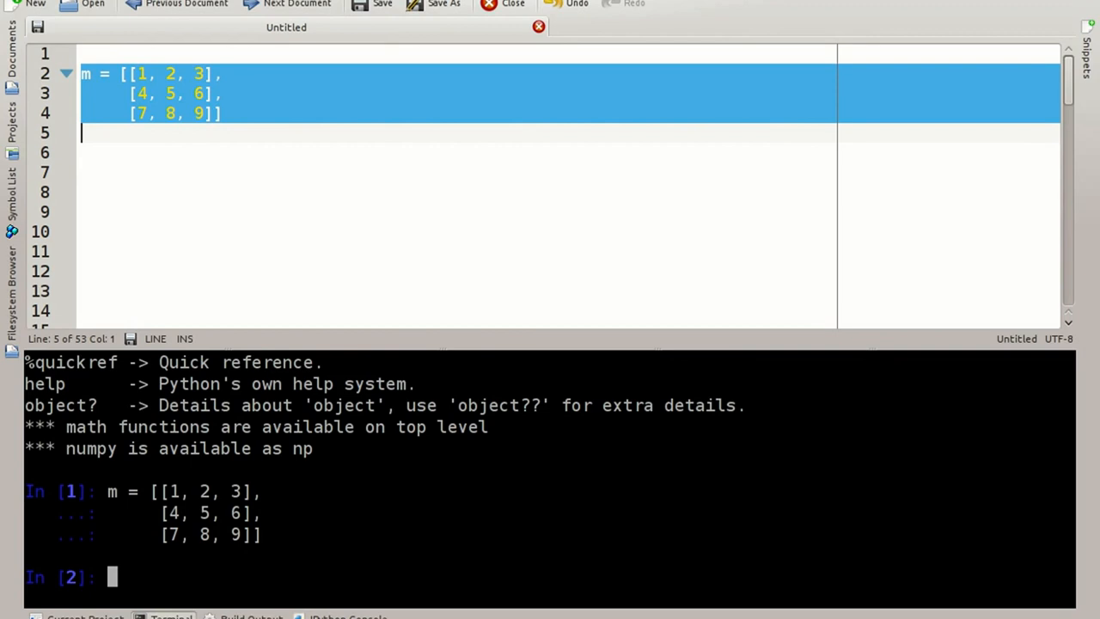
type("m")
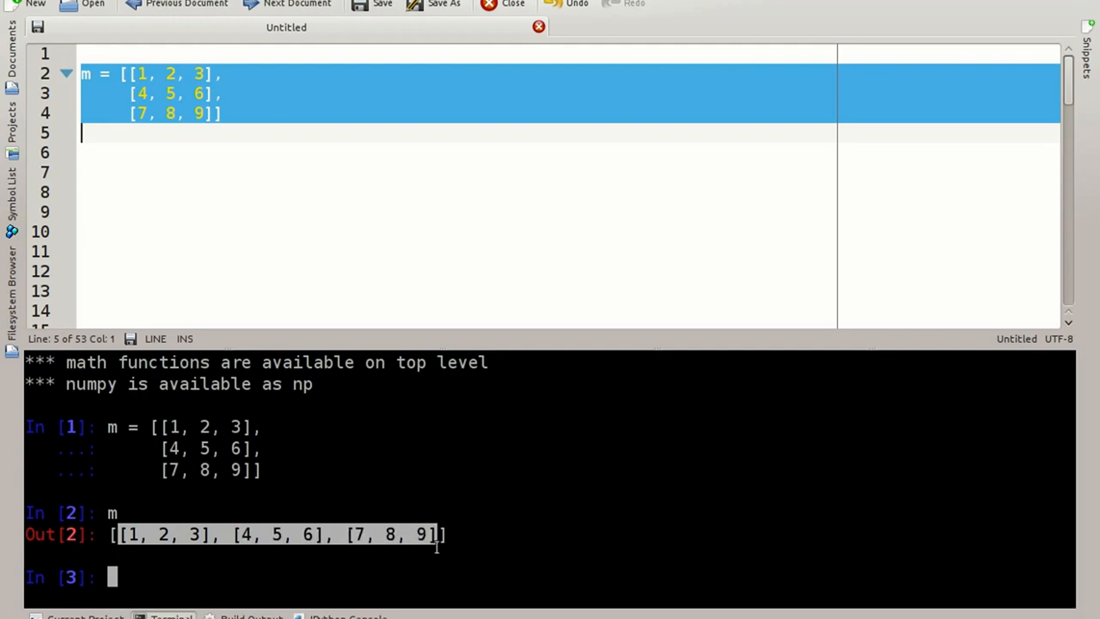
mouse_move(484, 511)
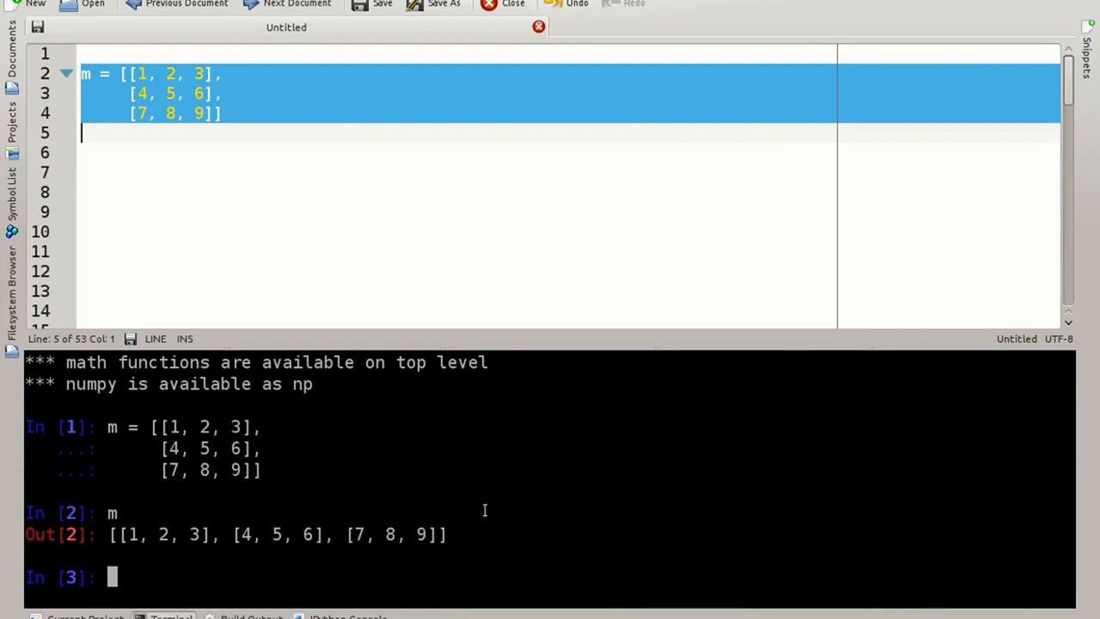
Print each row of m with a for loop, then evaluate m[1].
type("for row")
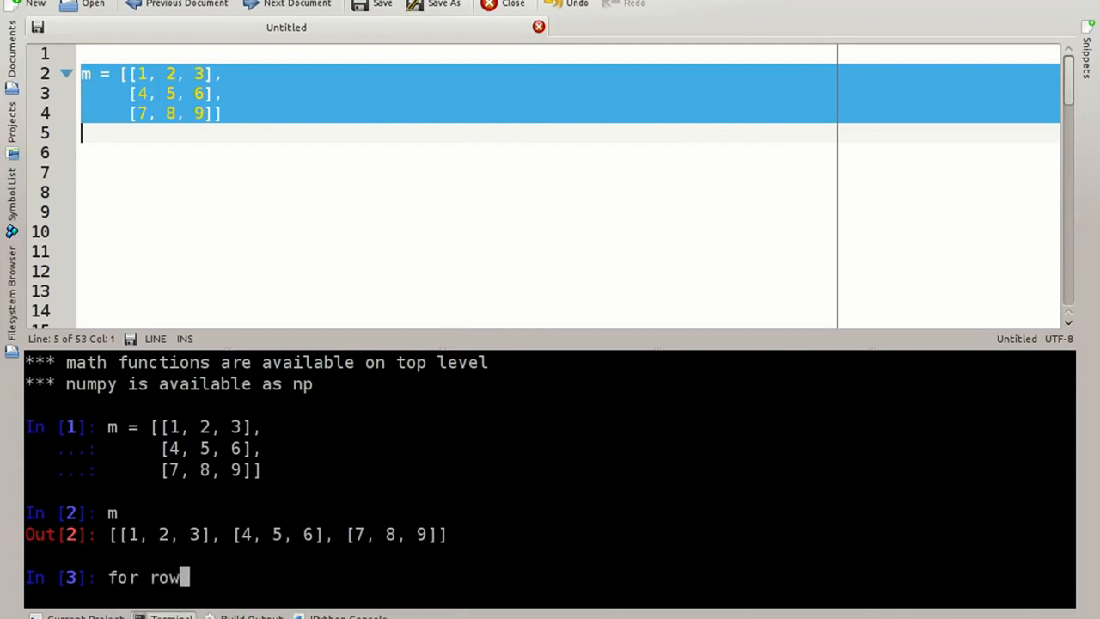
type("in m:")
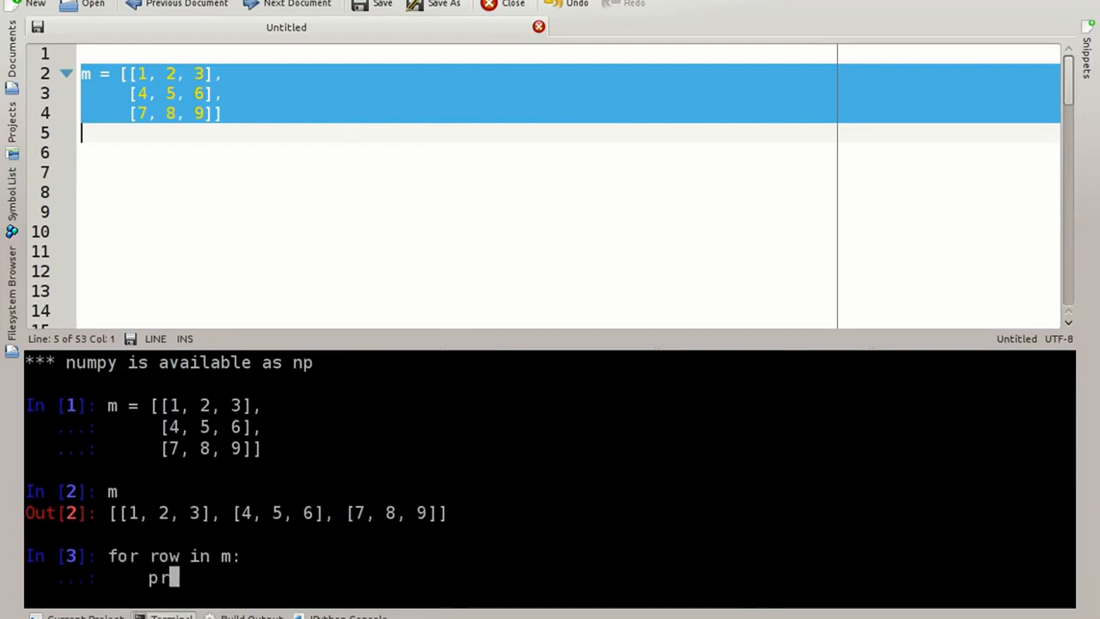
type("int(row")
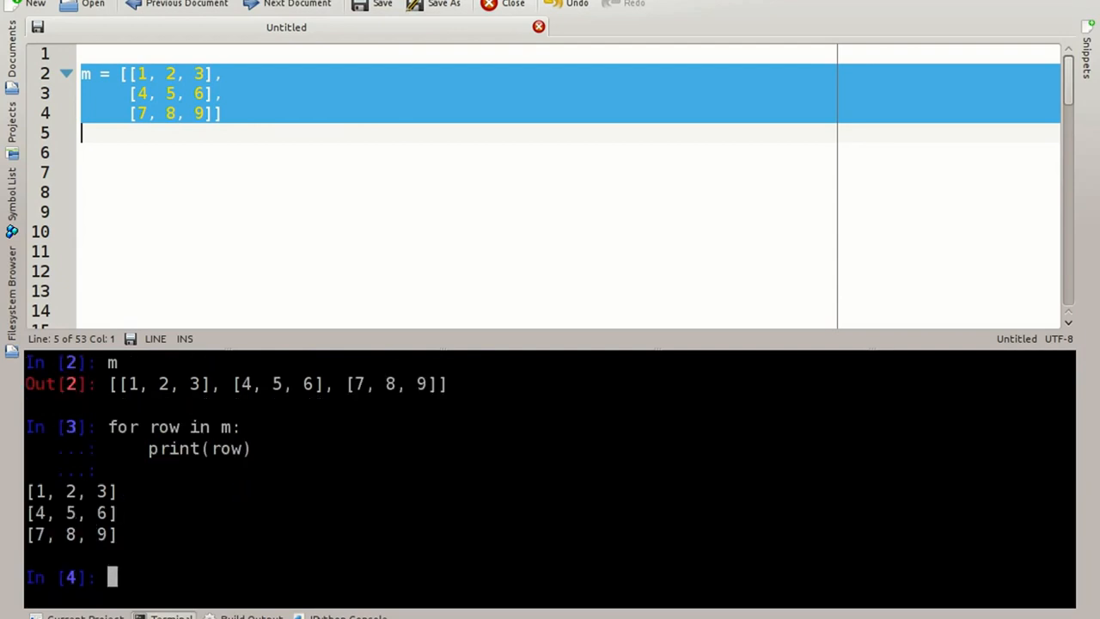
type("m[1]")
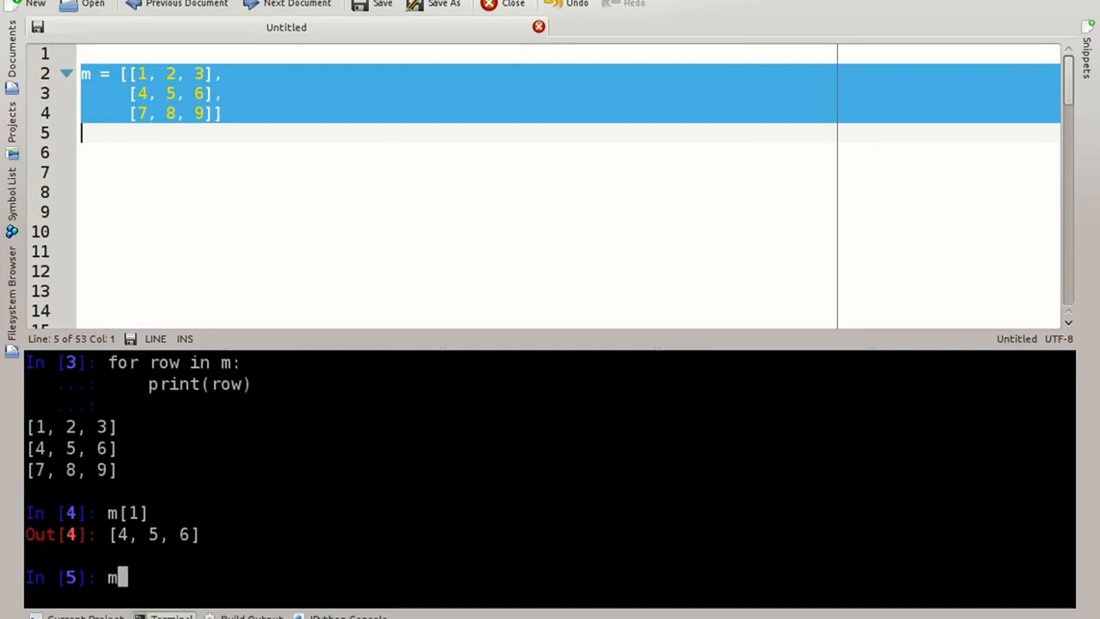
Read m[1][2] as 6, set it to 0, and show m's middle row [4, 5, 0].
type("[1]")
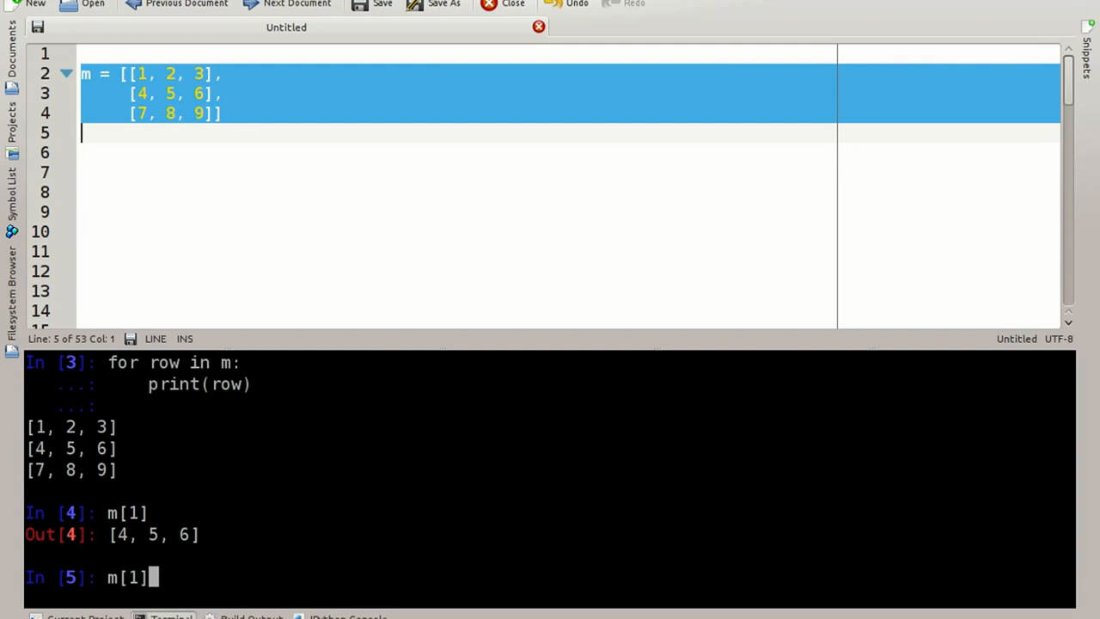
type("[2]")
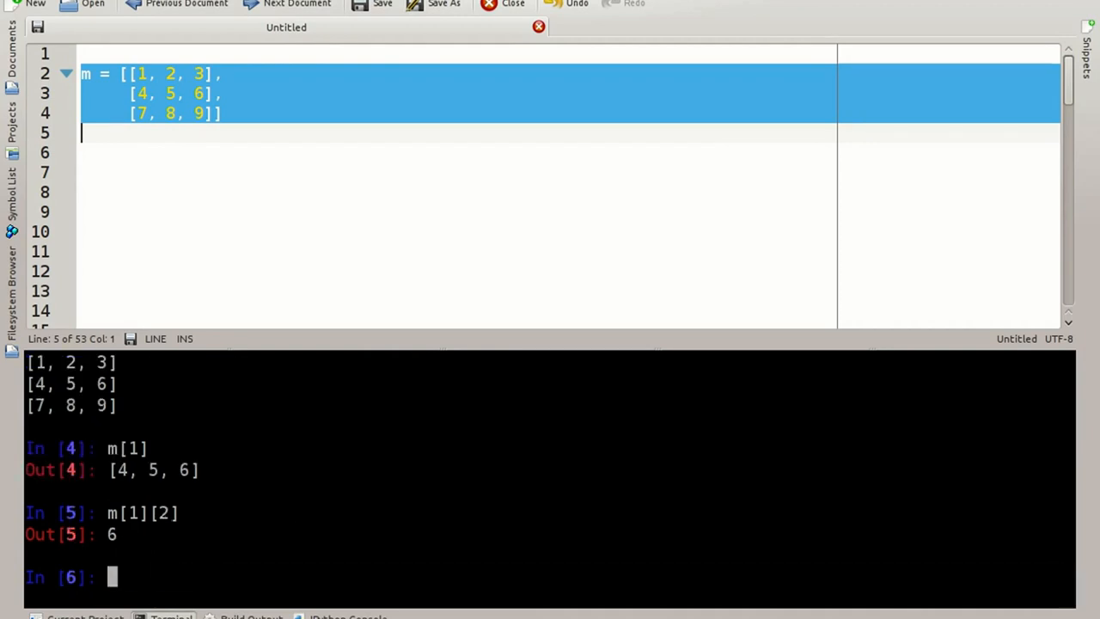
type("m[1][2]")
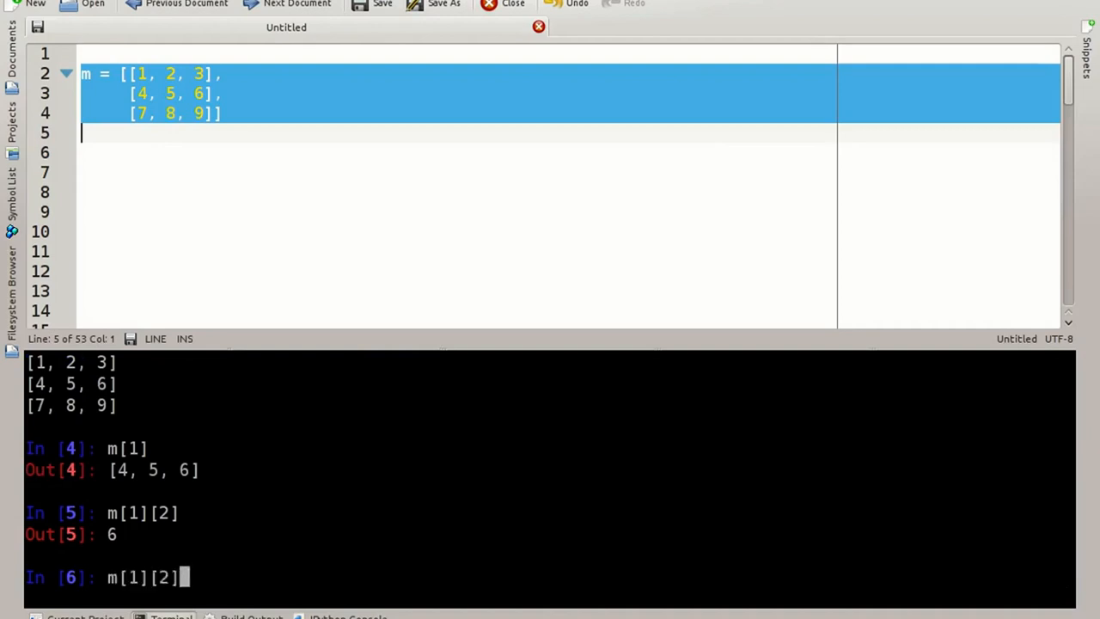
type("\" = \"")
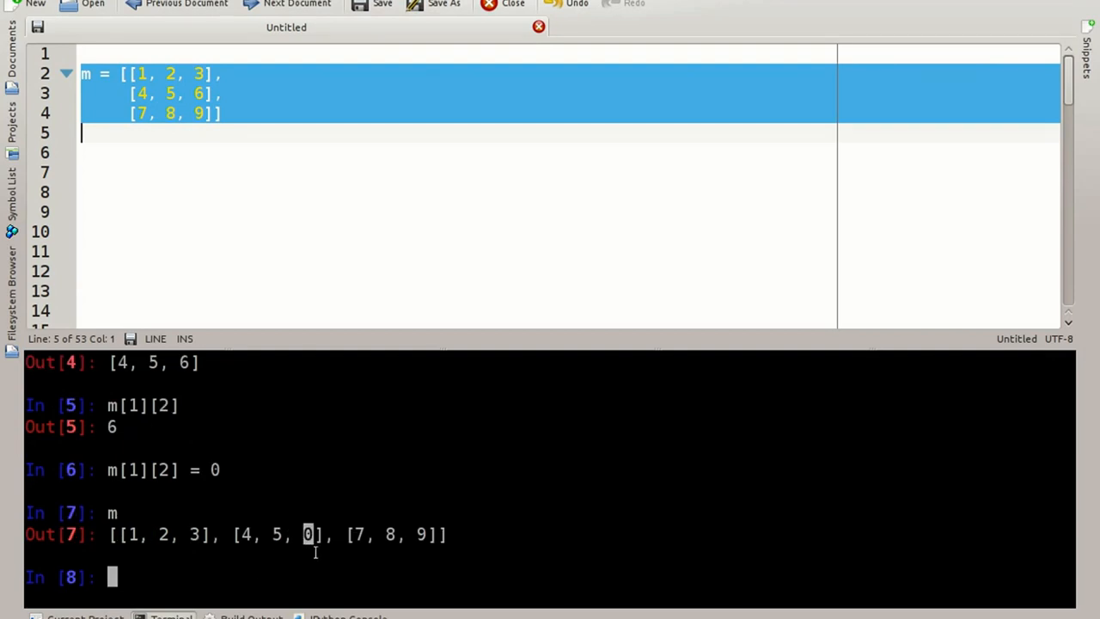
mouse_move(331, 510)
type("for ")
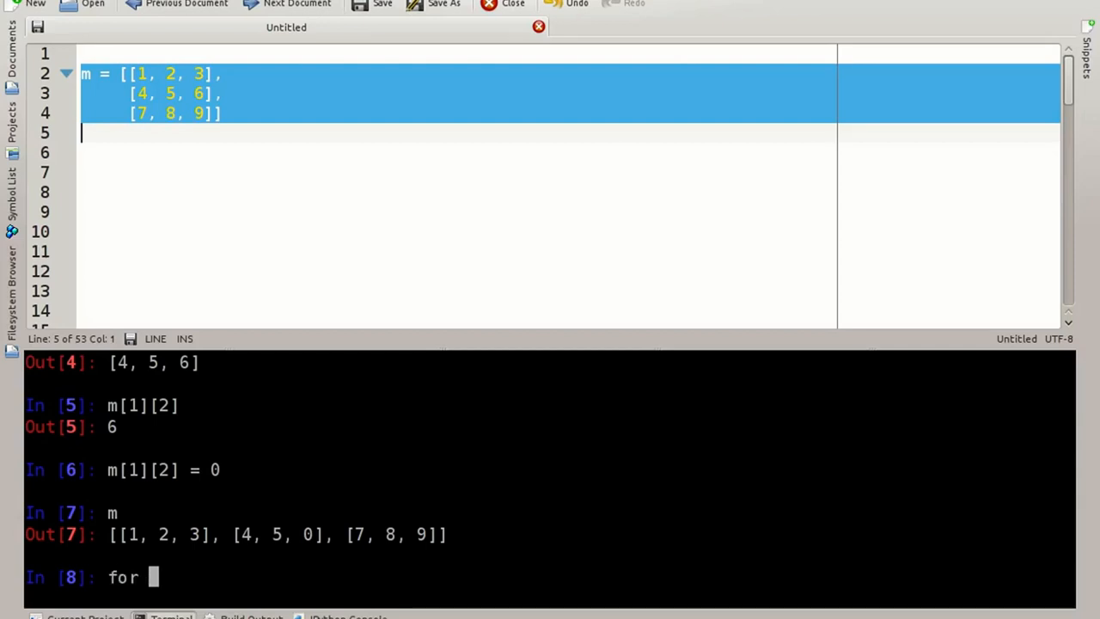
Square every element of m with a nested enumerate loop, giving [[1, 4, 9], [16, 25, 0], [49, 64, 81]].
type("row in m:")
type("for index, elem in")
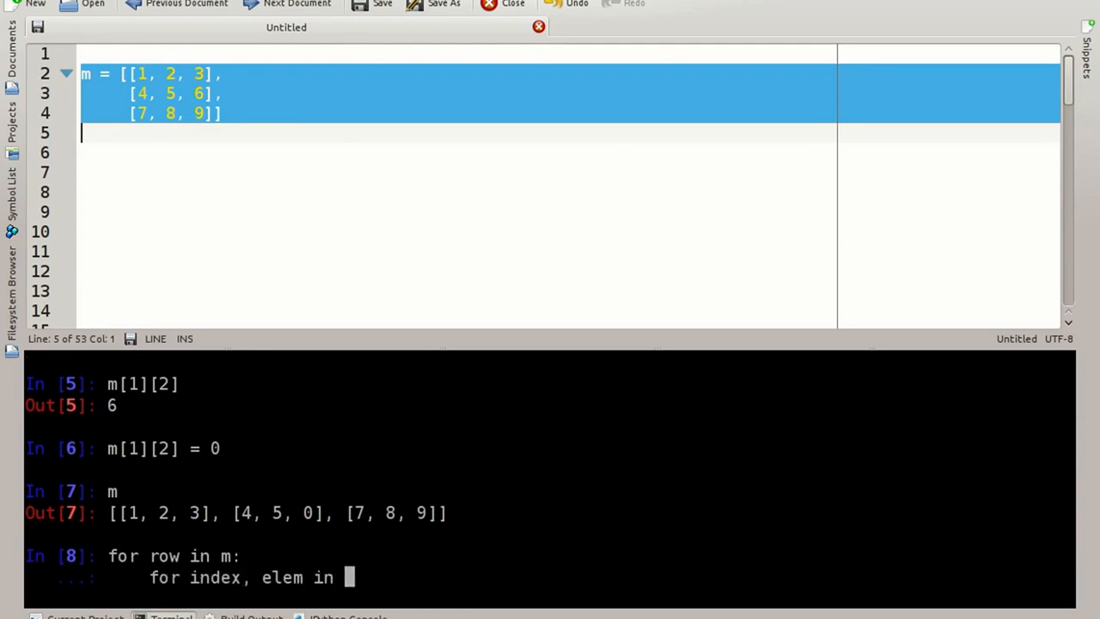
type("enumerate(row):")
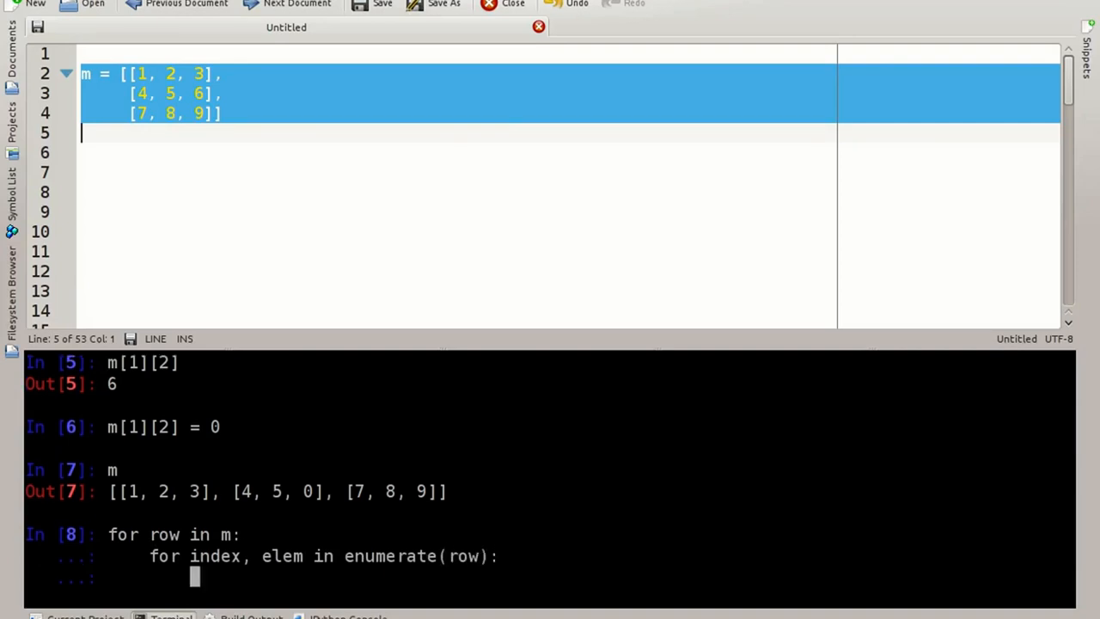
type("row")
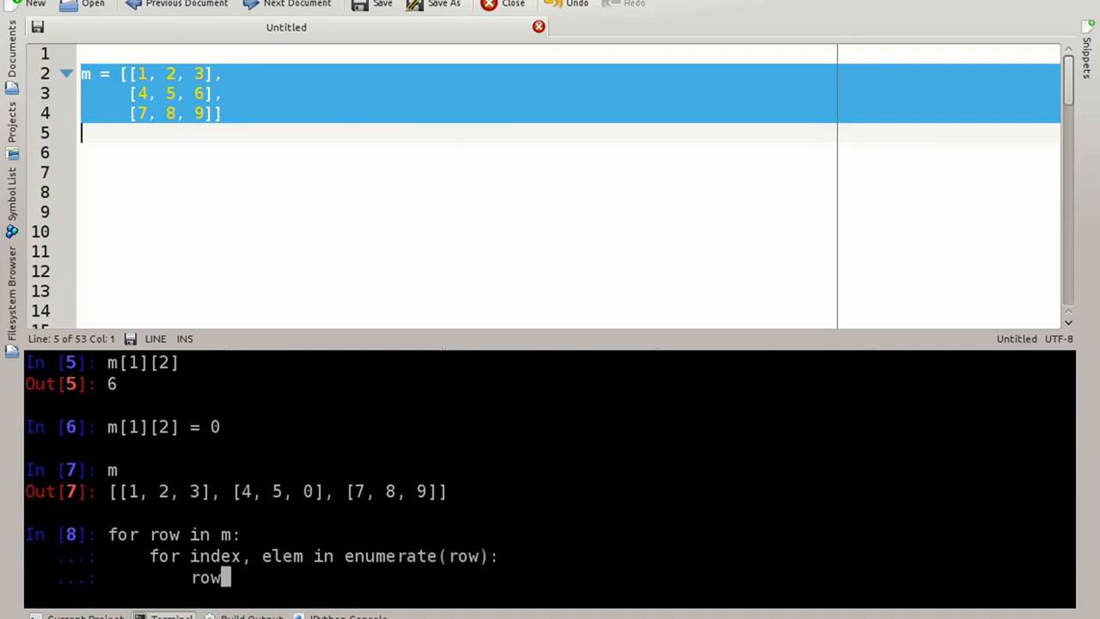
type("[in")
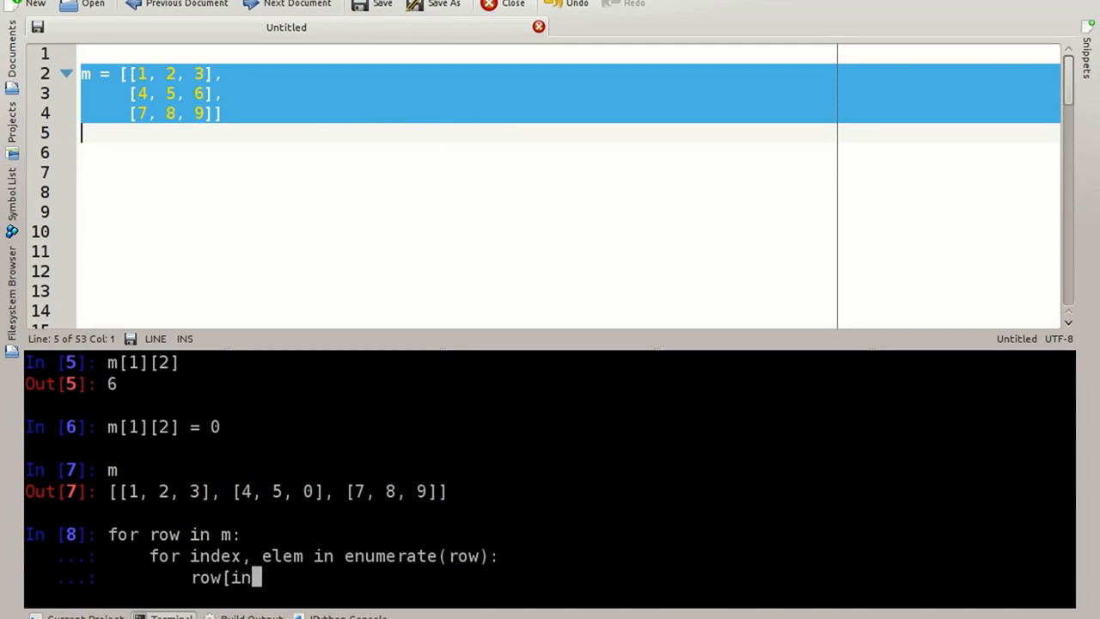
type("d")
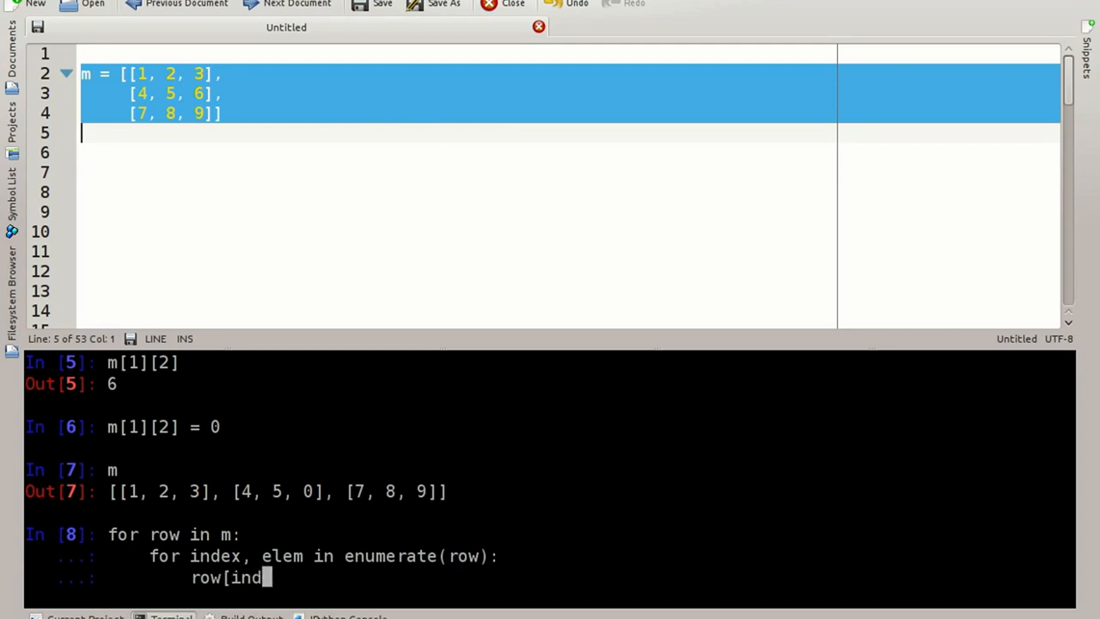
type("ex]")
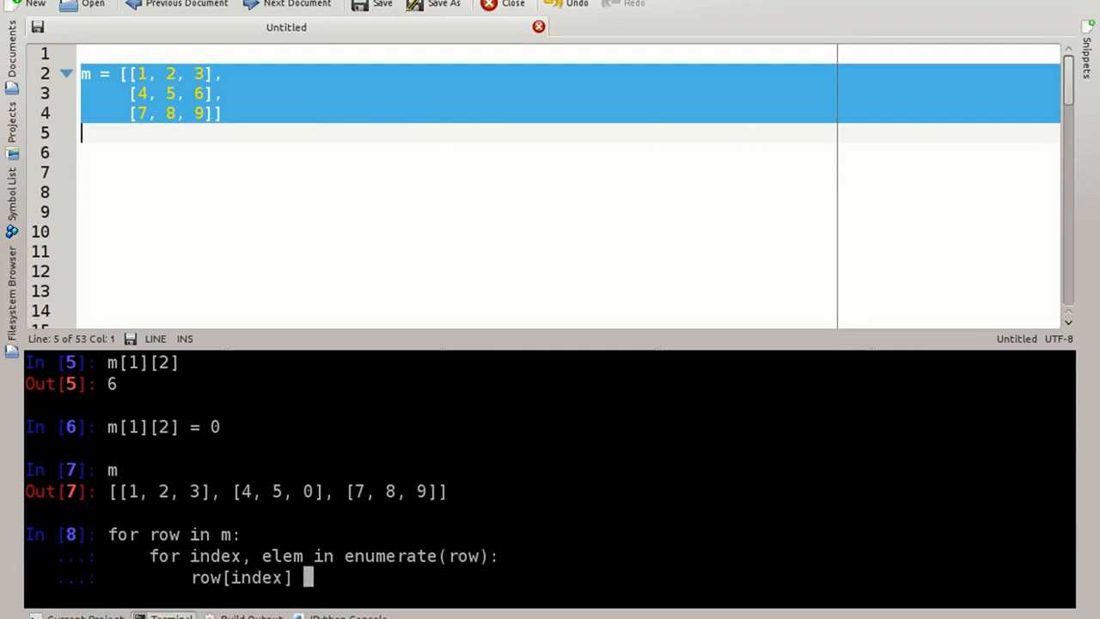
type("= e")
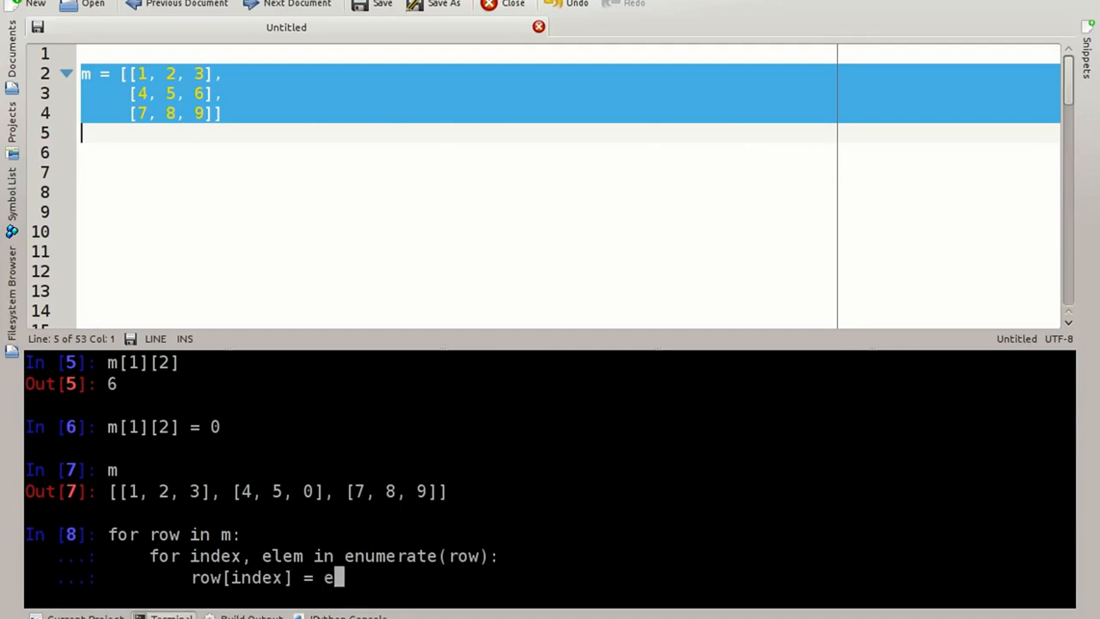
type("lem ** 2")
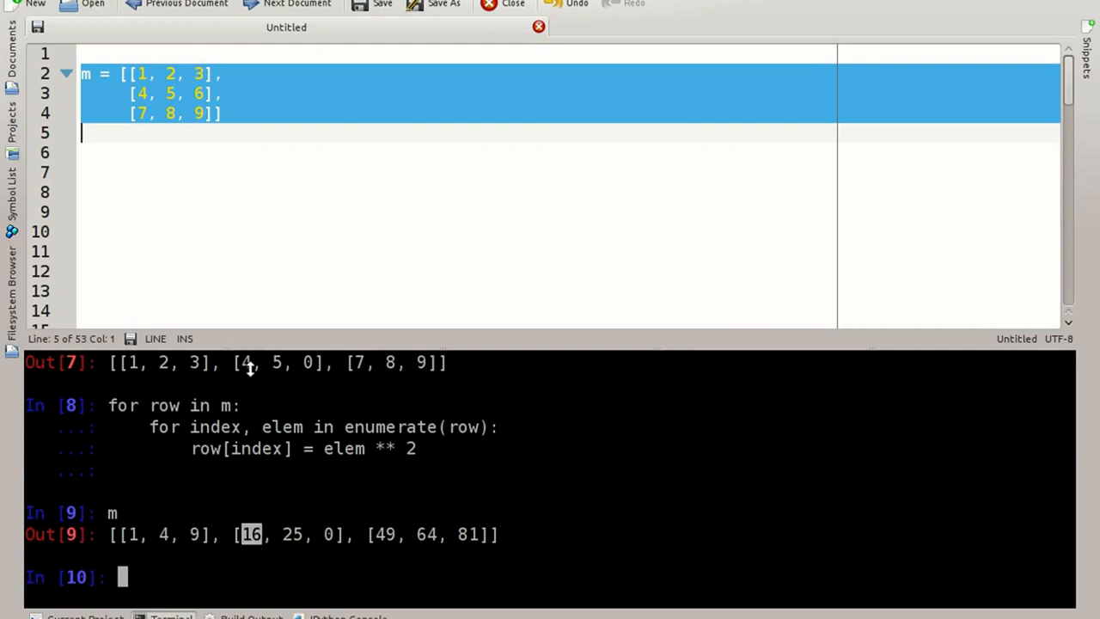
mouse_move(250, 393)
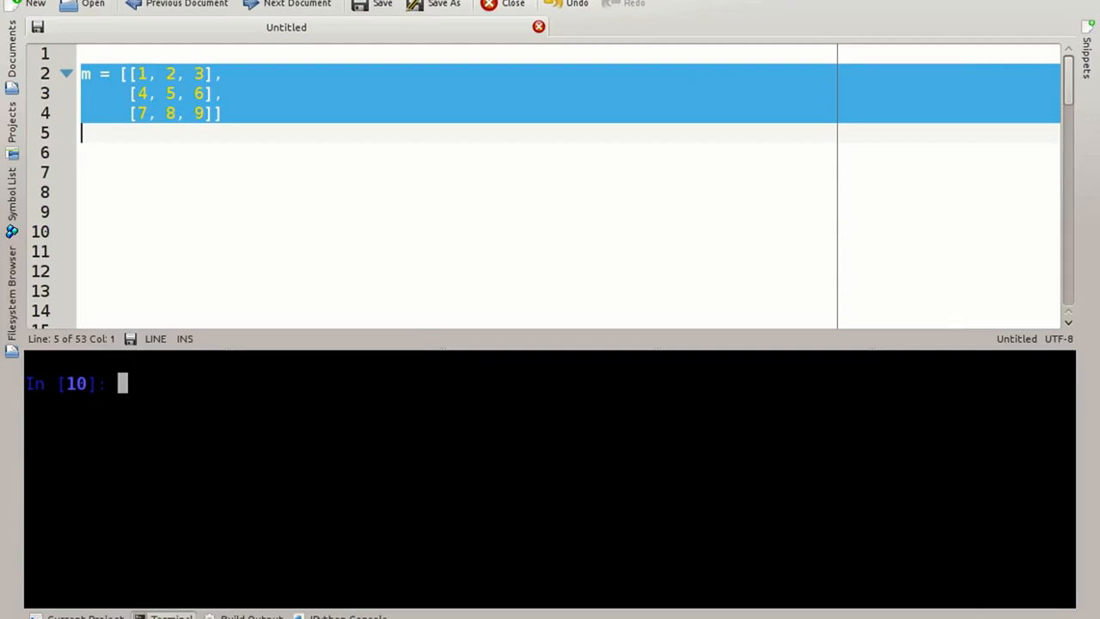
mouse_move(747, 505)
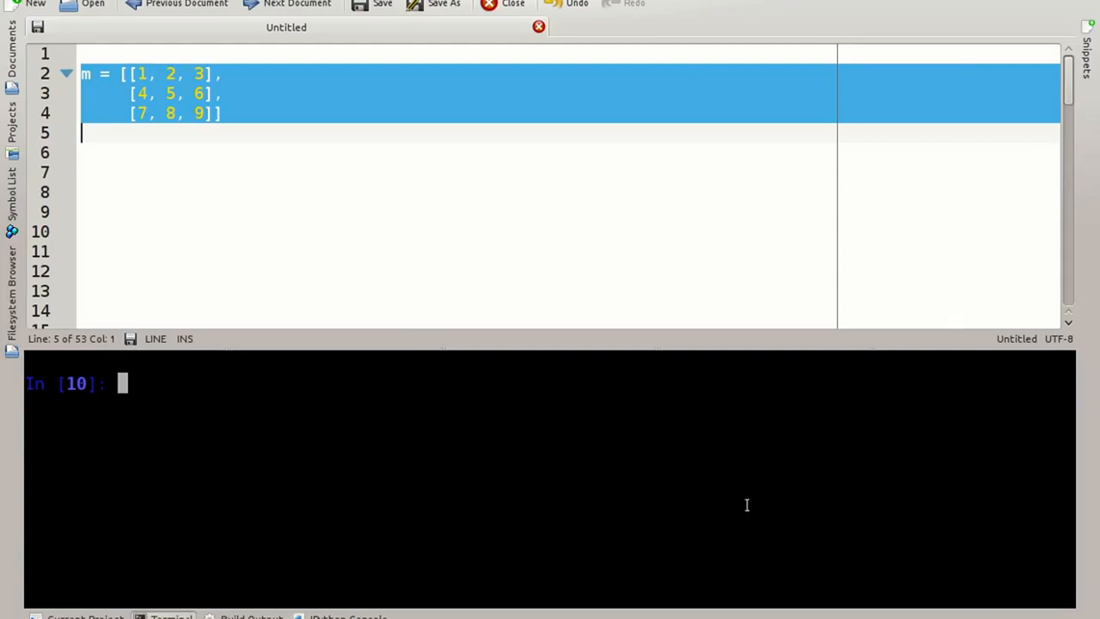
Define dim = 10 and row = [0] * dim, show ten zeros, then set m = [].
type("dim = 10")
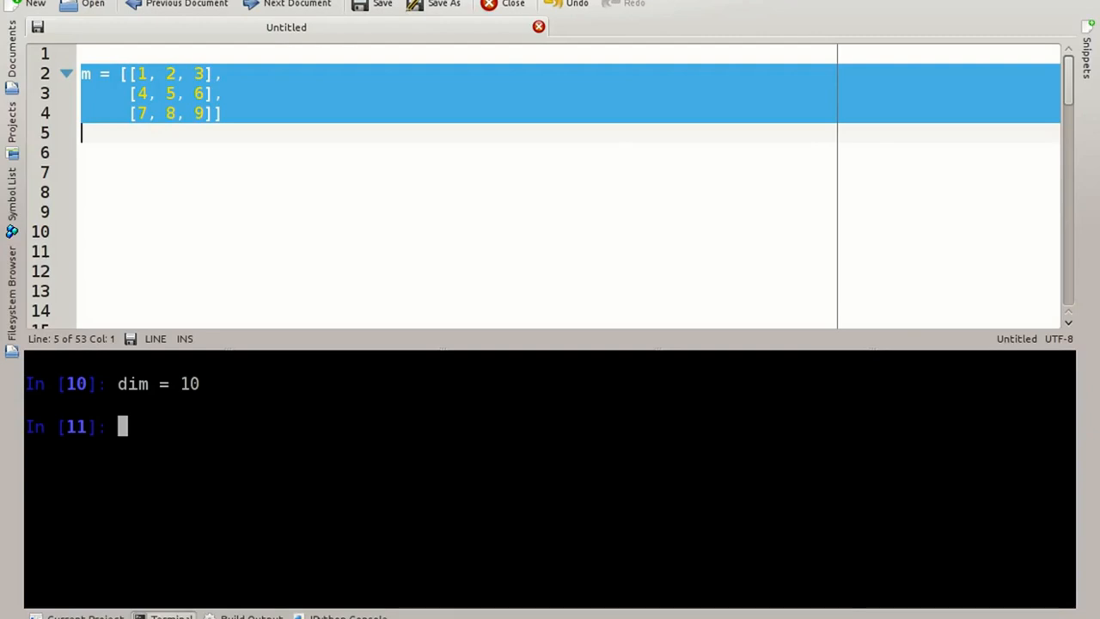
type("row =")
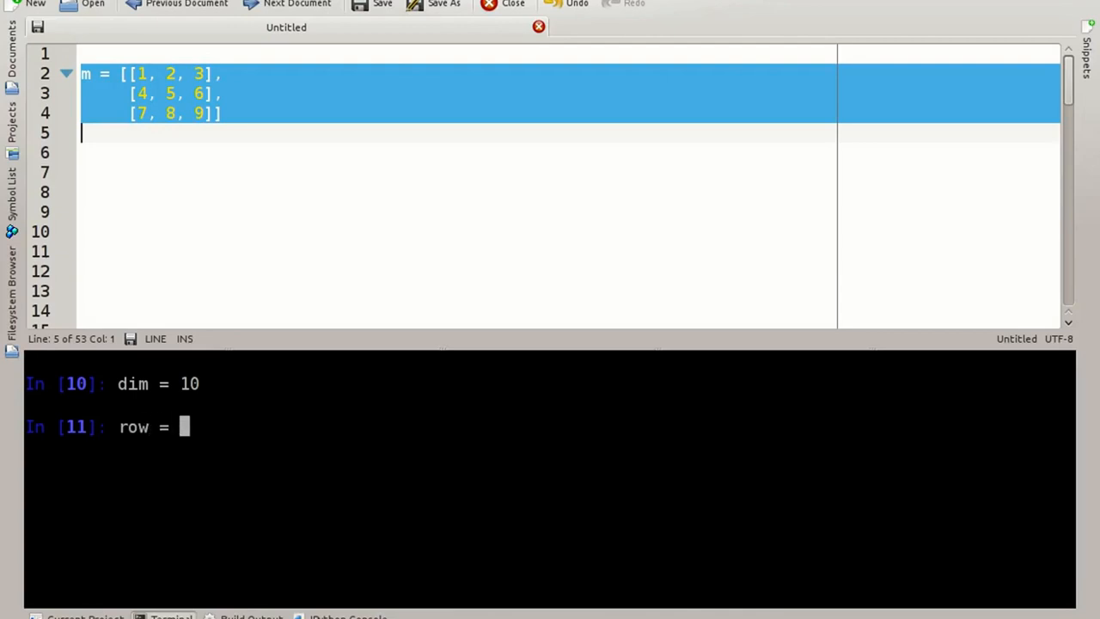
type("[0]")
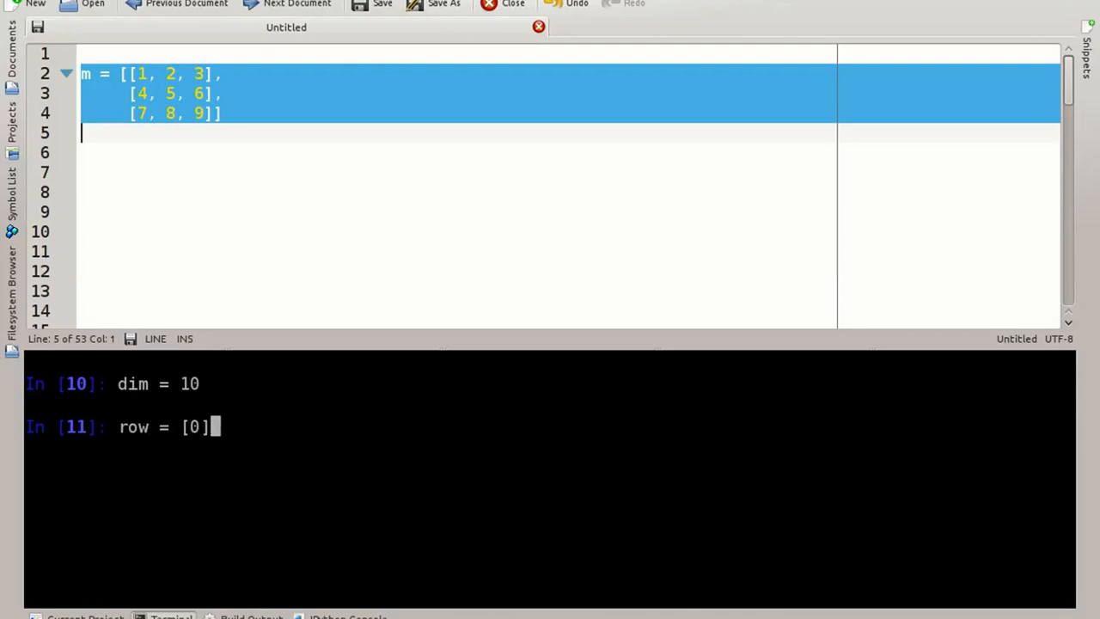
type("*")
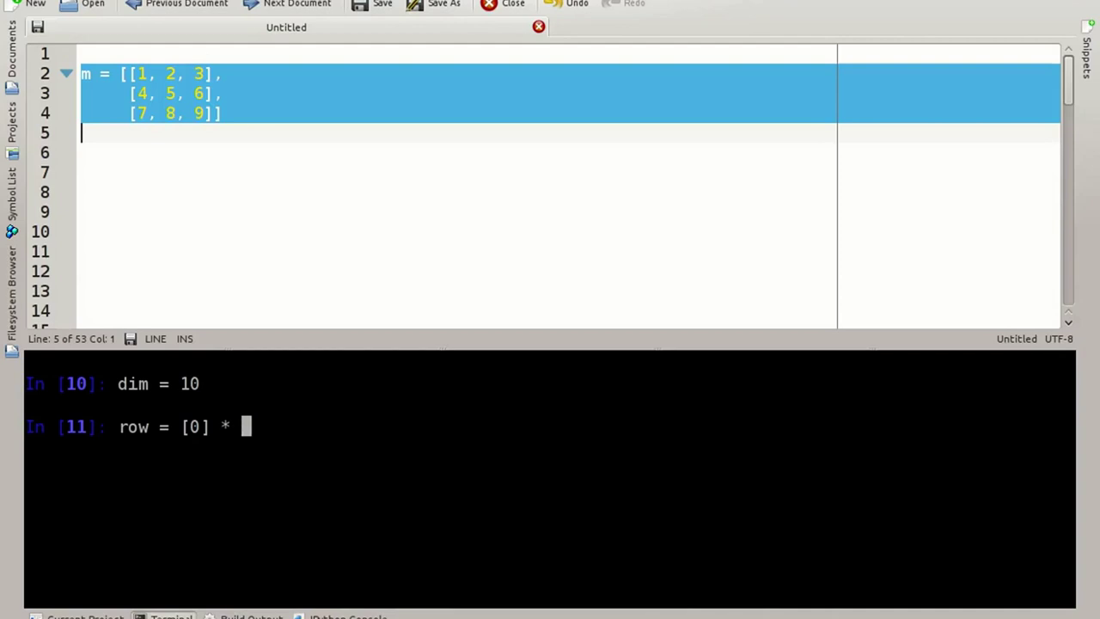
type("dim")
type("row")
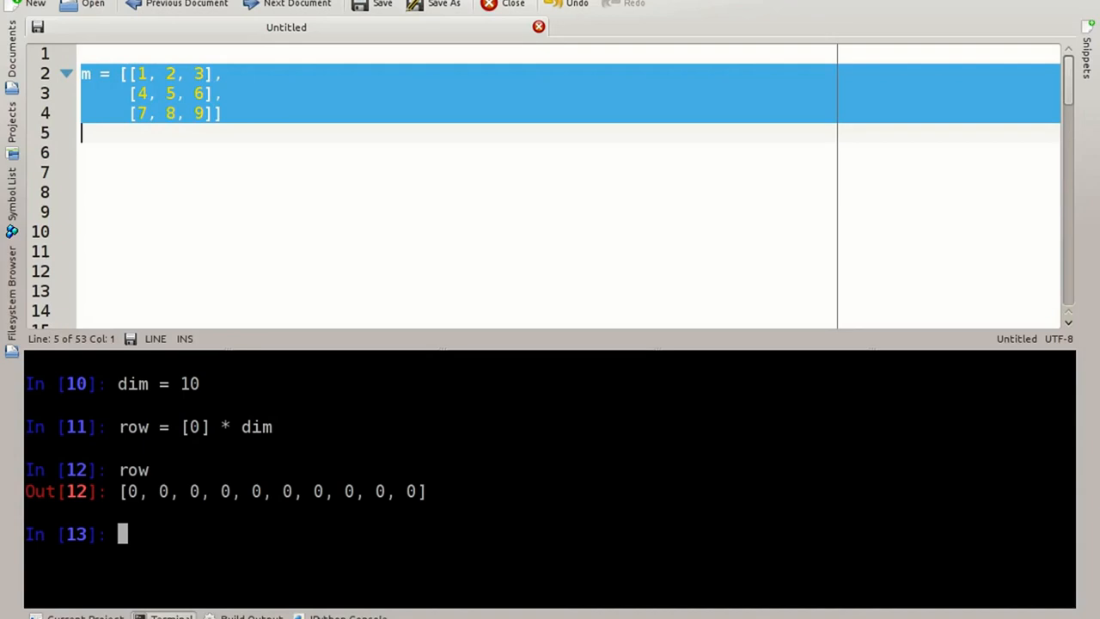
type("m = []")
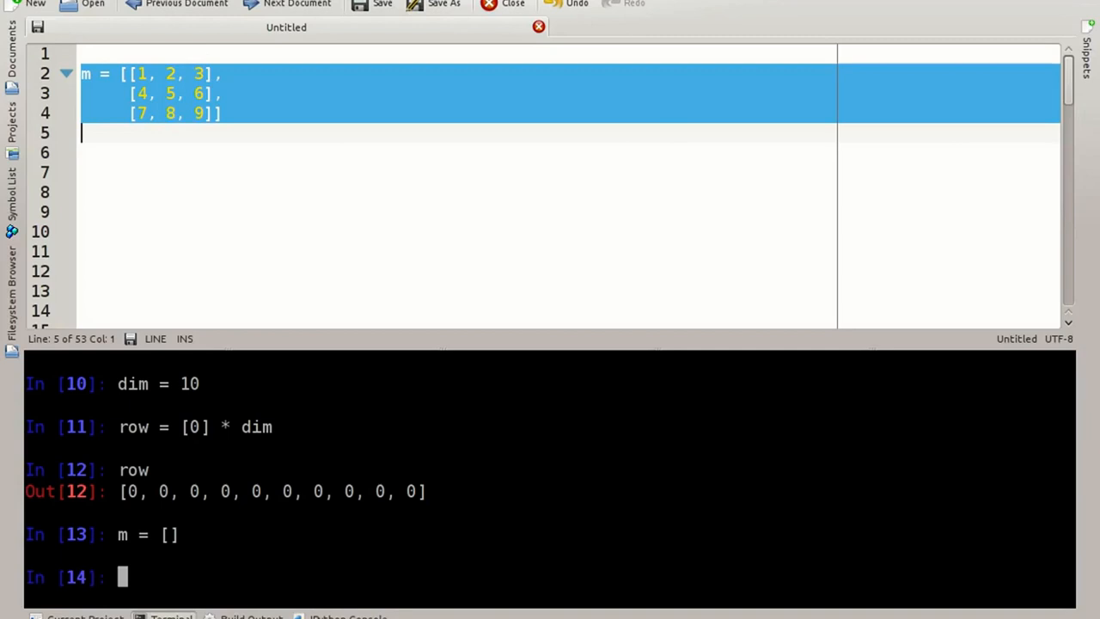
Build a 10×10 zero grid with for _ in range(dim): m.append(list(row)) and print m.
type("for _ in")
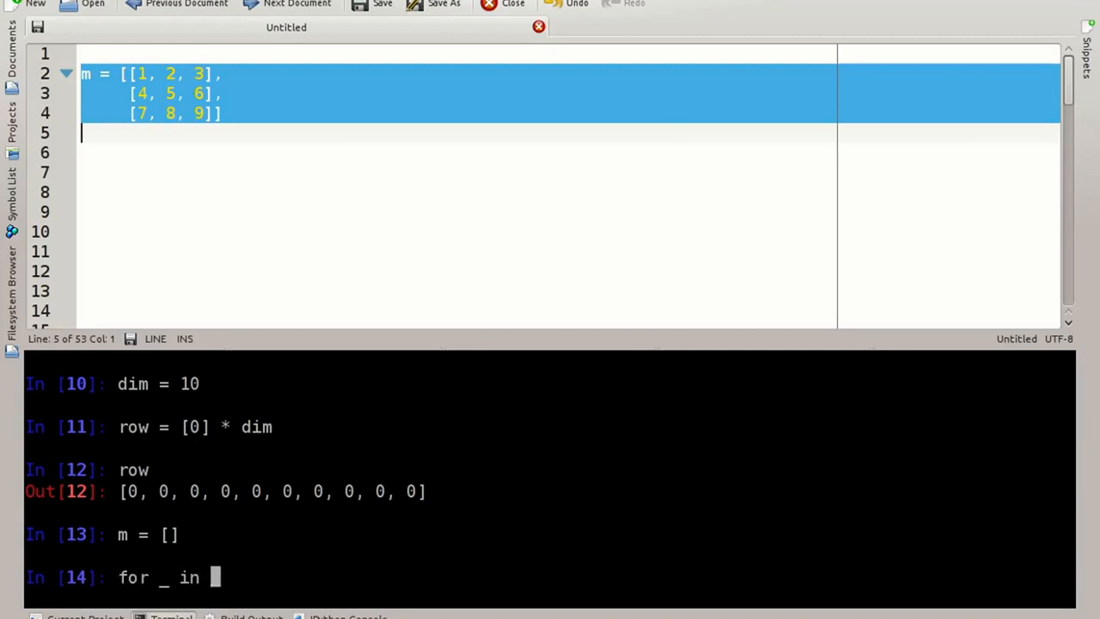
type("range(dim)")
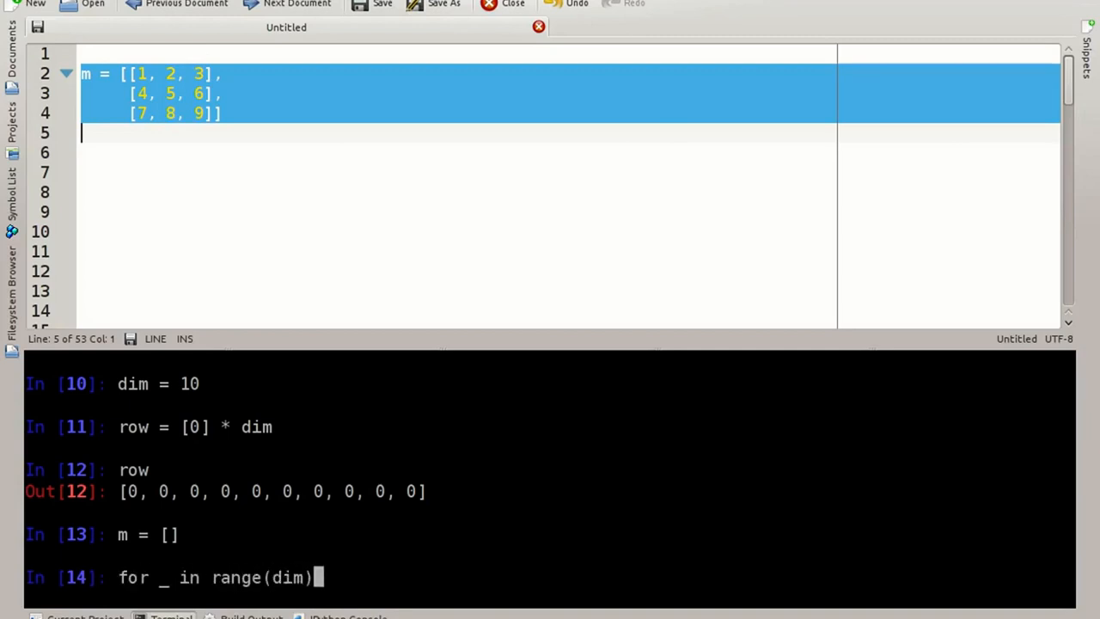
type(":")
type("m.append")
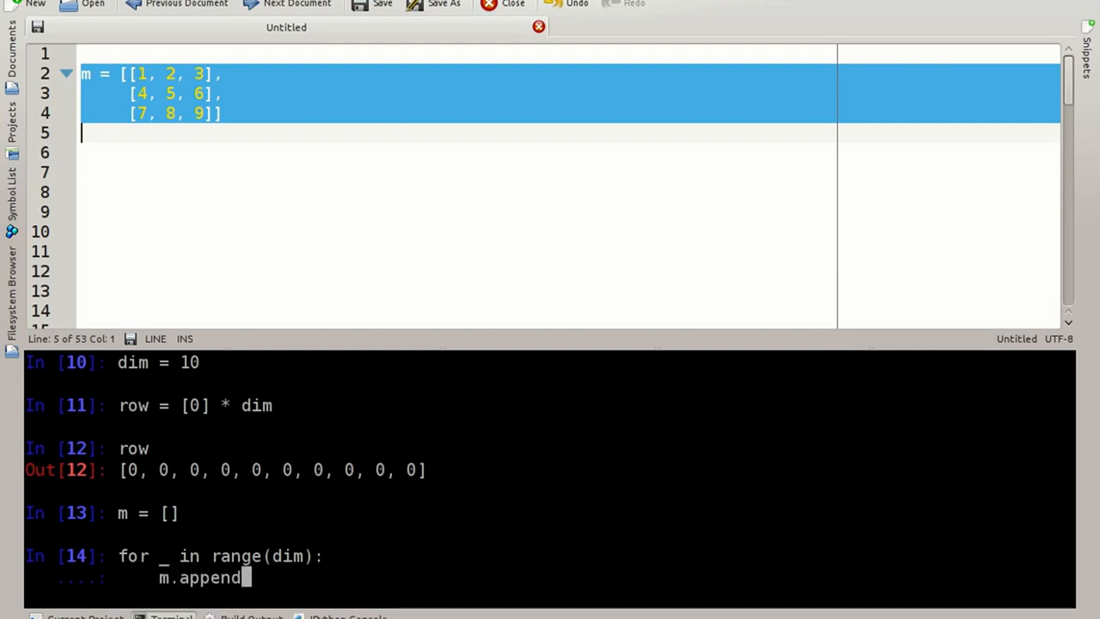
type("(")
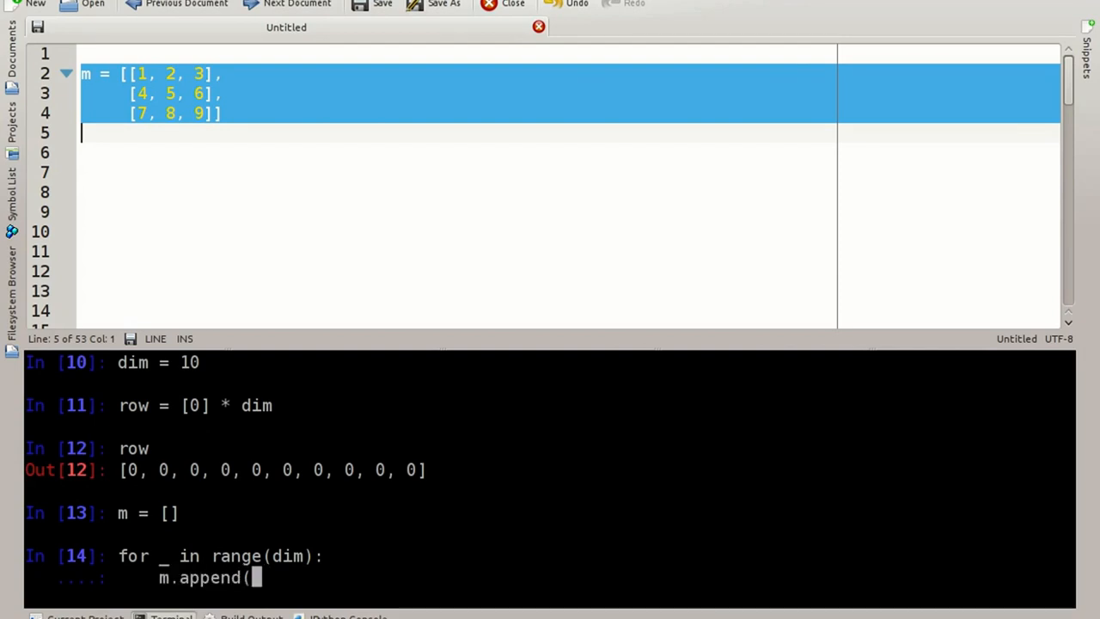
type("list(row")
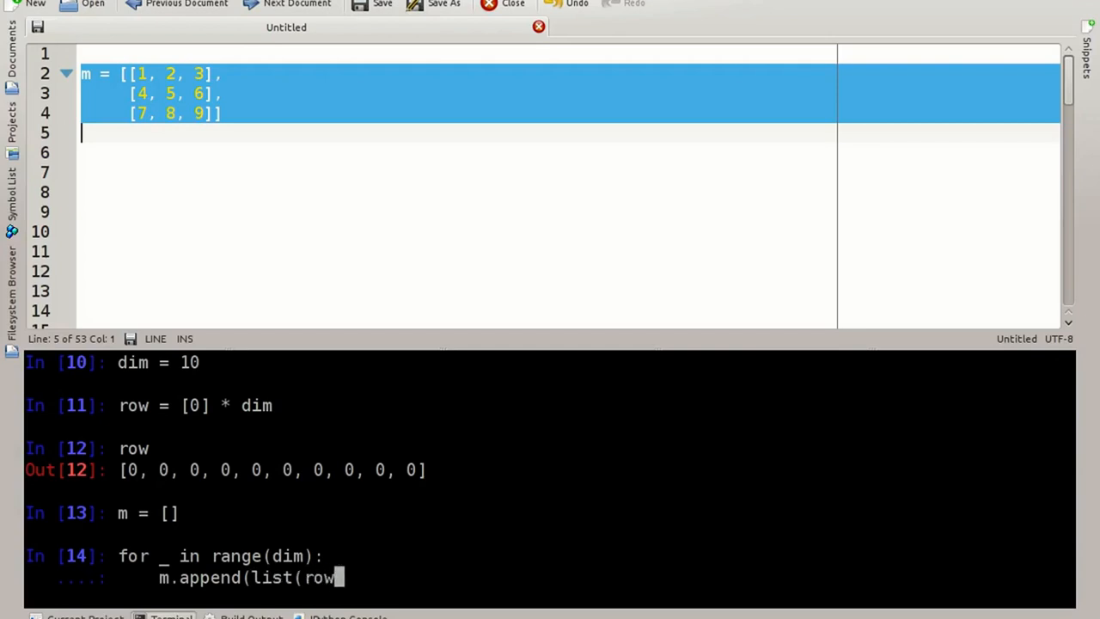
type("))")
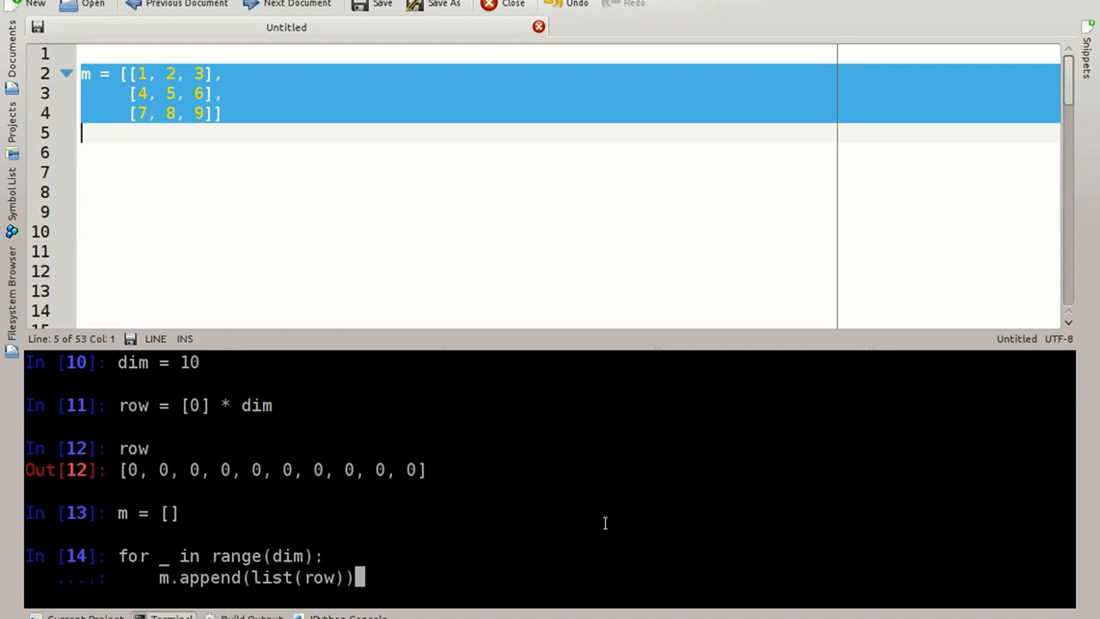
type("m")
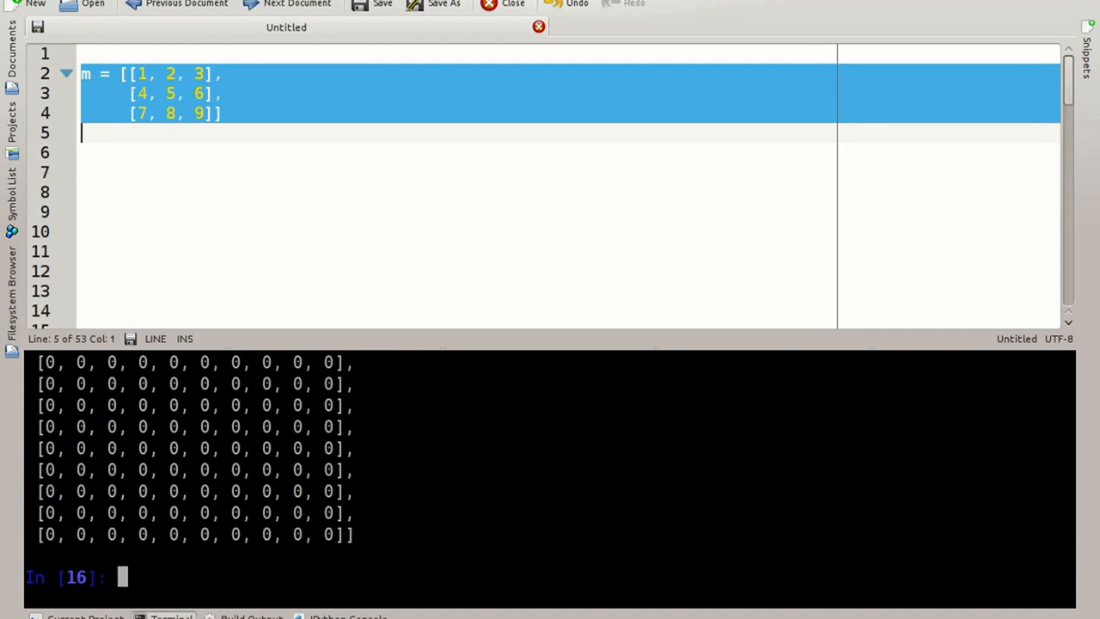
Set m[3][7] to 1, then reset m to an empty list.
type("m[")
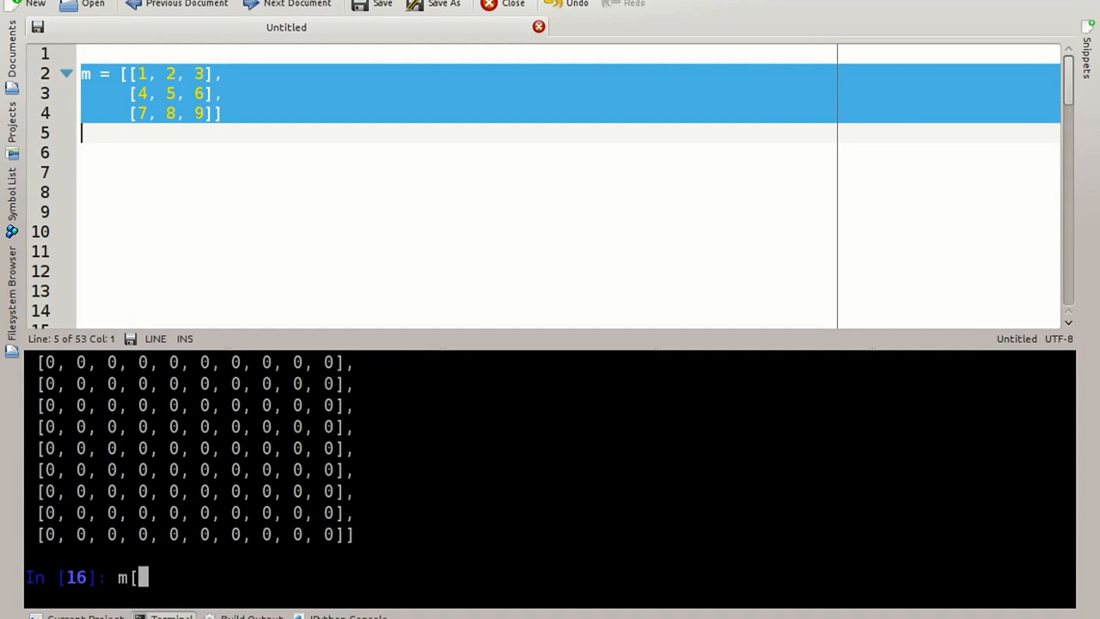
type("3]")
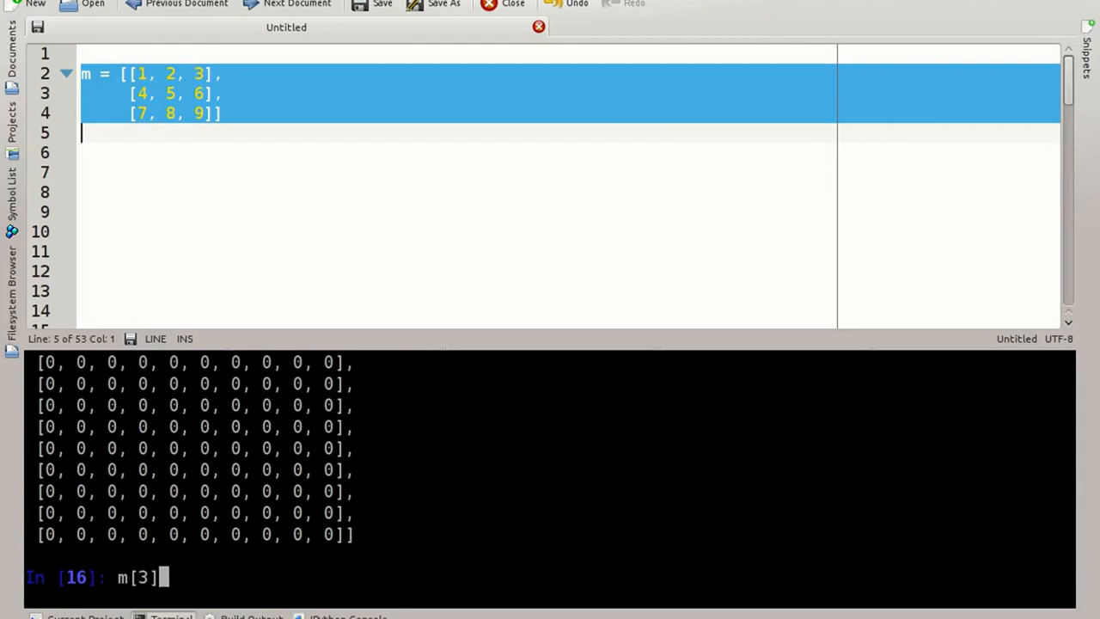
type("[7")
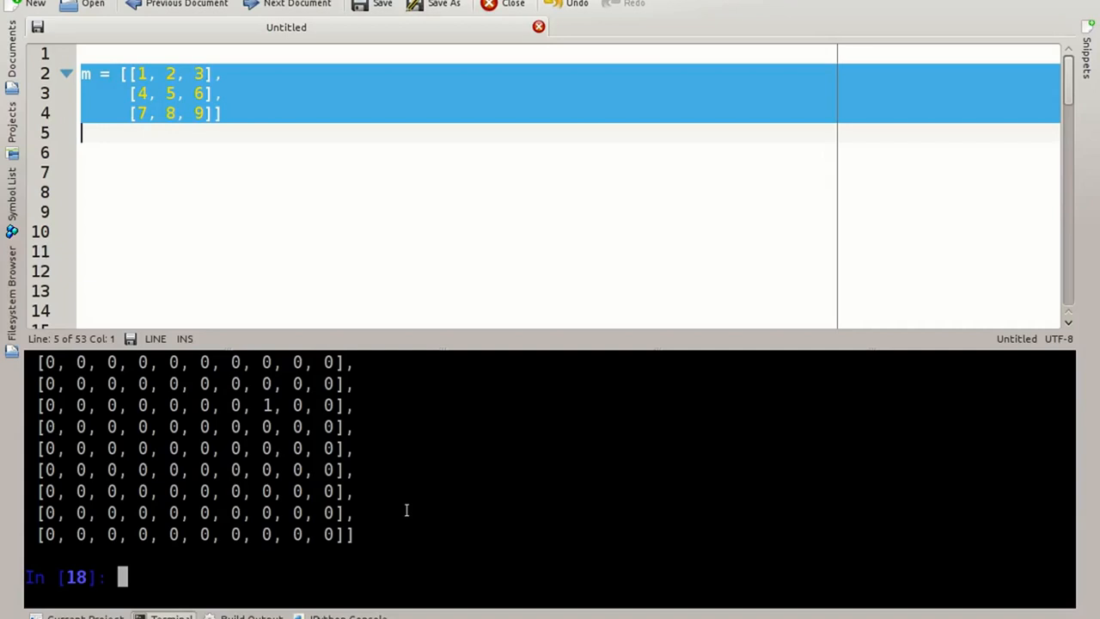
type("m = []")
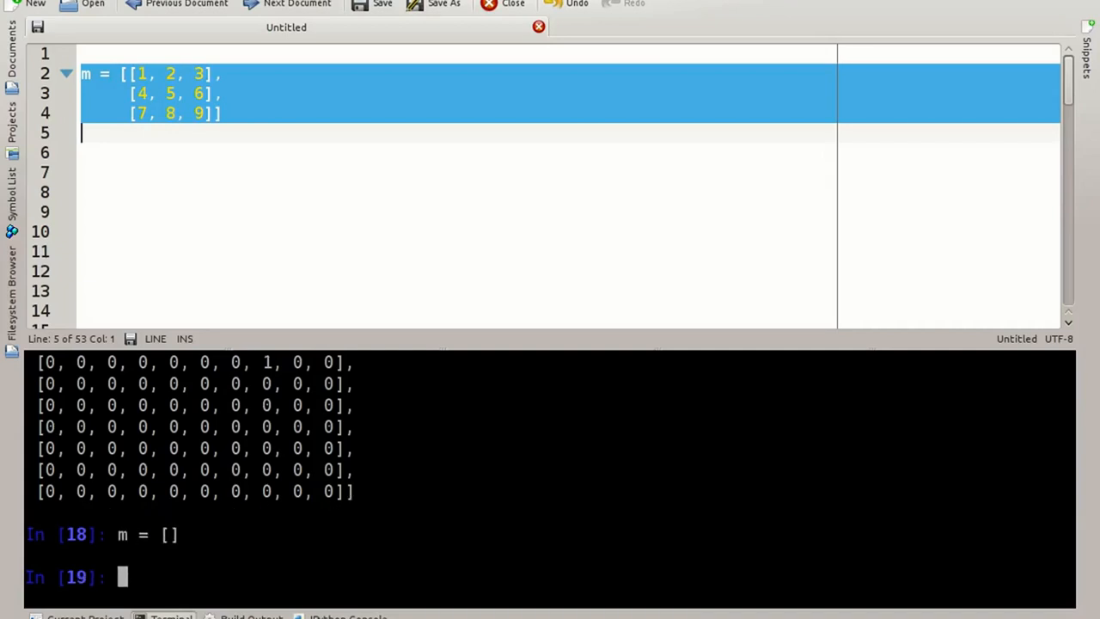
Rebuild m with a loop that appends the same row dim times.
type("f")
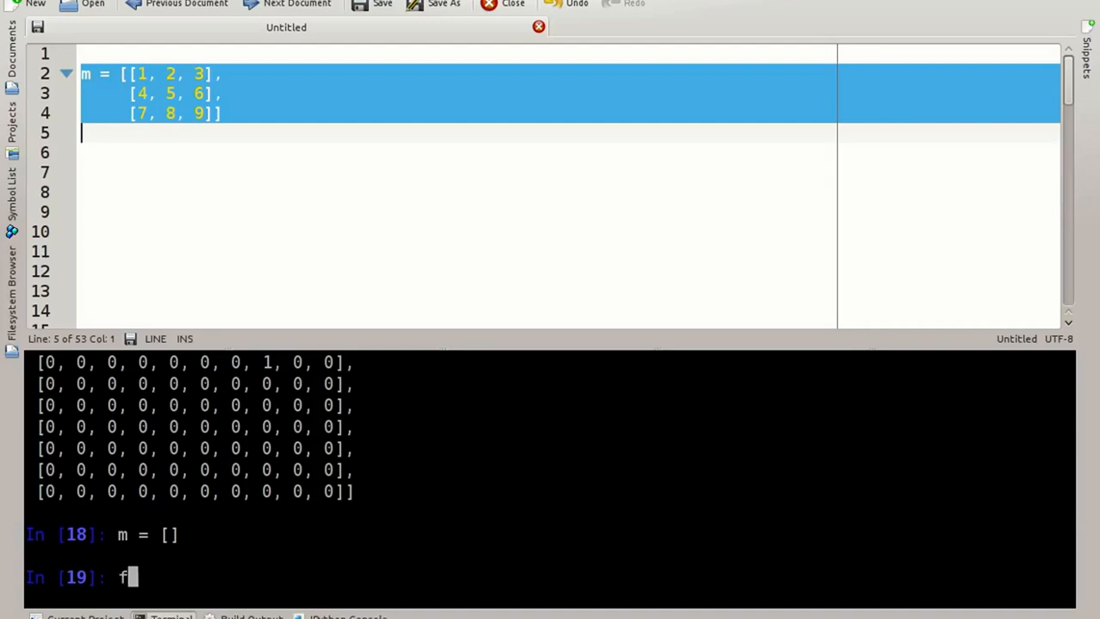
type("or _")
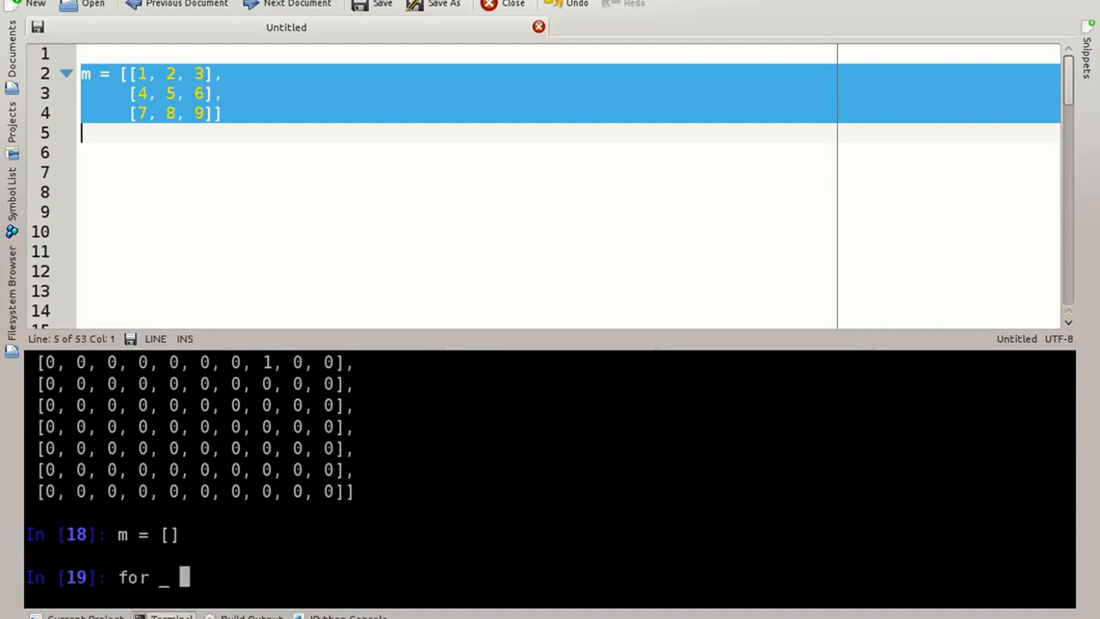
type("in rn")
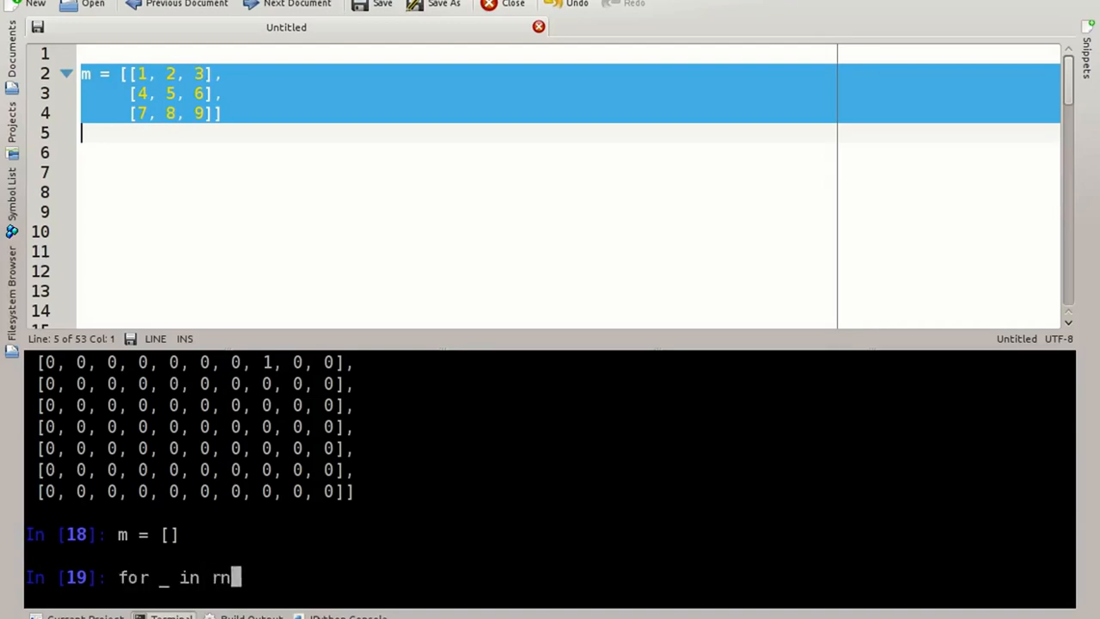
type("ange(dim):")
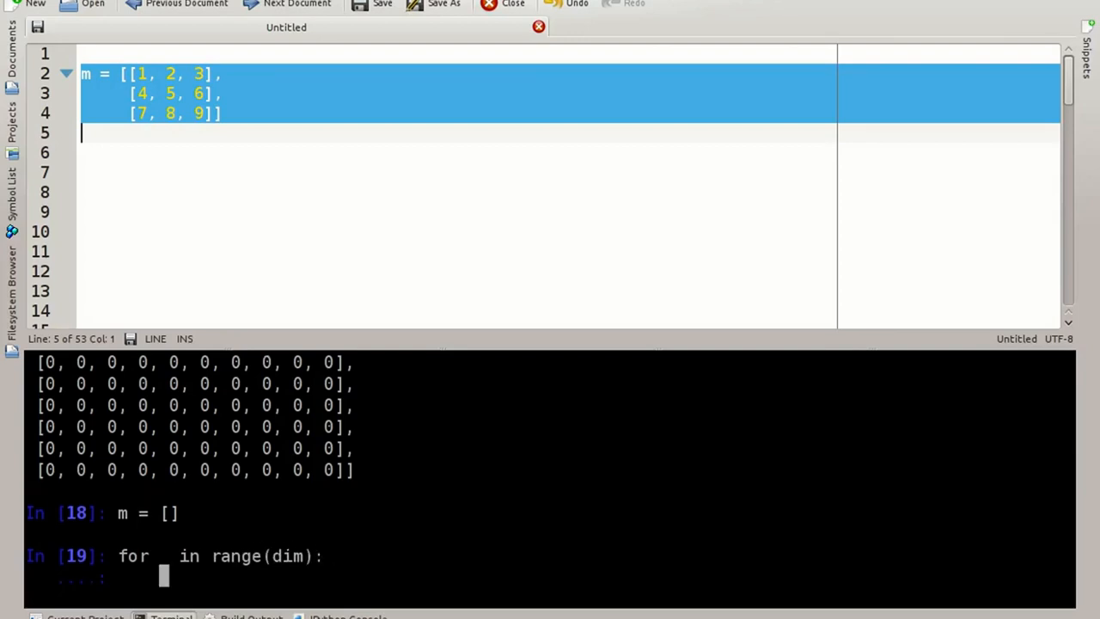
type("m.append(l")
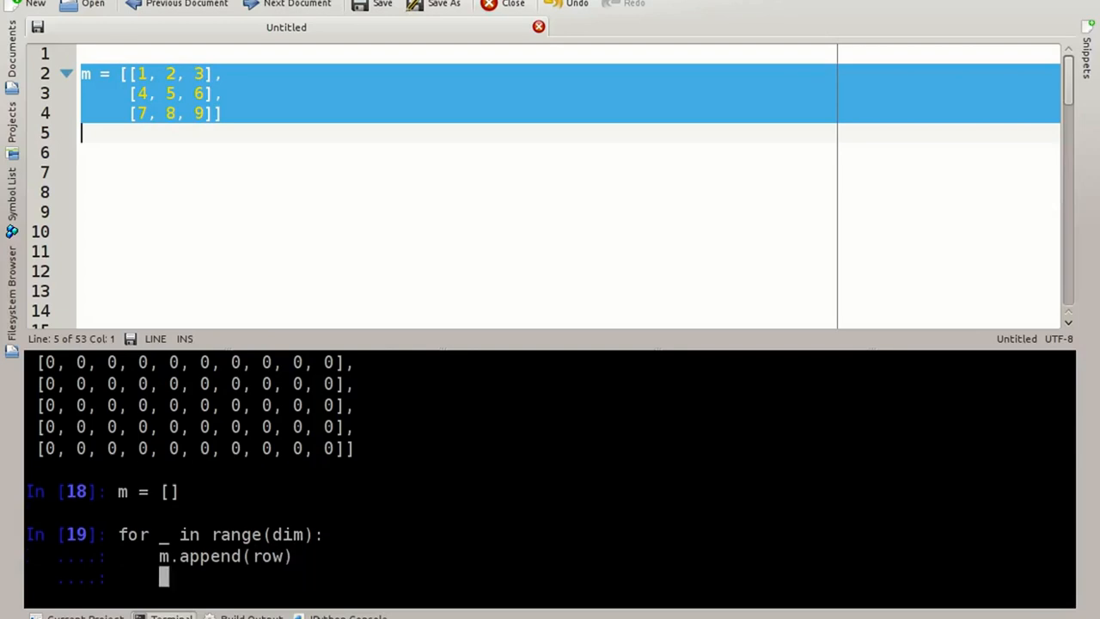
key("Return")
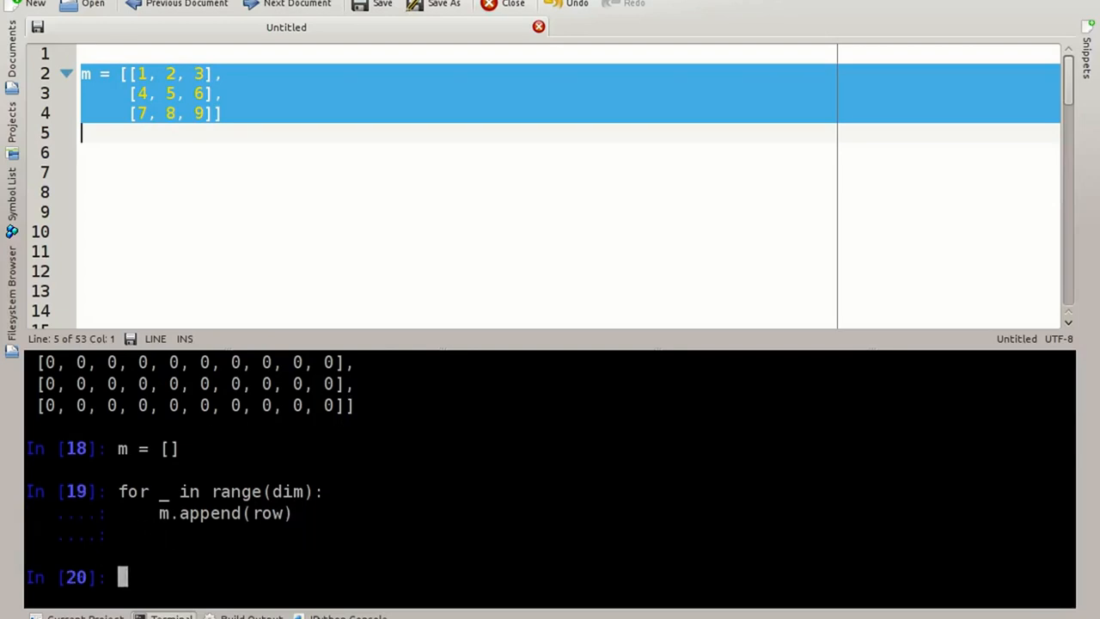
Type the assignment m[3][7] = 1.
type("m[")
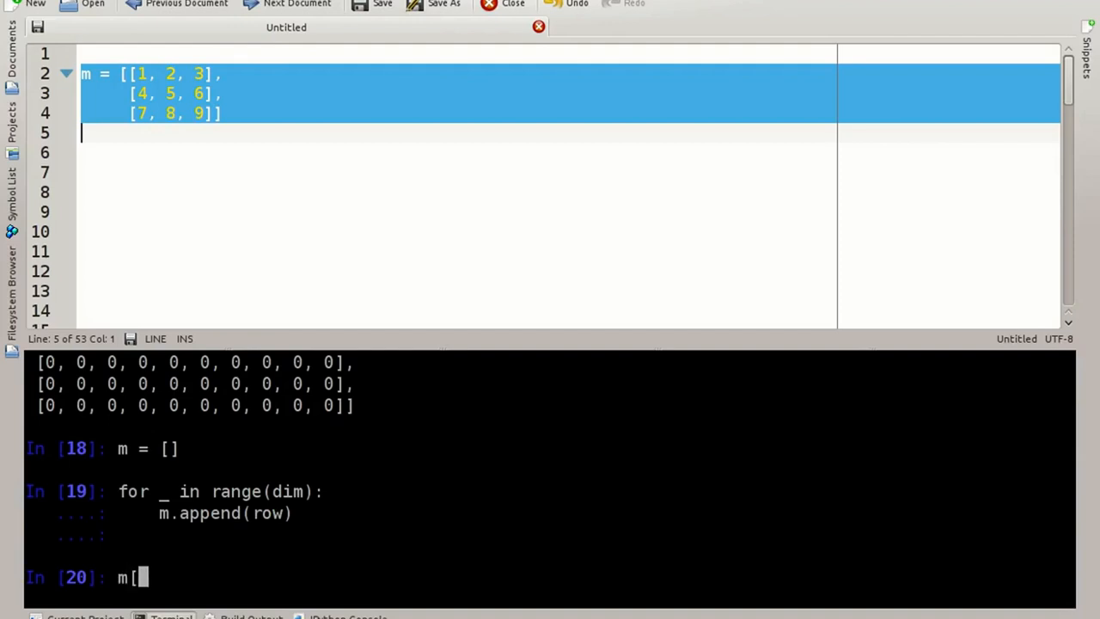
type("3")
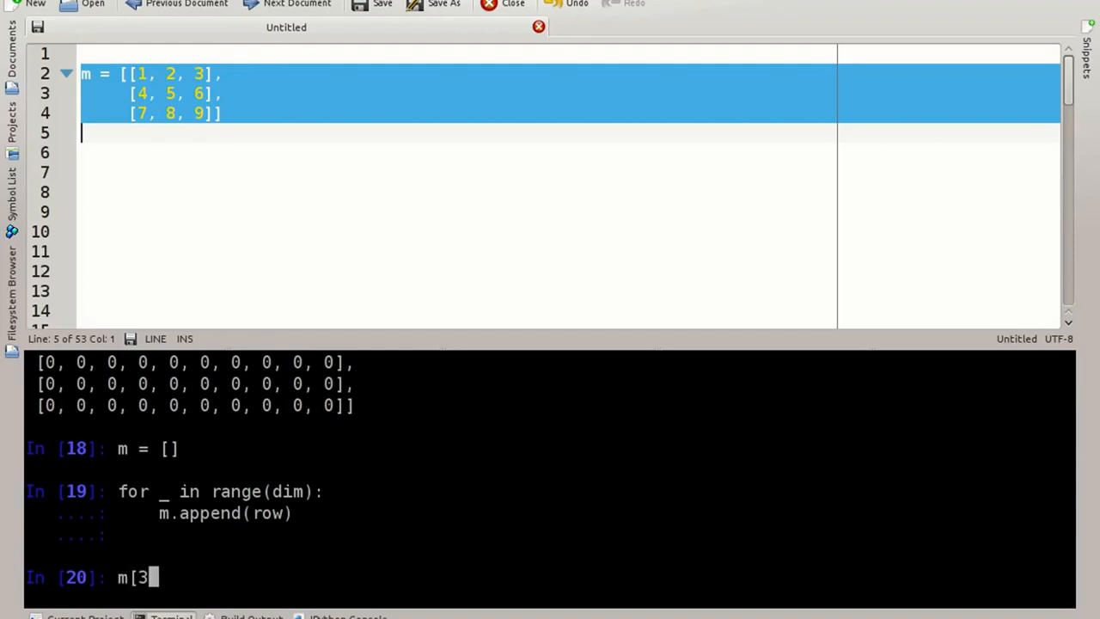
type("][7] =")
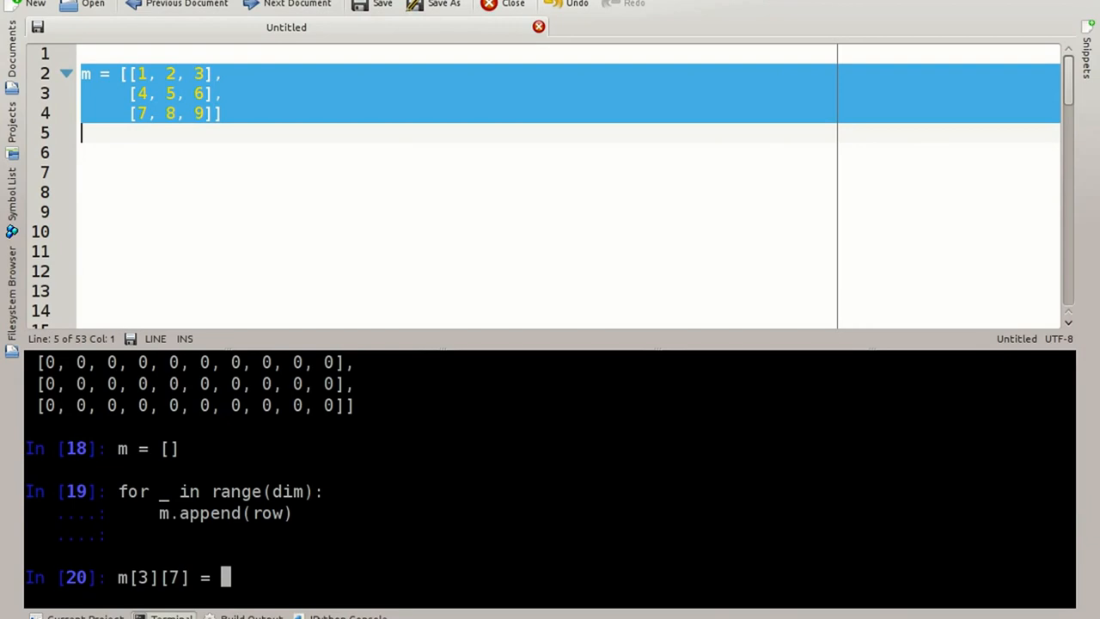
type("1")
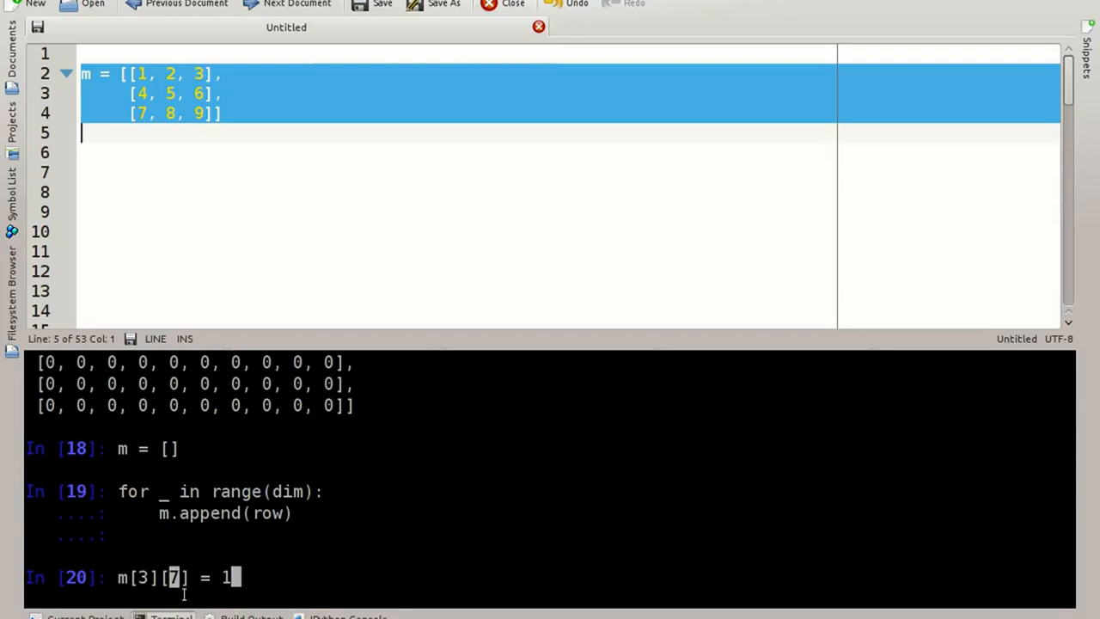
mouse_move(273, 579)
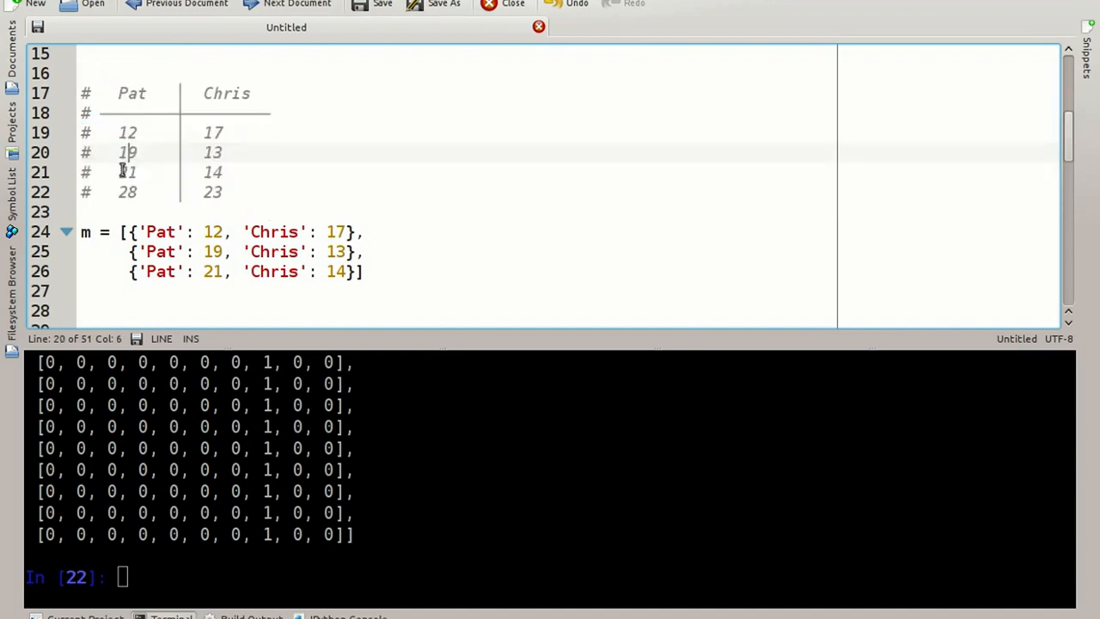
double_click(131, 93)
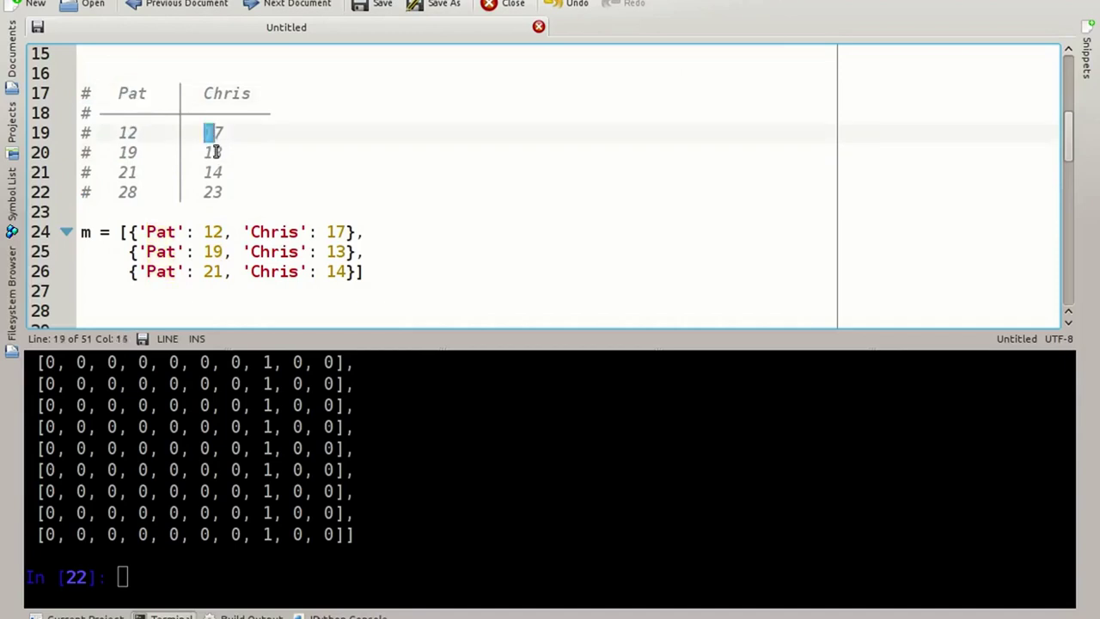
double_click(226, 93)
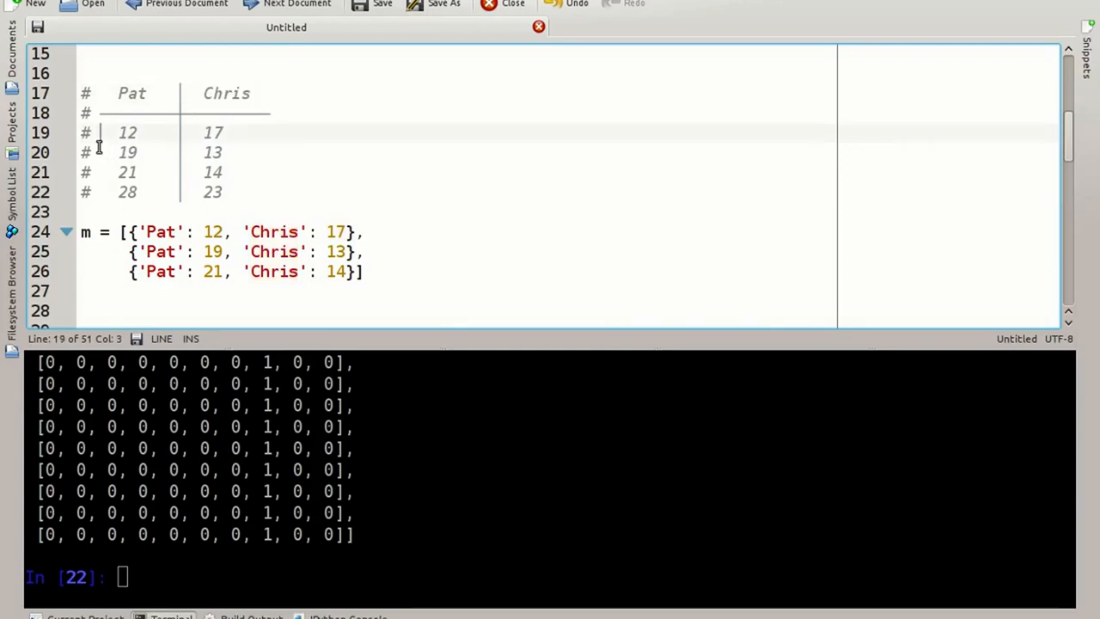
double_click(127, 152)
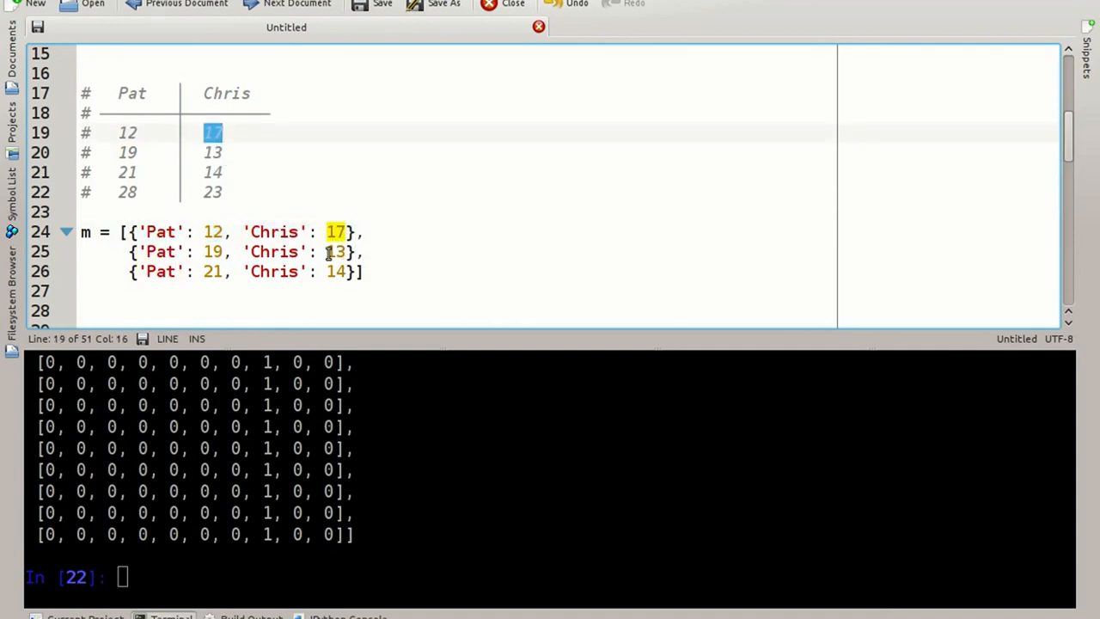
mouse_move(79, 252)
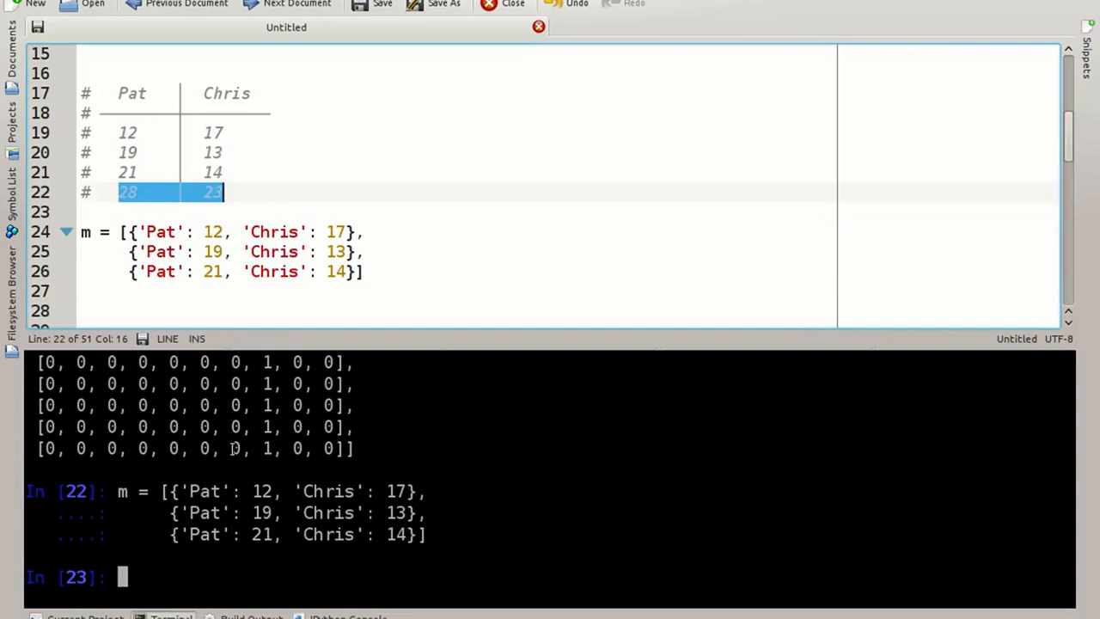
Append the record {'Pat': 28, 'Chris': 23} to m.
type("m.appe")
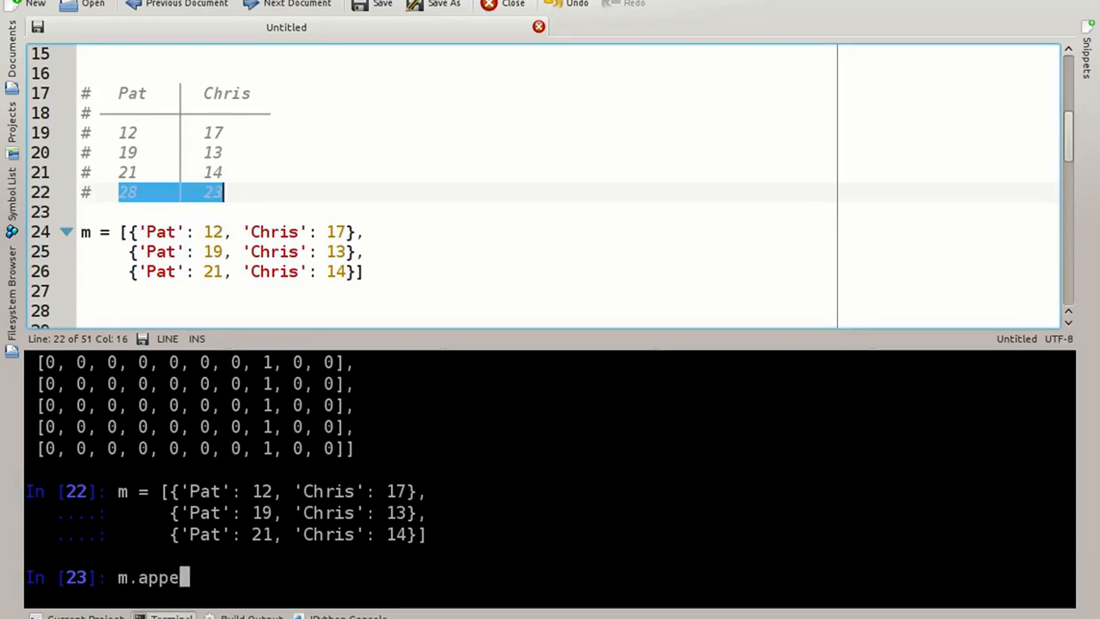
type("nd(")
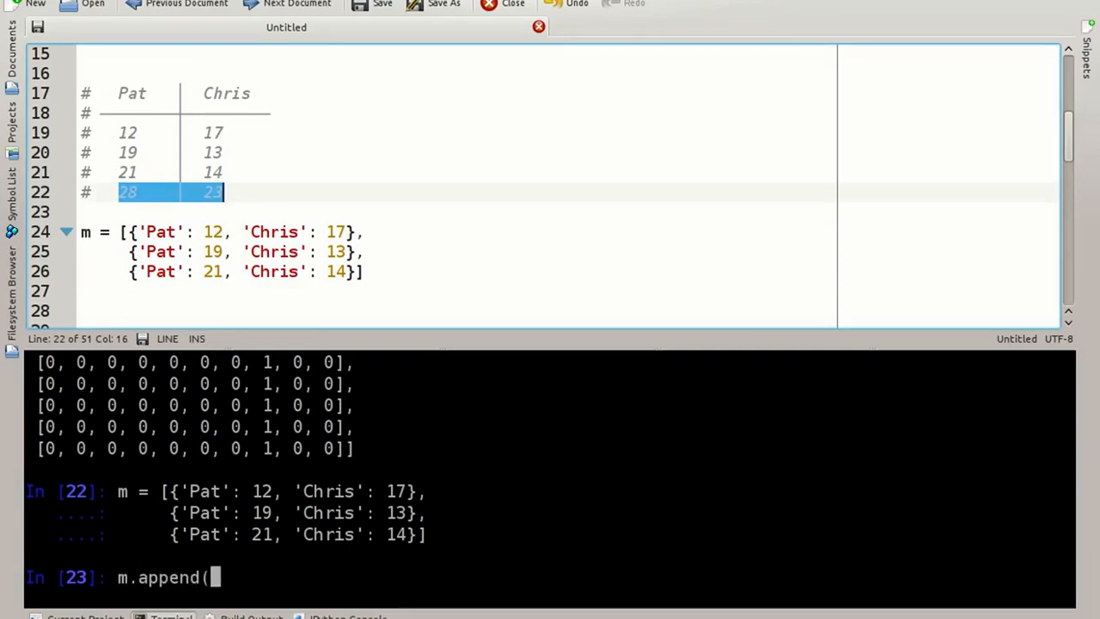
type("{'")
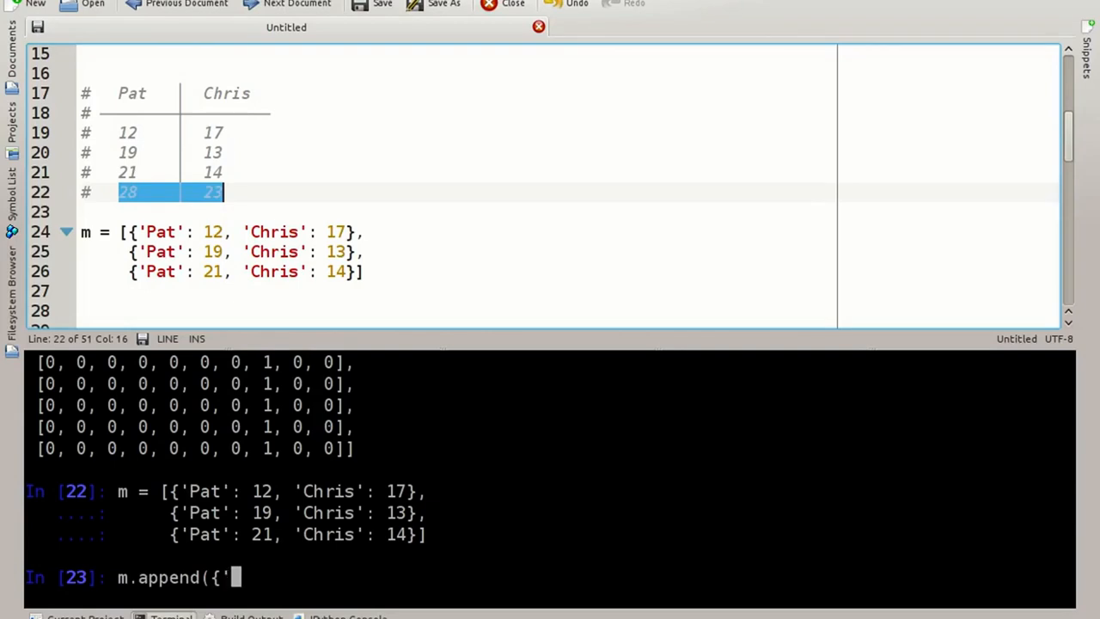
type("Pat':")
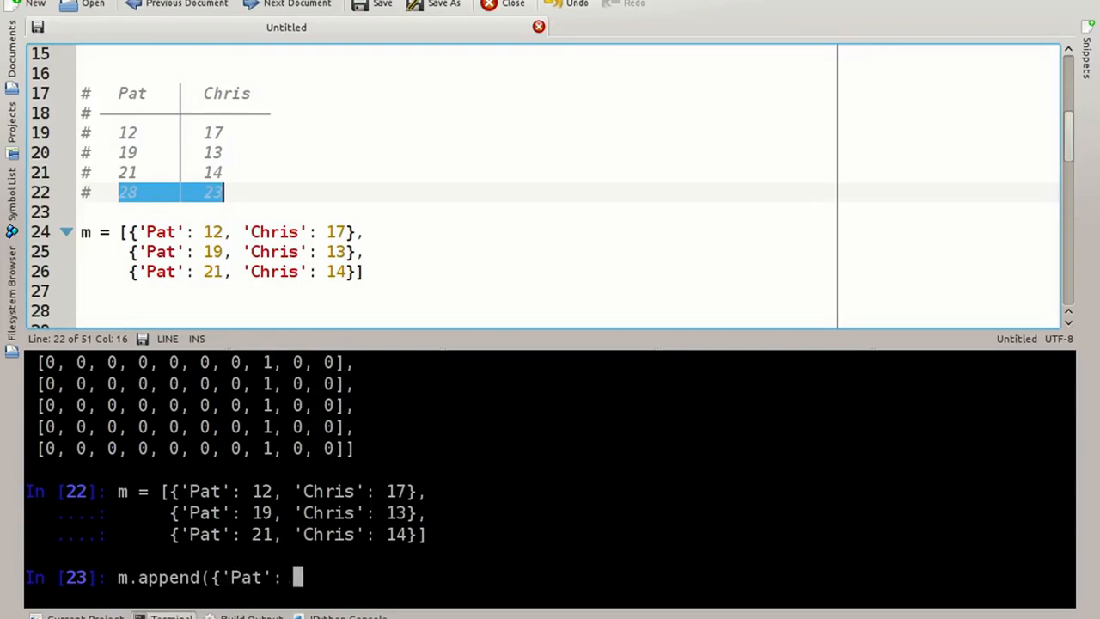
type("28")
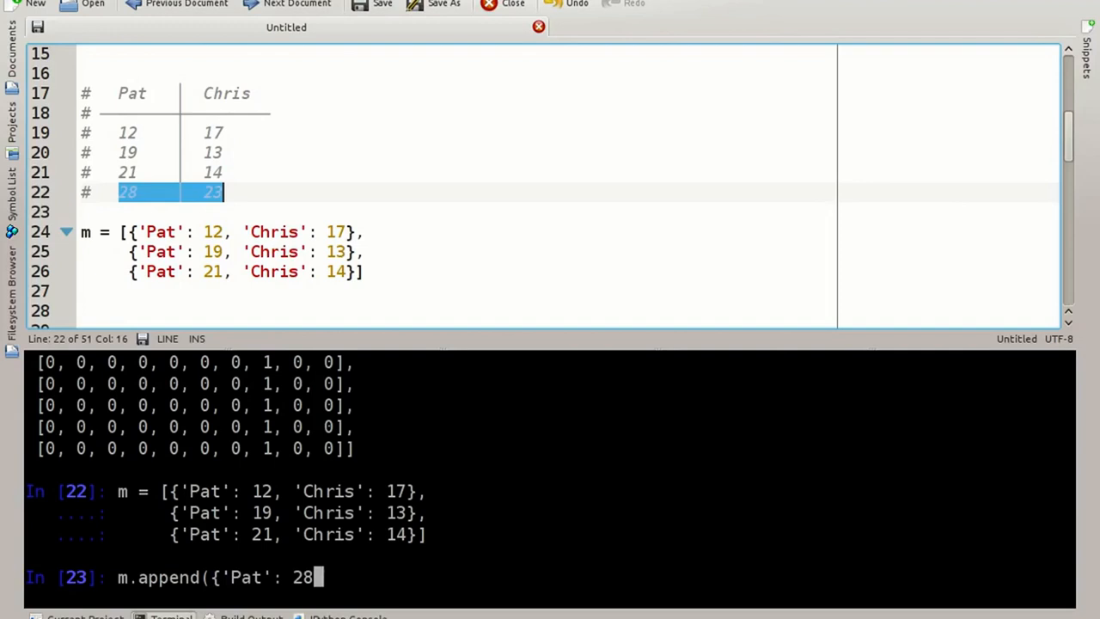
type(", 'Chris': 23")
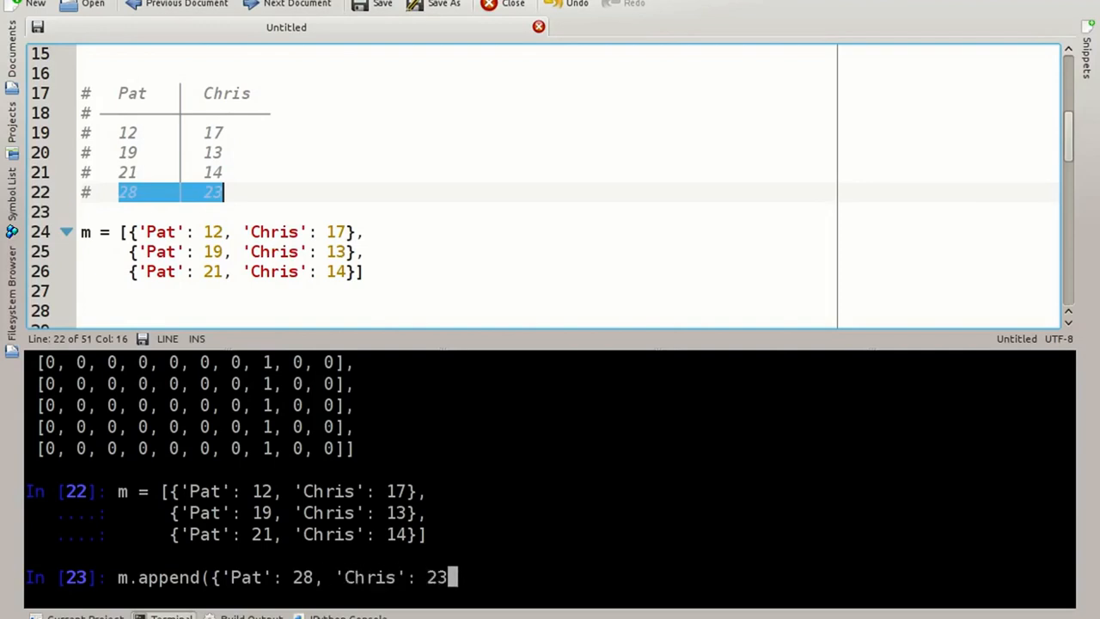
type("}")
type("m")
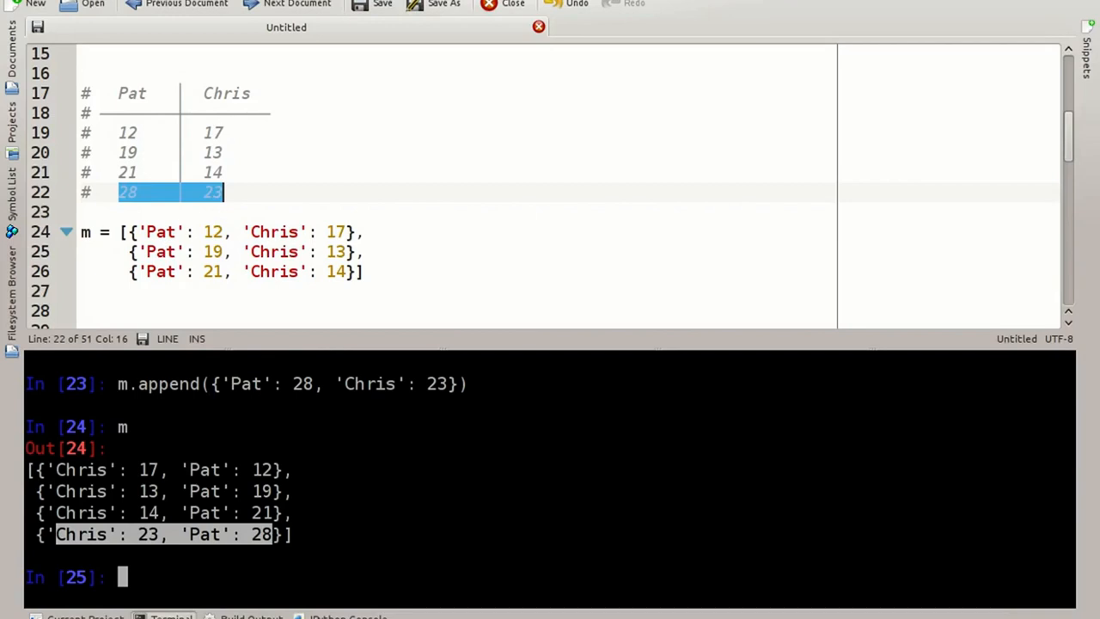
mouse_move(824, 547)
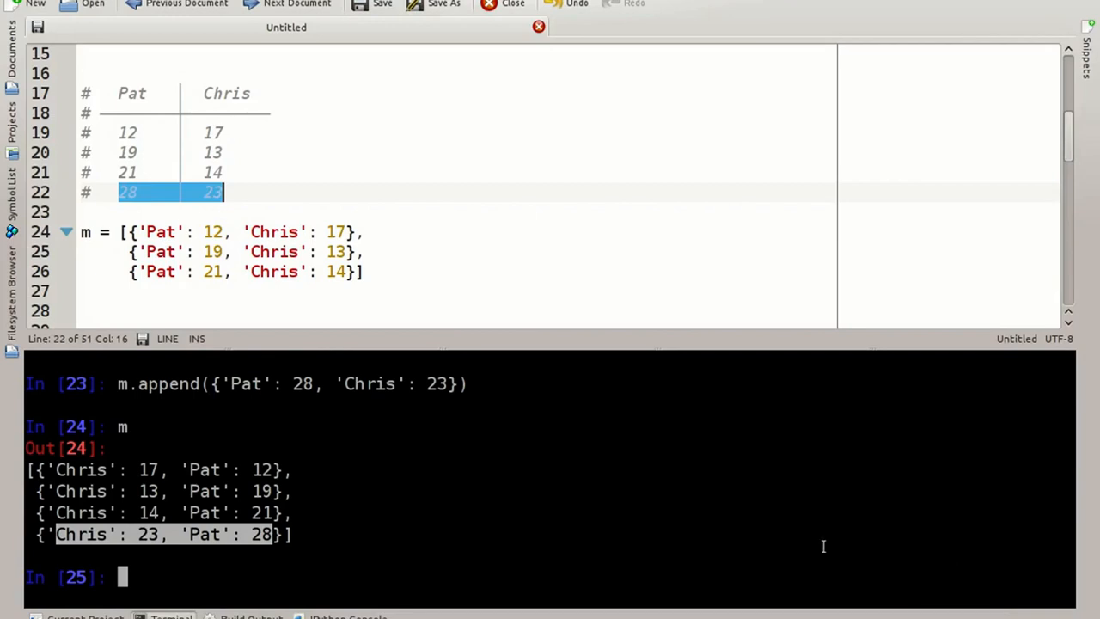
Read m[2]['Pat'] as 21, then change it to 18.
type("m[2")
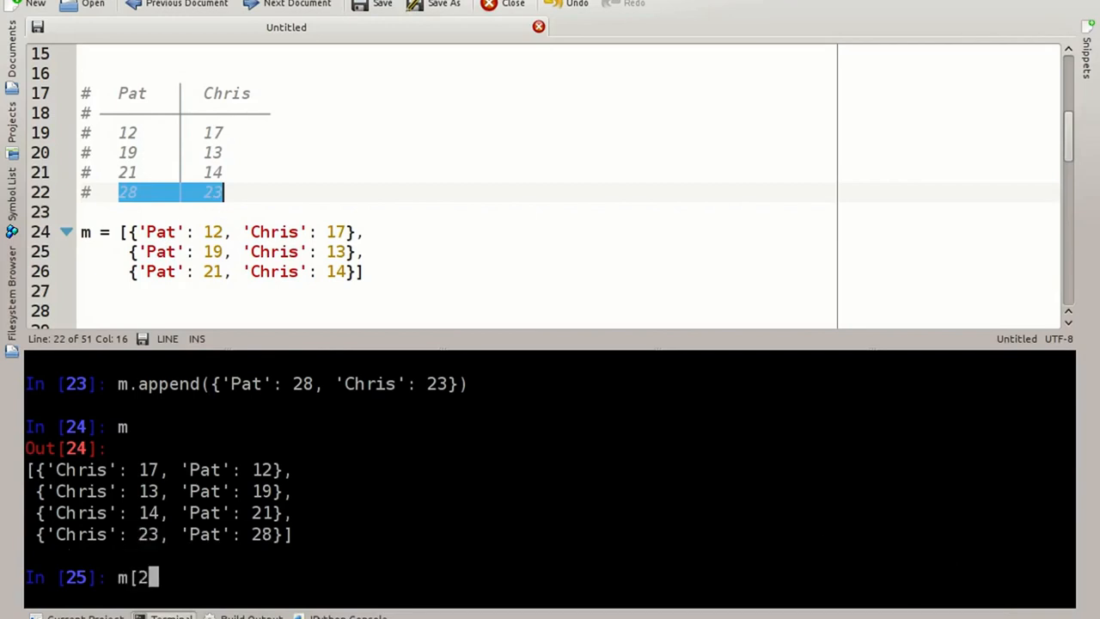
type("][")
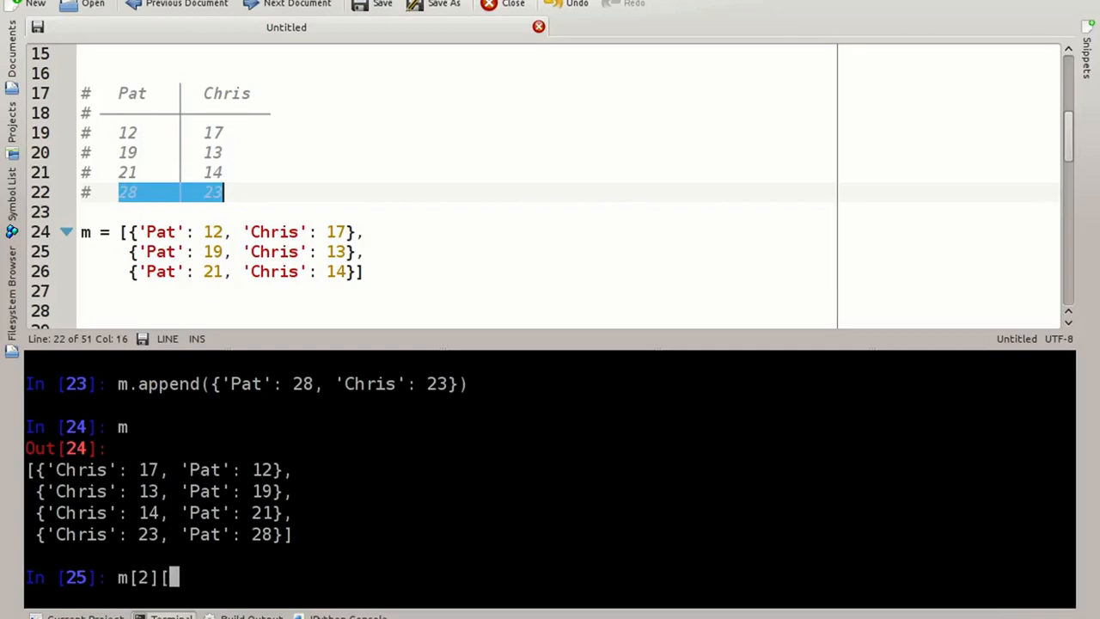
type("'Pat")
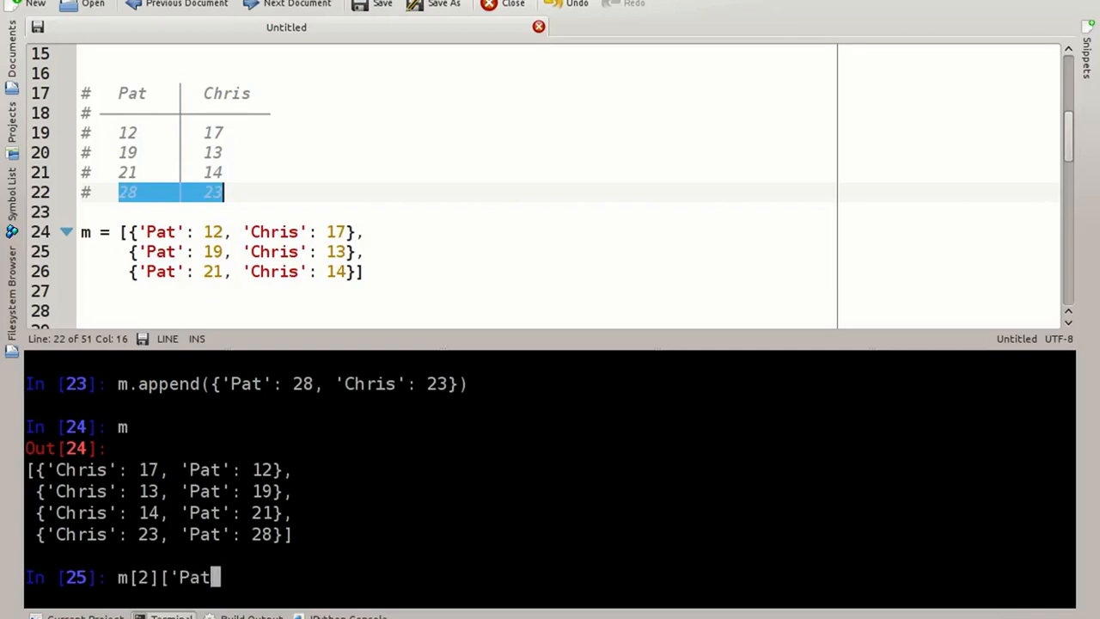
type("']")
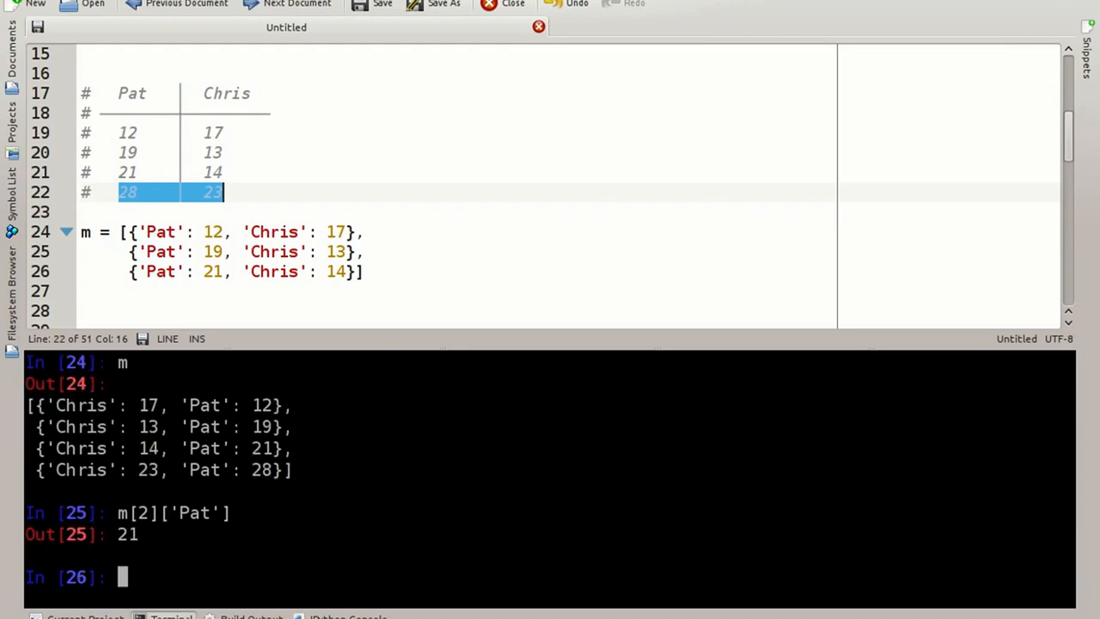
type("m[2]['Pat'] =")
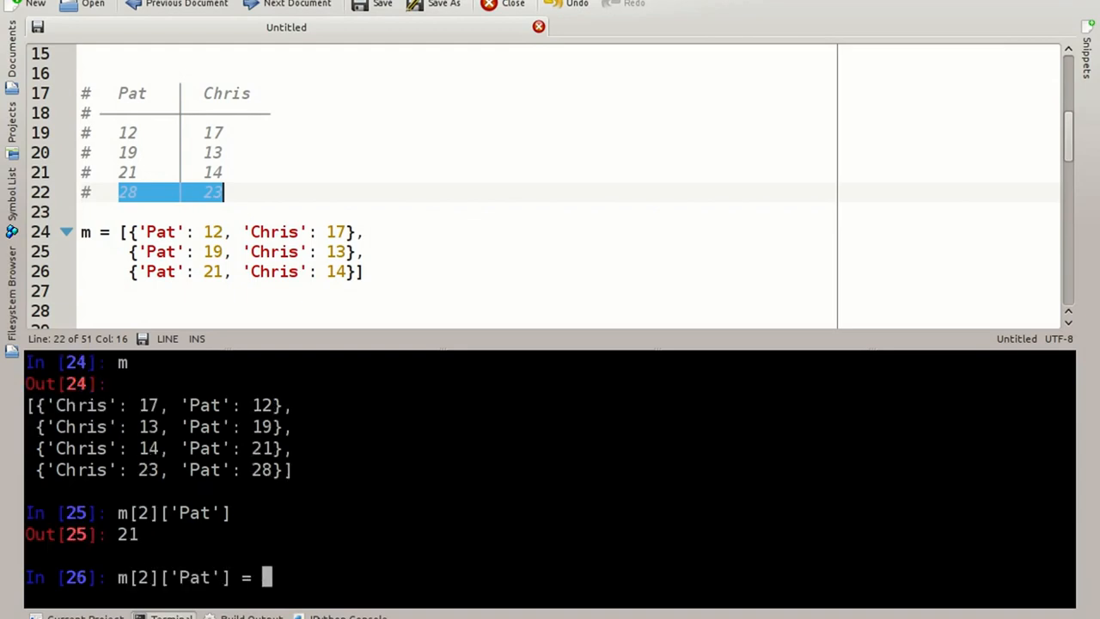
type("18")
type("m")
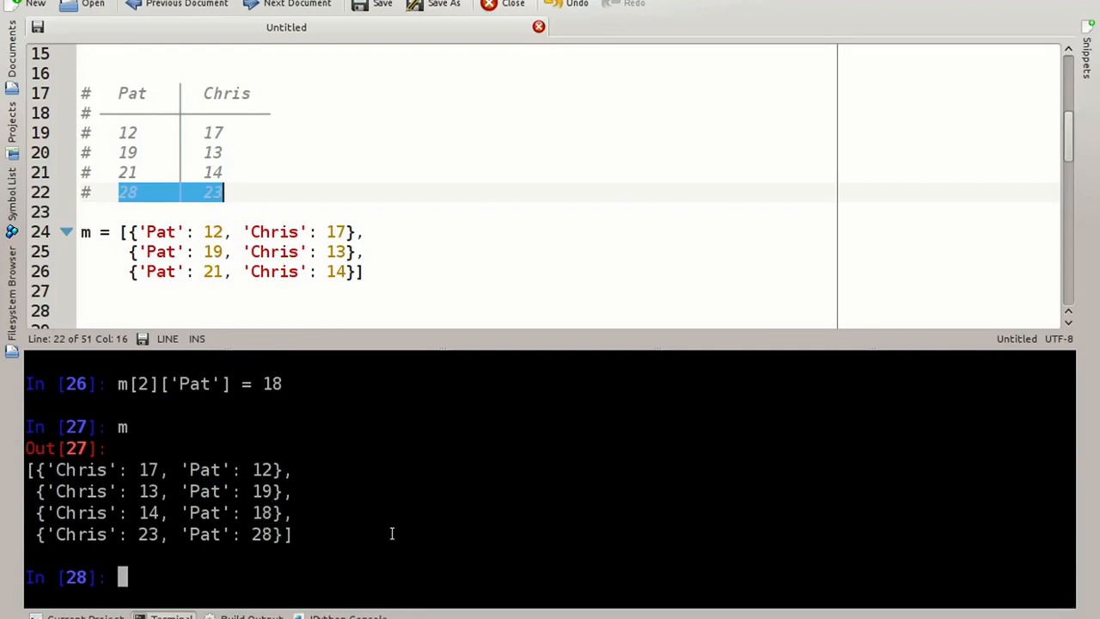
mouse_move(81, 103)
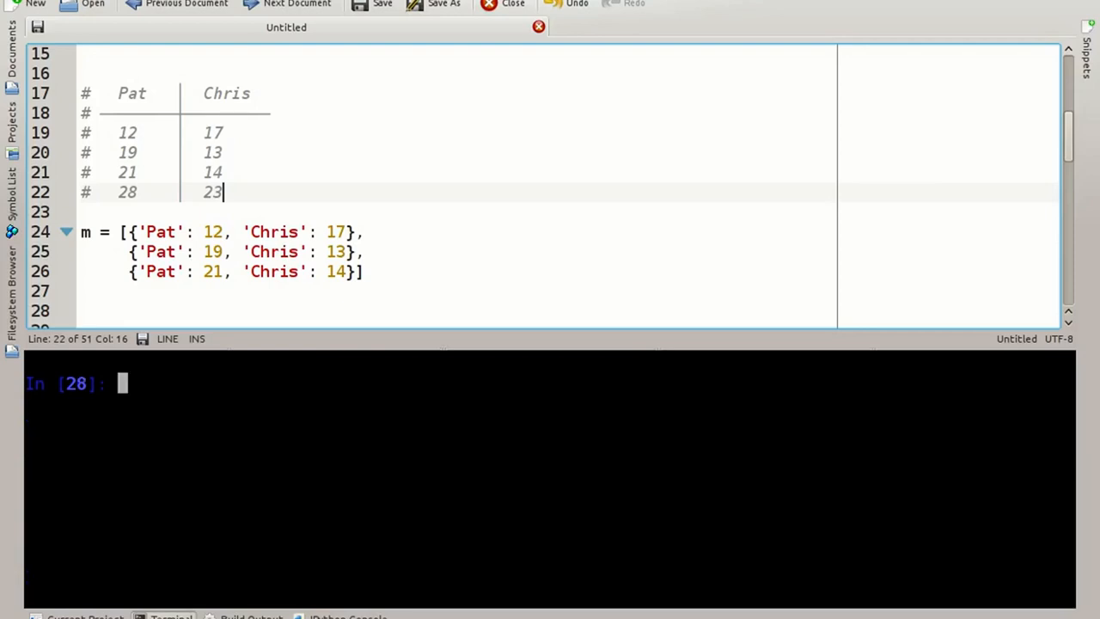
Start a loop over m whose if branch compares row['Pat'] and row['Chris'] and prints 'Pat won'.
type("for row in m:")
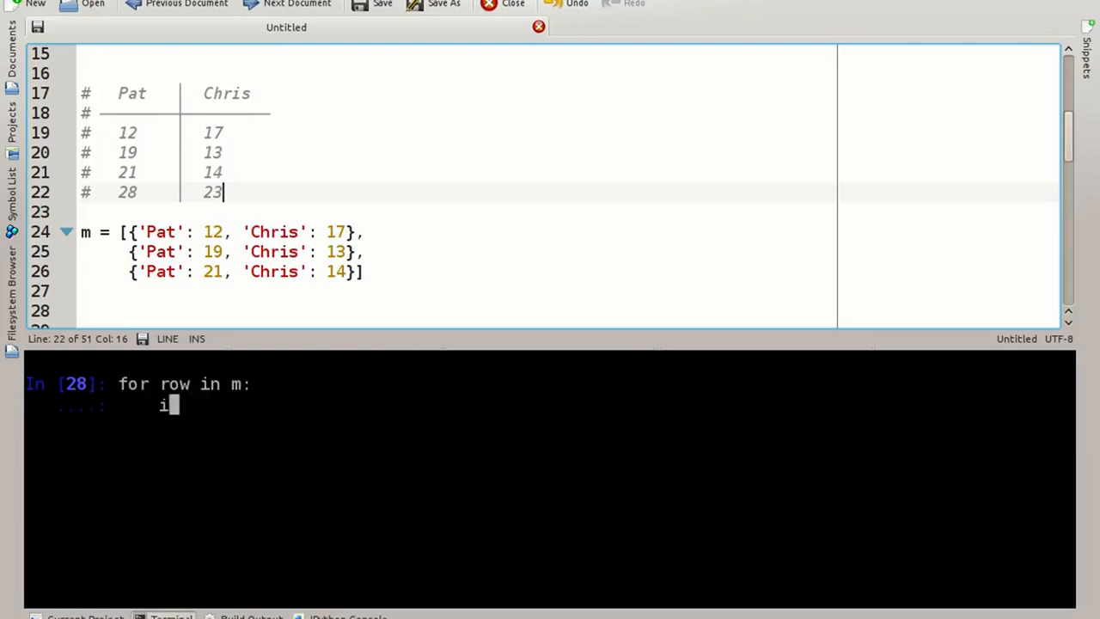
type("f row")
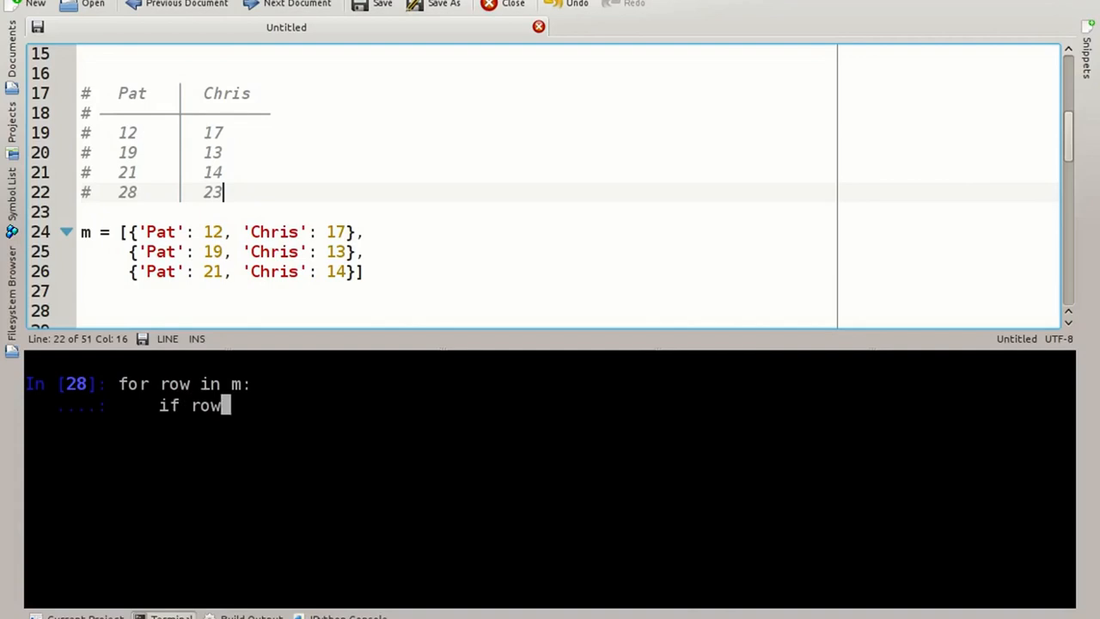
type("[")
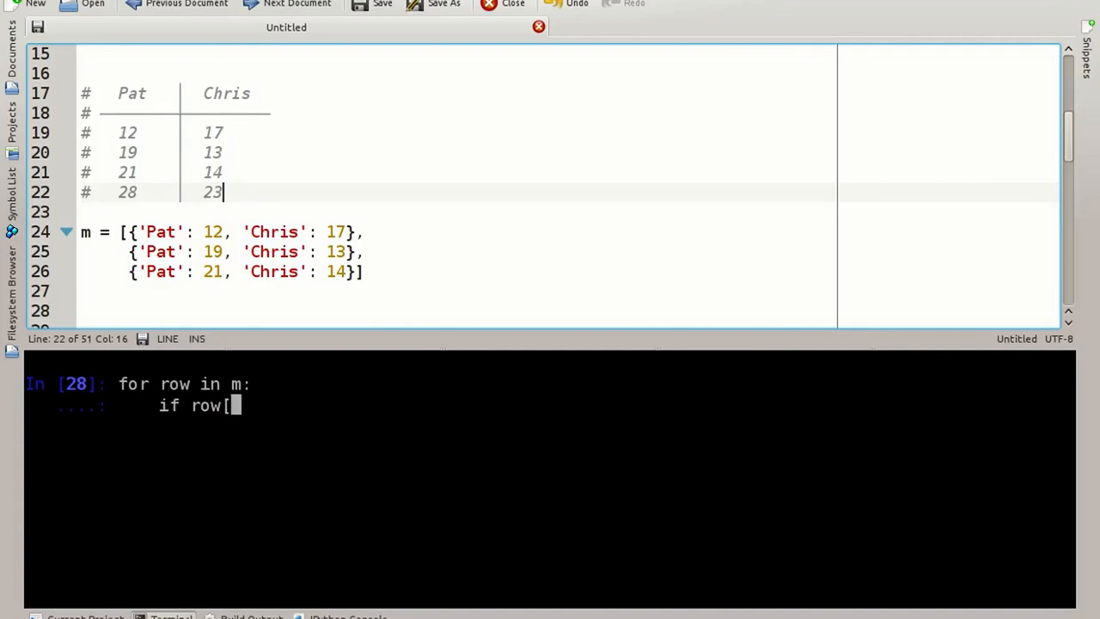
type("'Pat'] >")
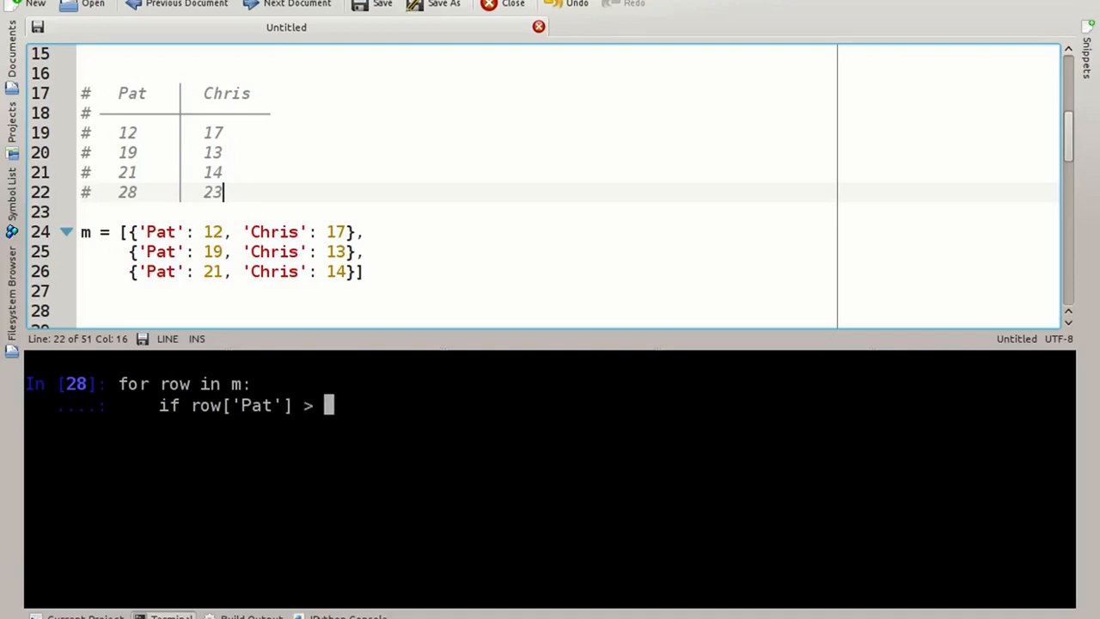
type("row['C")
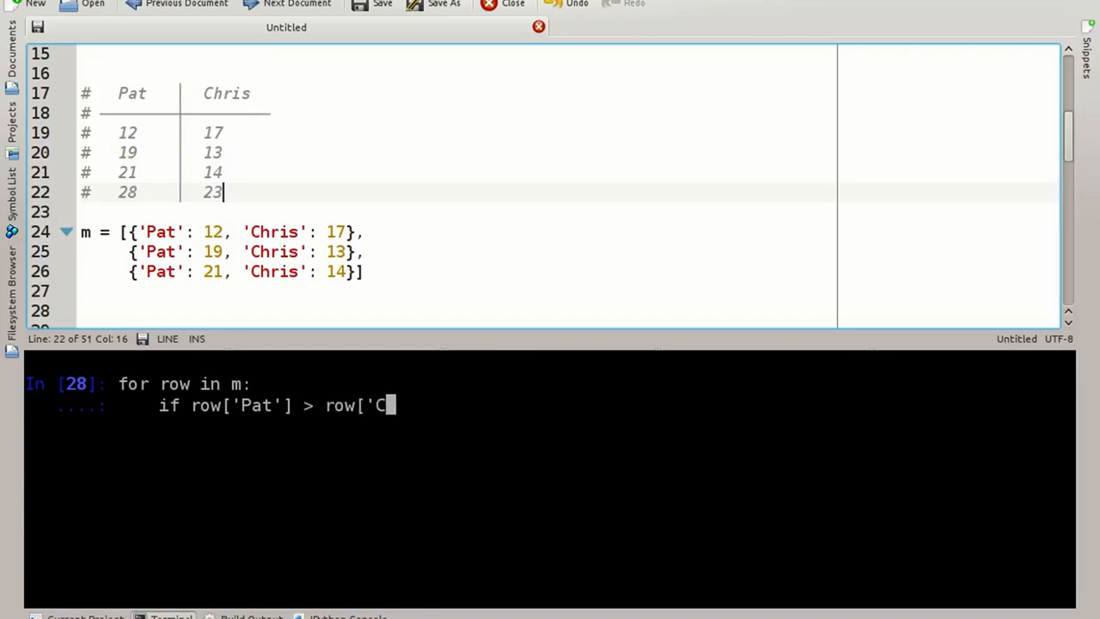
type("hris'")
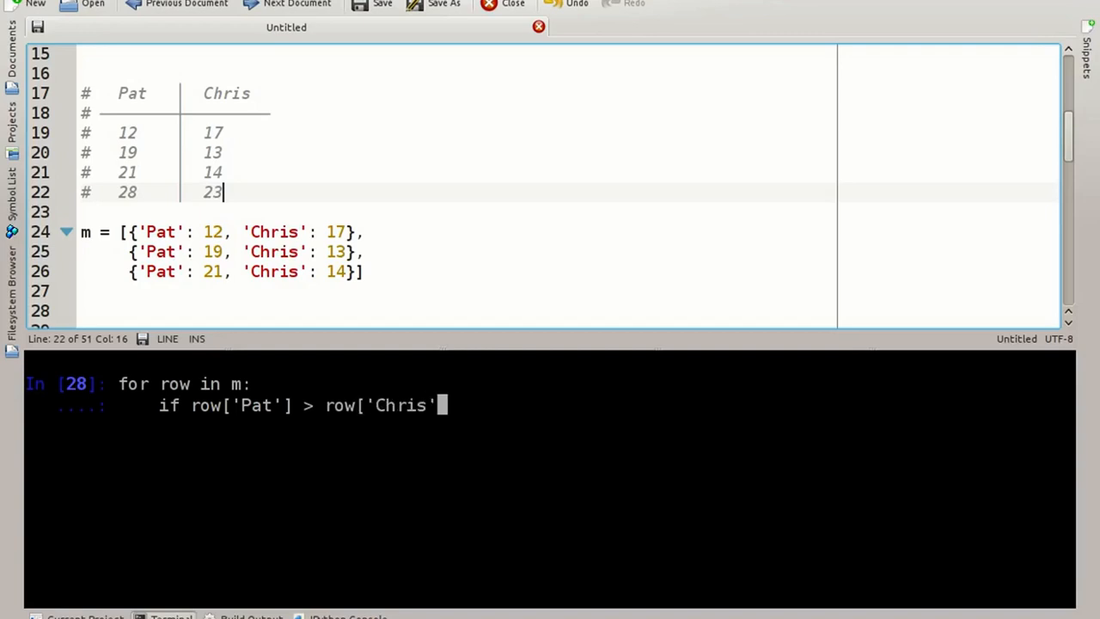
type("]:")
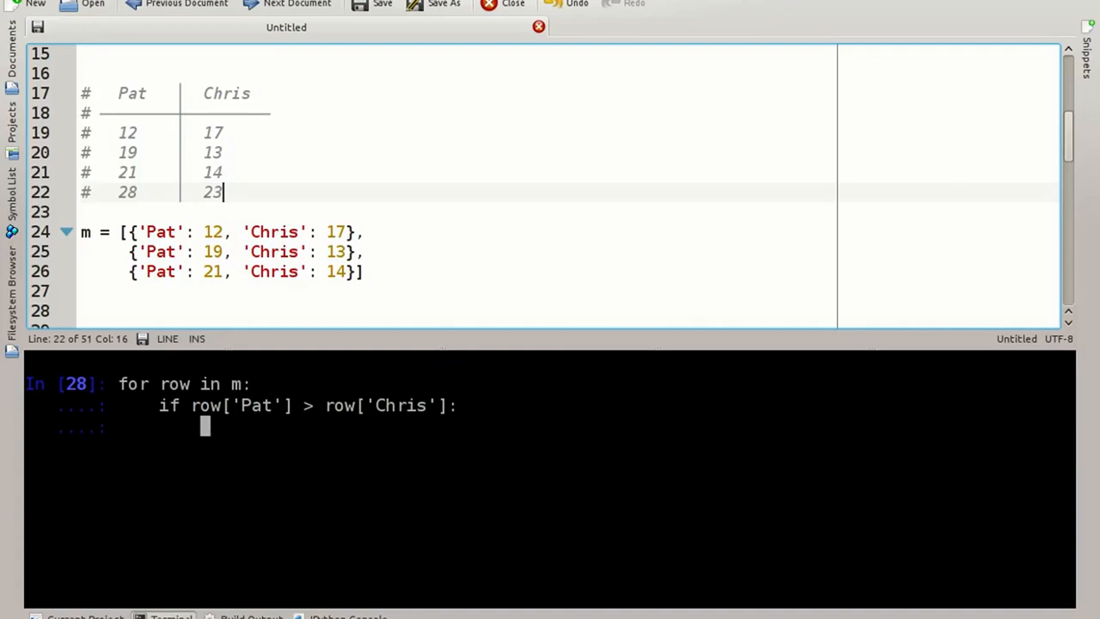
type("print('")
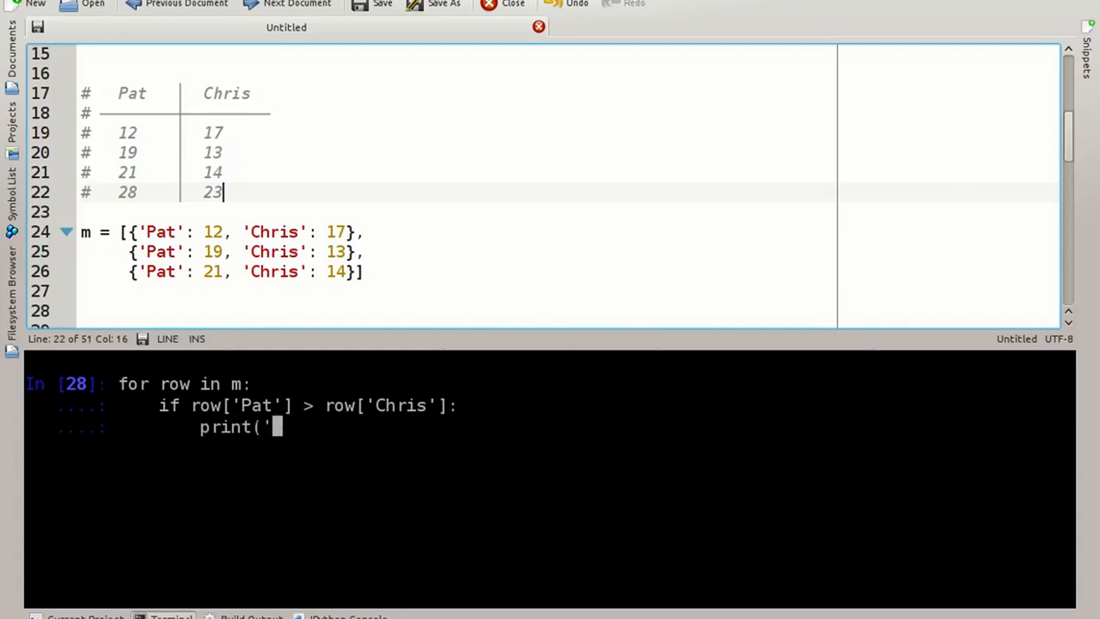
type("Pat won')")
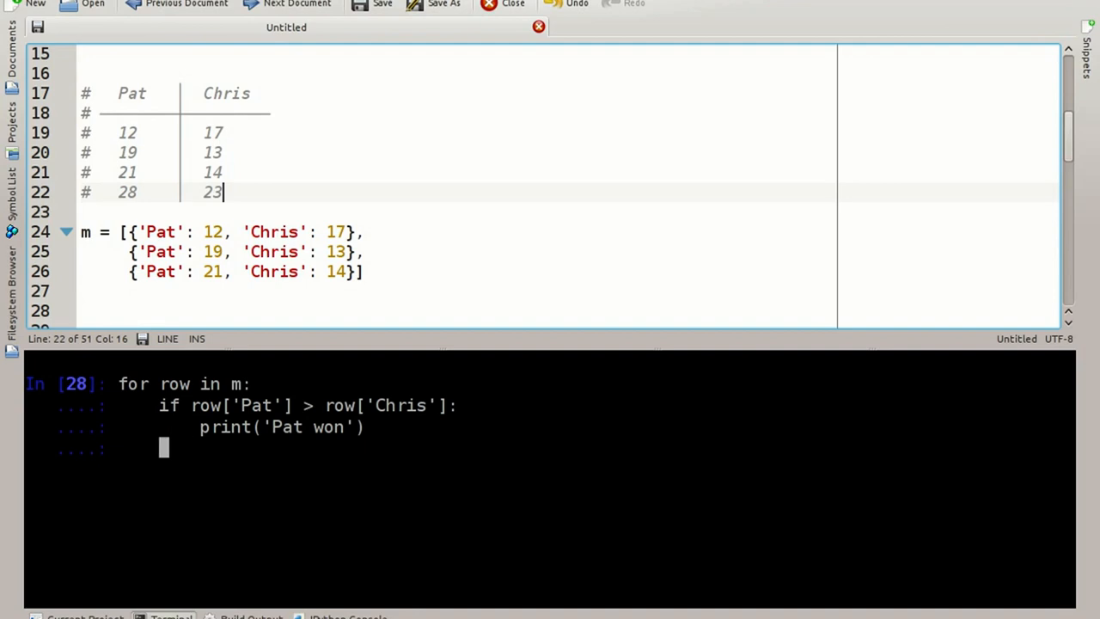
Add an elif branch printing 'Chris won' and an else branch printing 'tie', then run the loop.
type("elif")
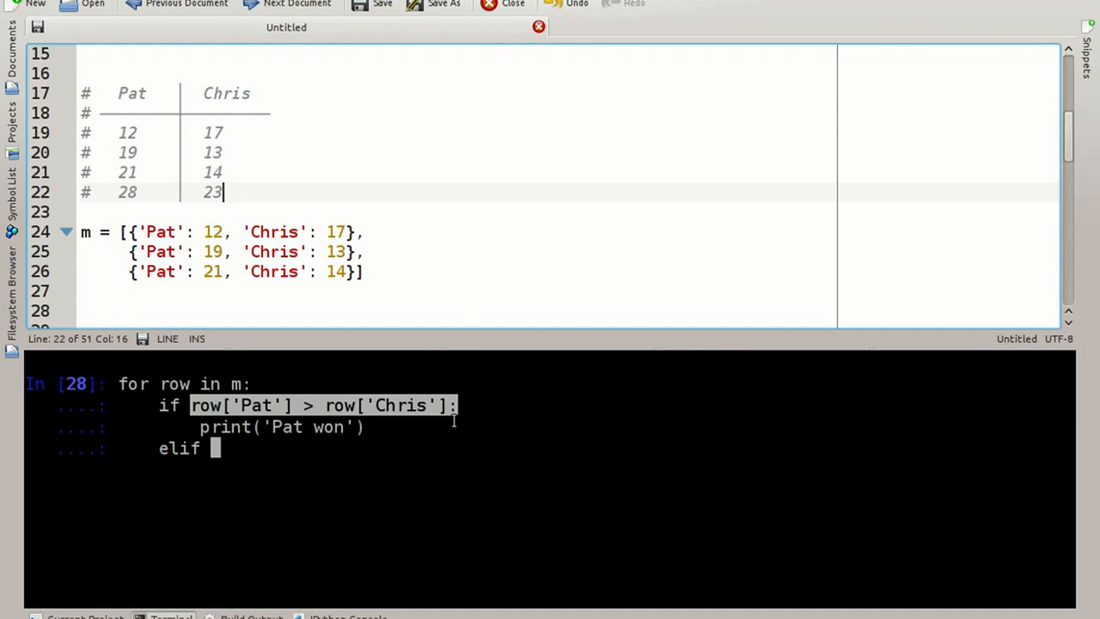
type("row['Pat'] > row['Chris']:")
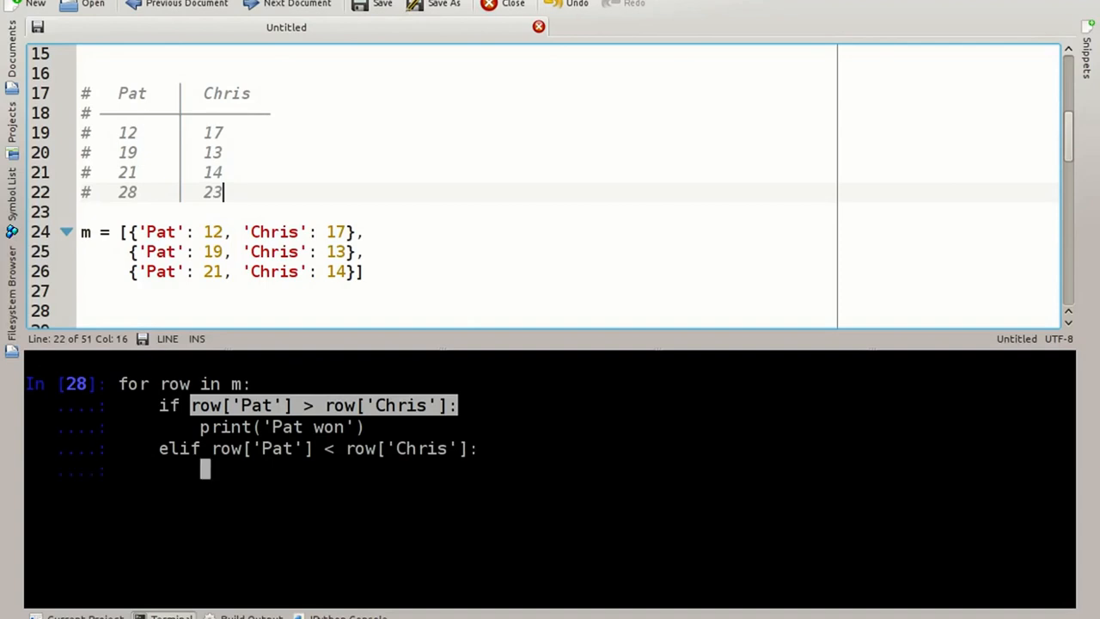
type("print('")
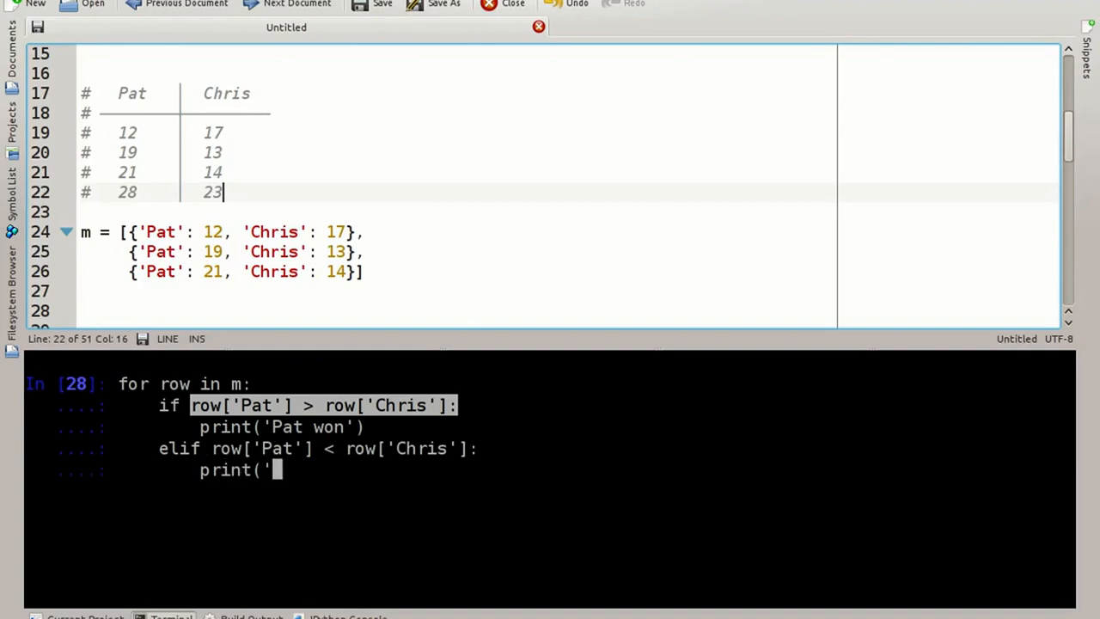
type("Chris won')")
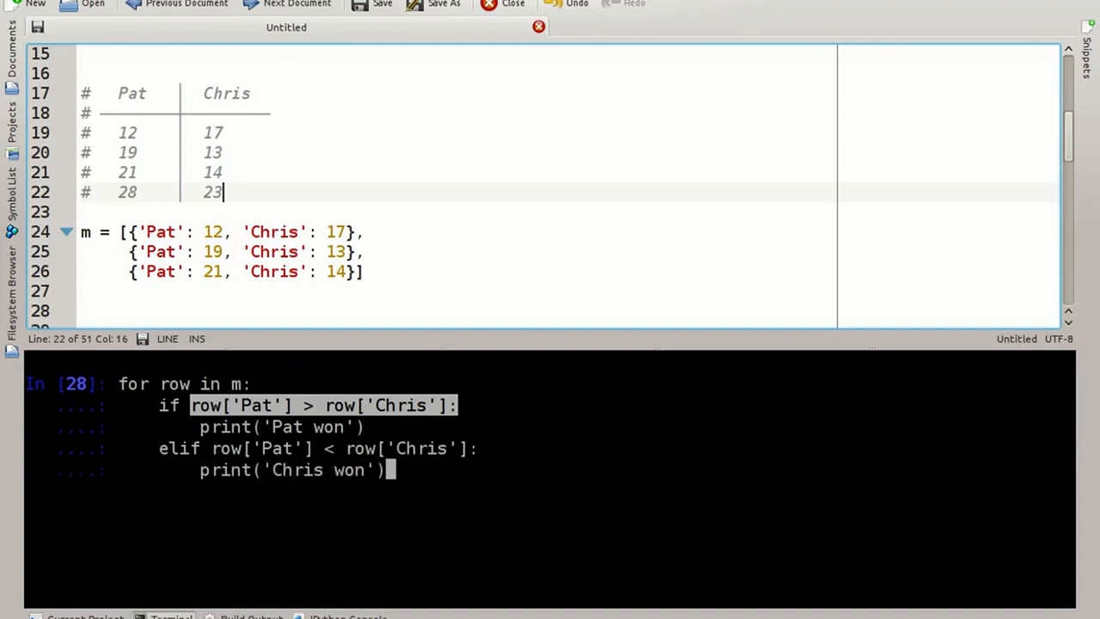
type("else")
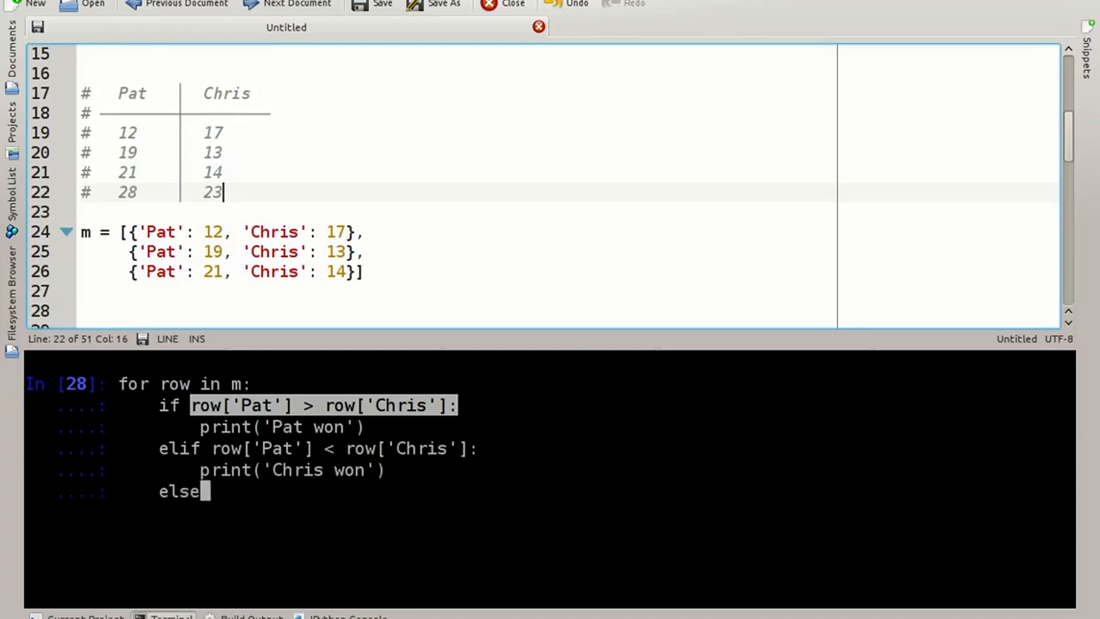
type(":")
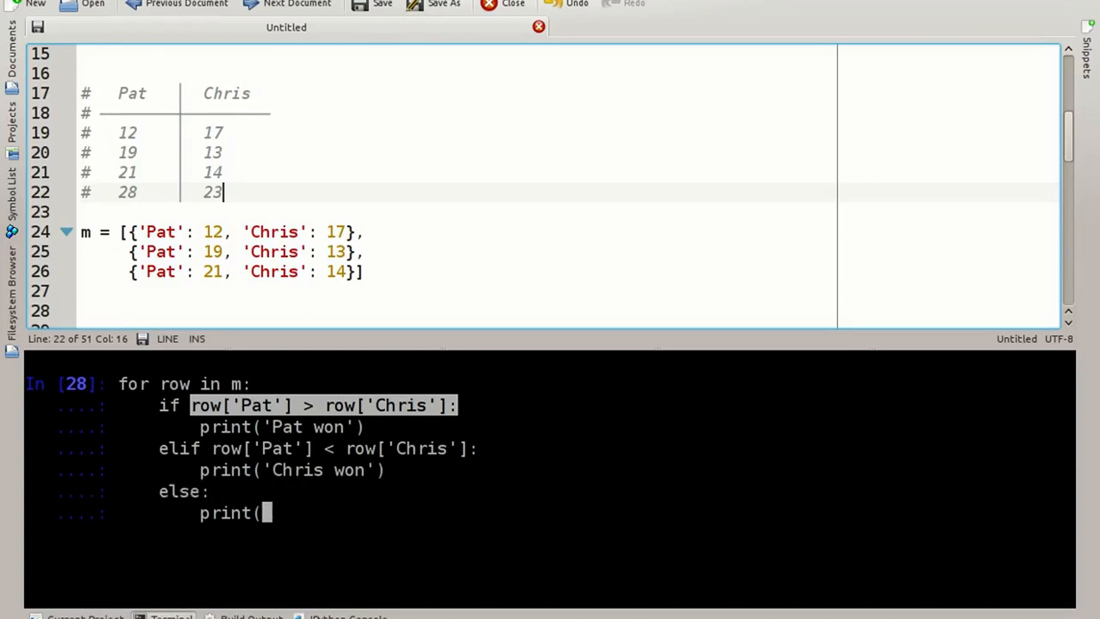
type("'tie')")
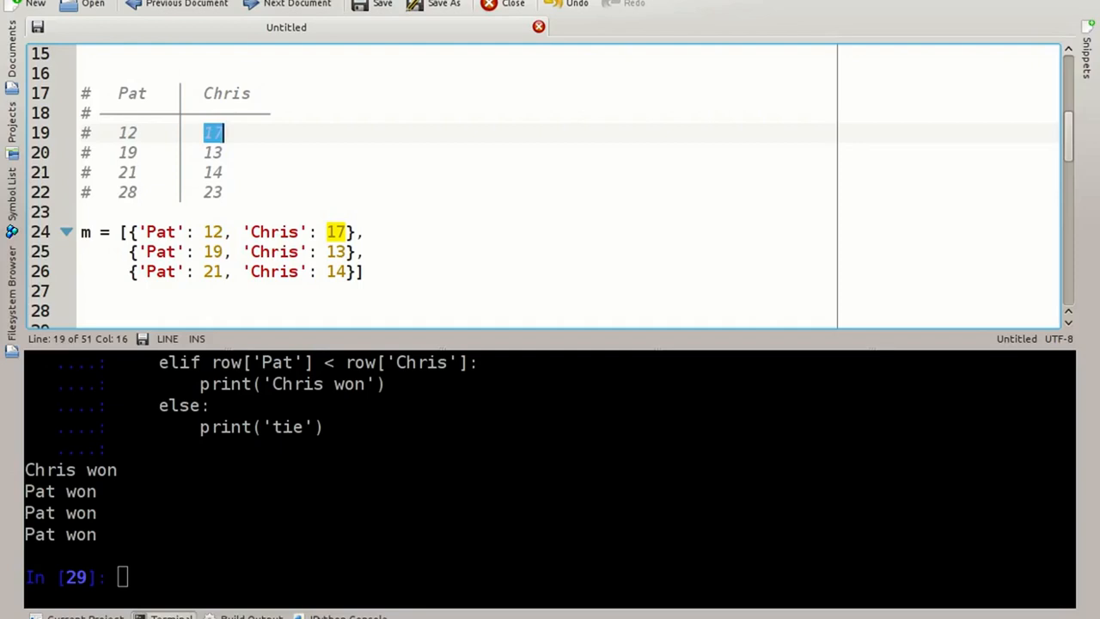
mouse_move(399, 325)
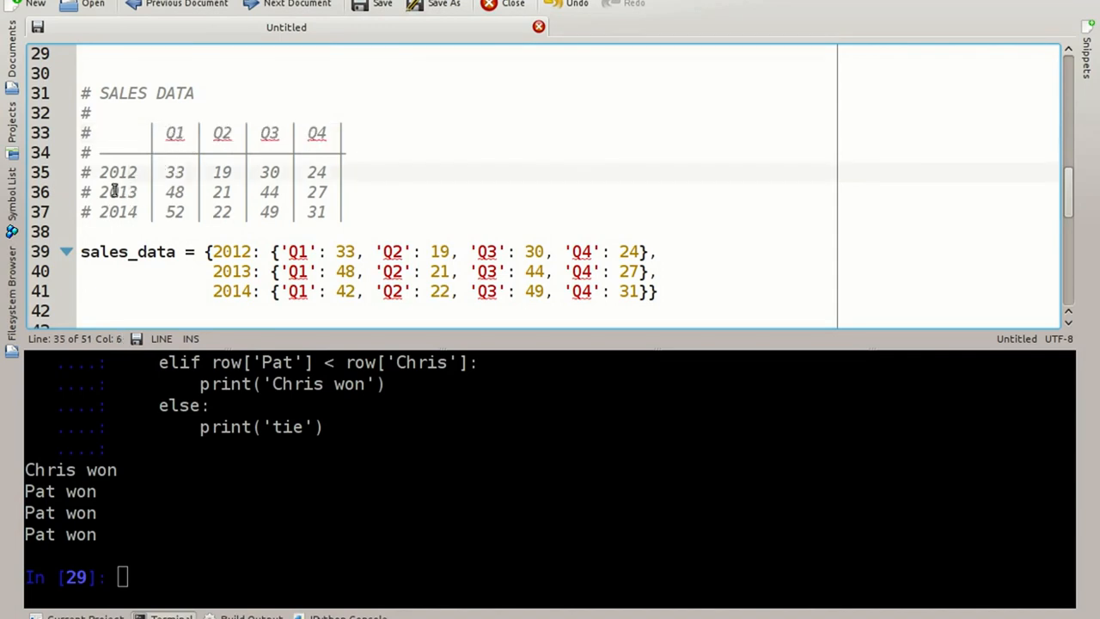
Double-click in the editor's SALES DATA section to start selecting the sales_data lines.
double_click(118, 171)
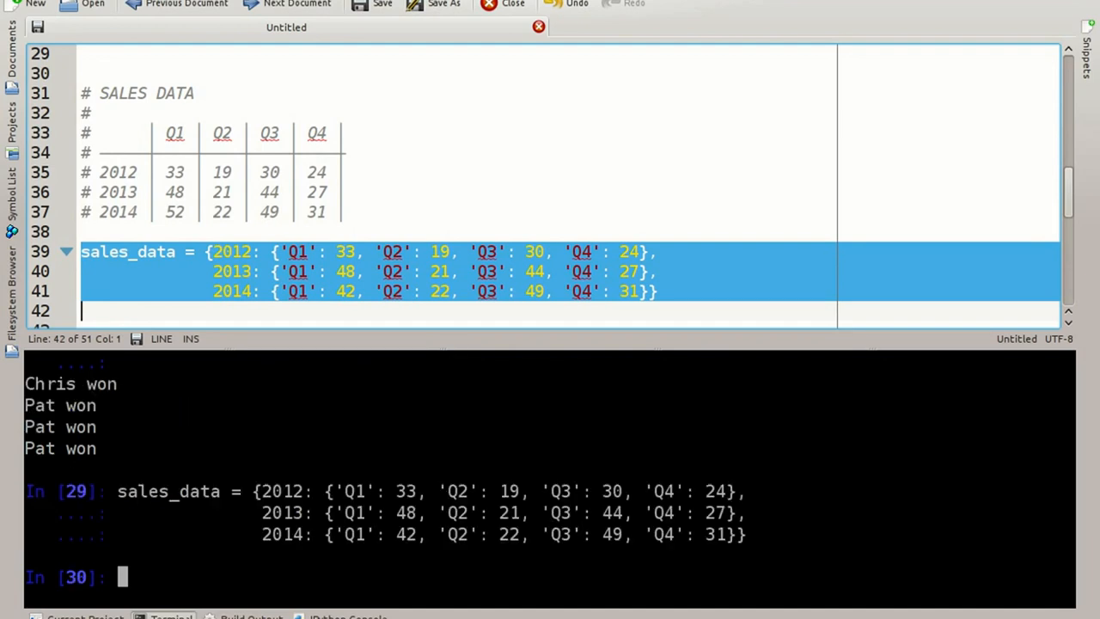
Evaluate sales_data[2013]['Q2'] in the IPython terminal, which returns 21.
type("sales_data")
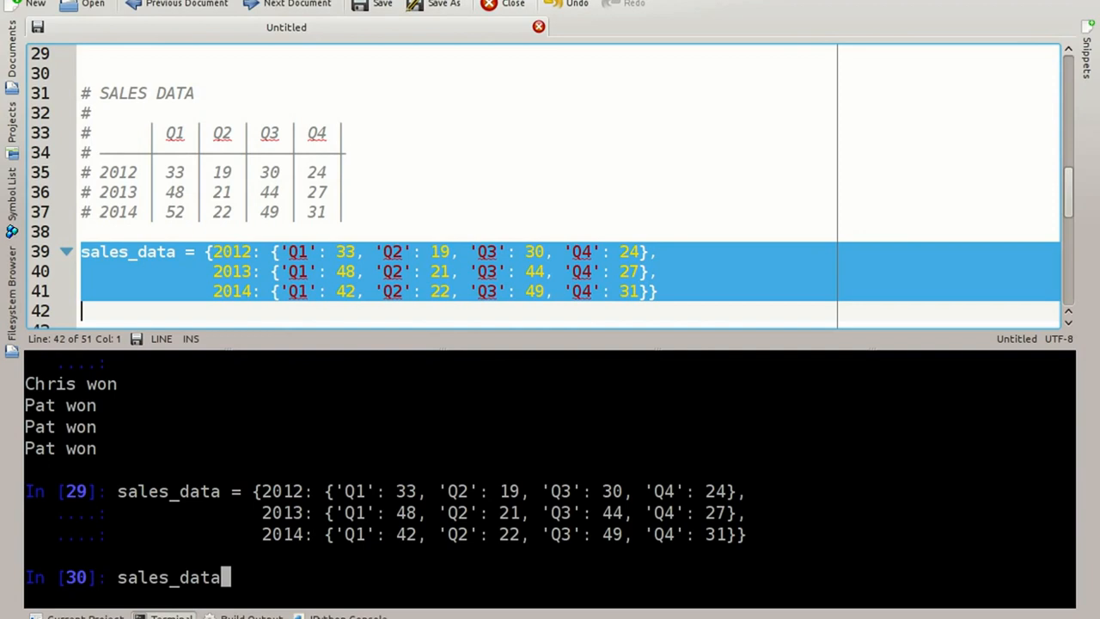
type("[2013")
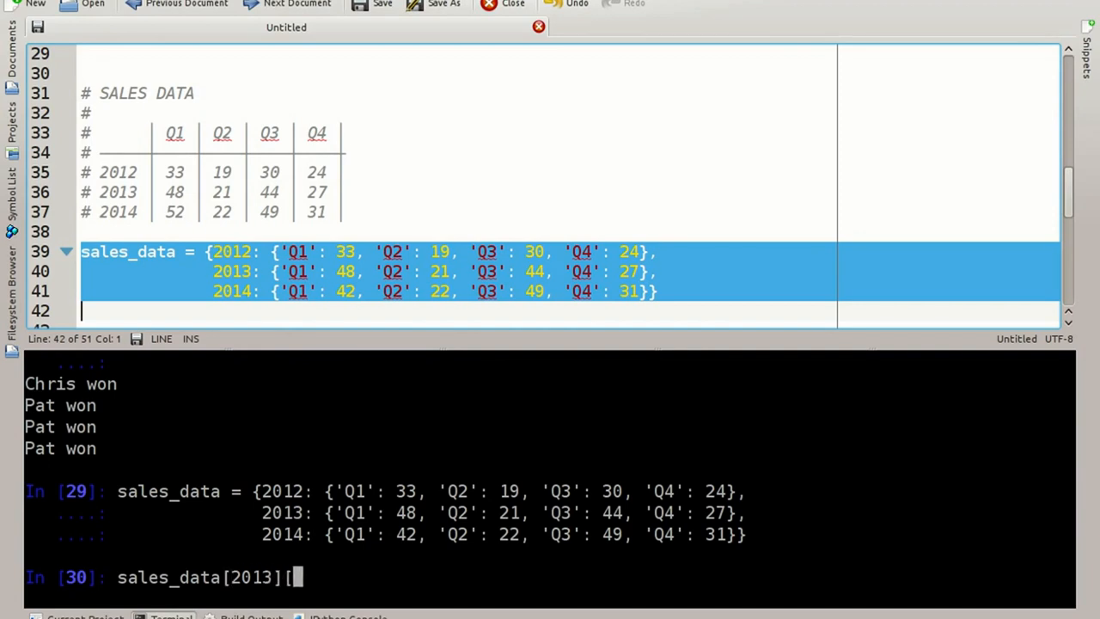
type("['Q2'")
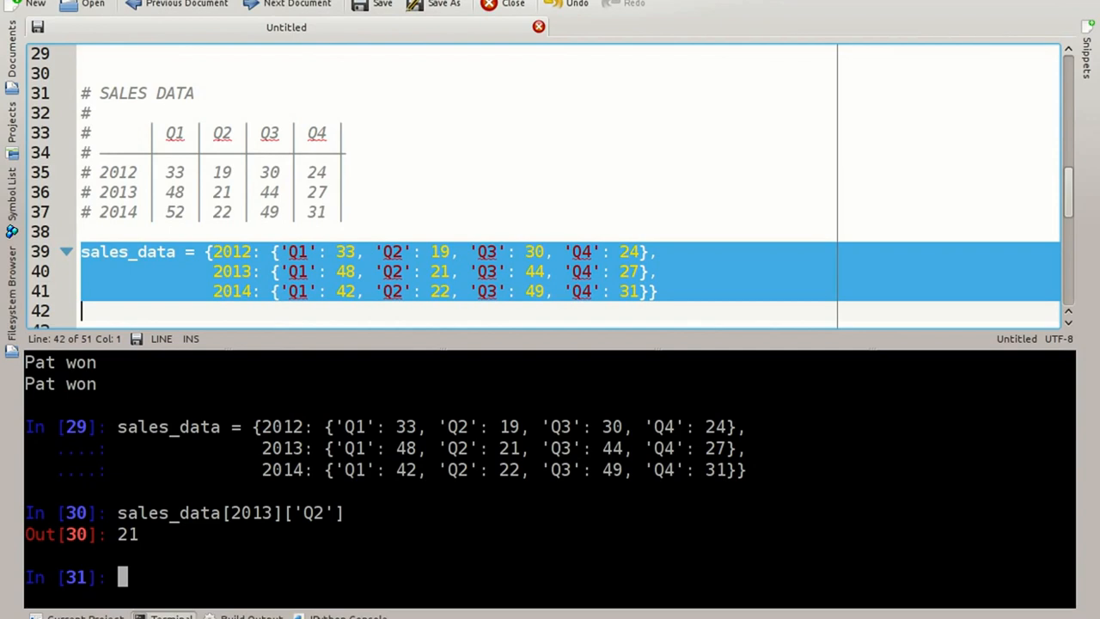
Suspend IPython, run sudo apt-get install python3-numpy, then resume IPython with fg.
key("ctrl+z")
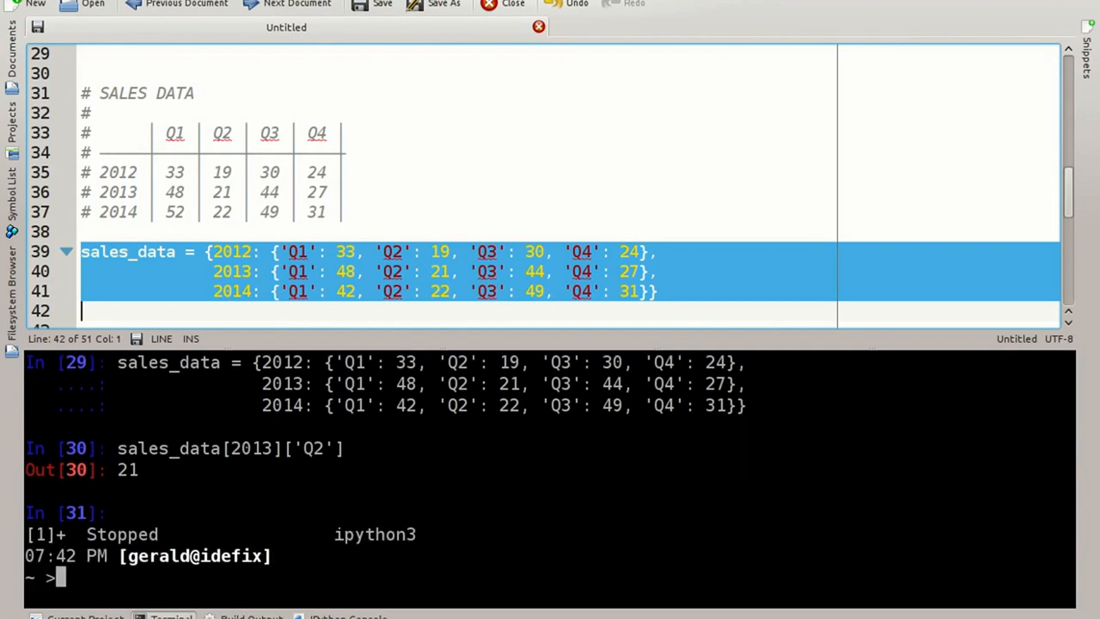
type("sudo apt")
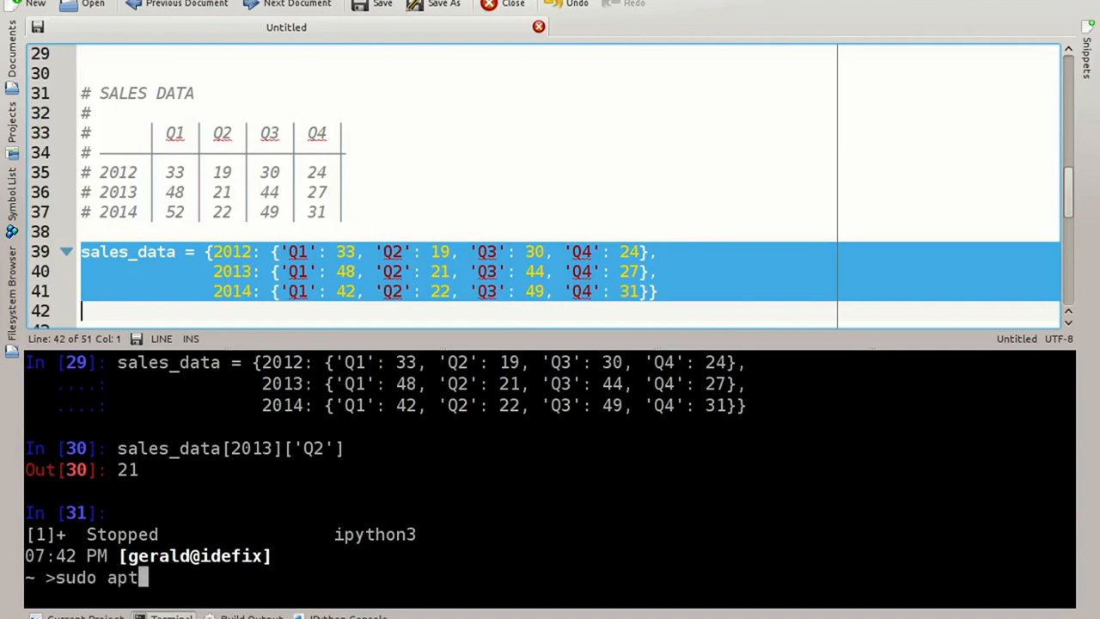
type("-get")
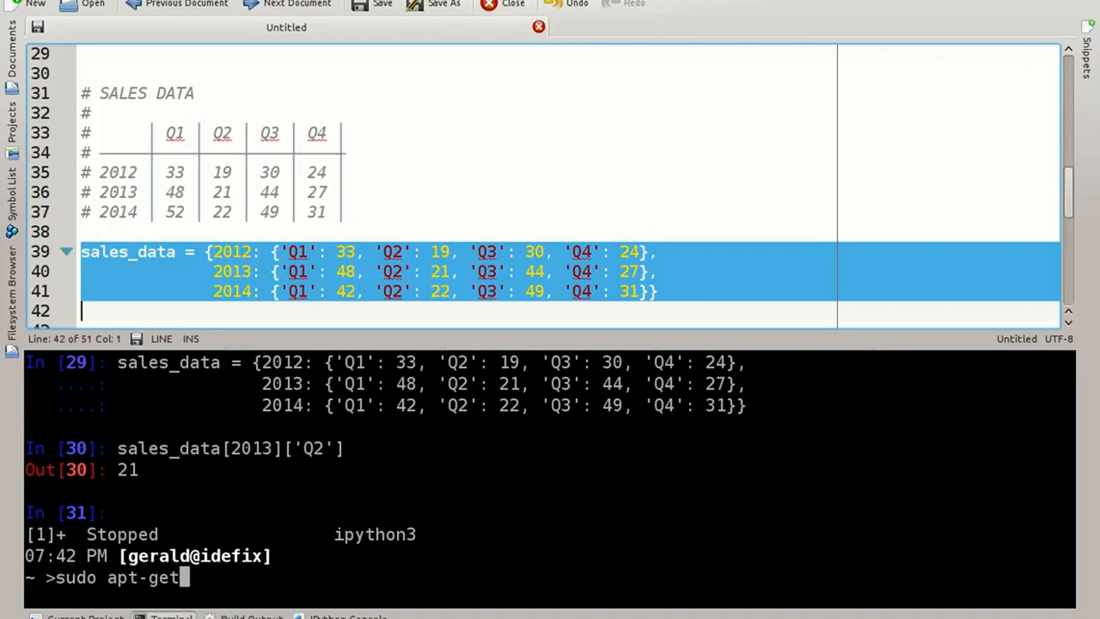
type("install")
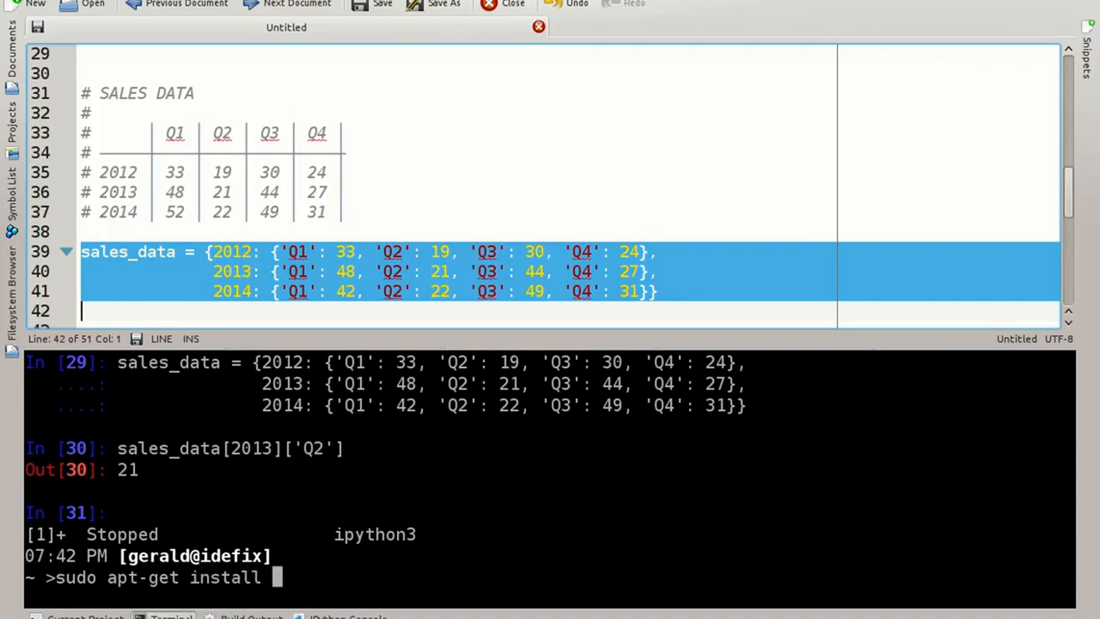
type("python3")
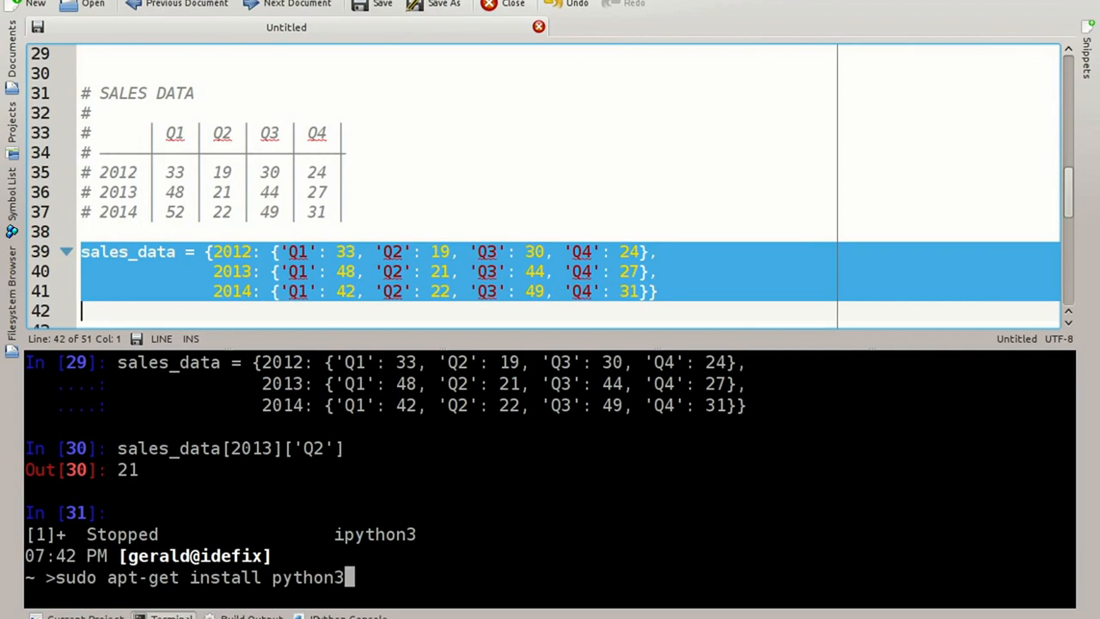
type("-numpy")
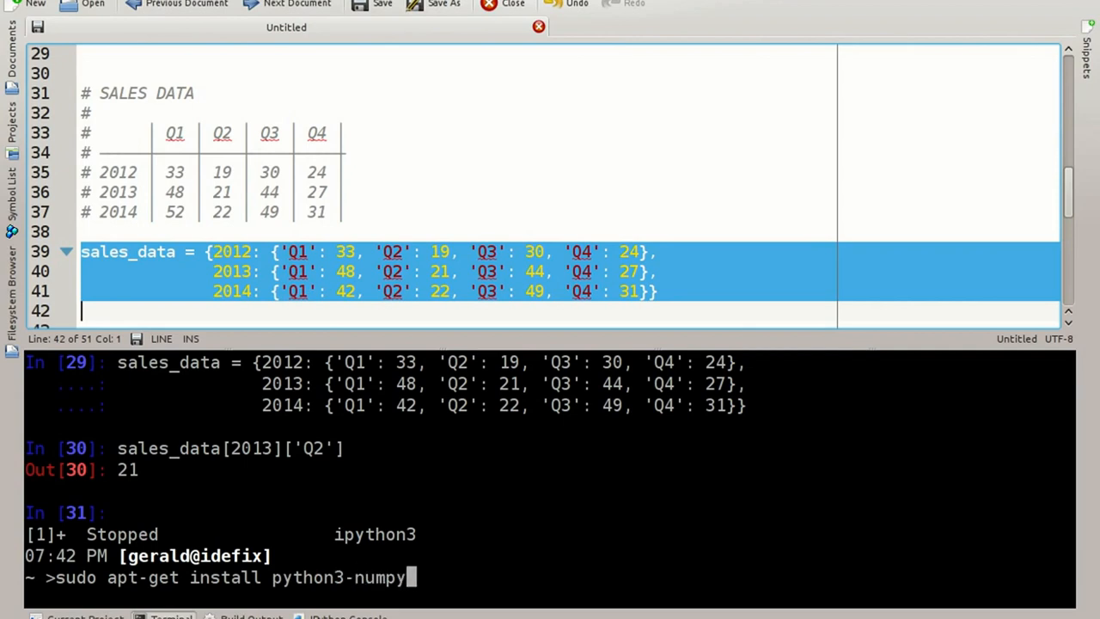
key("Return")
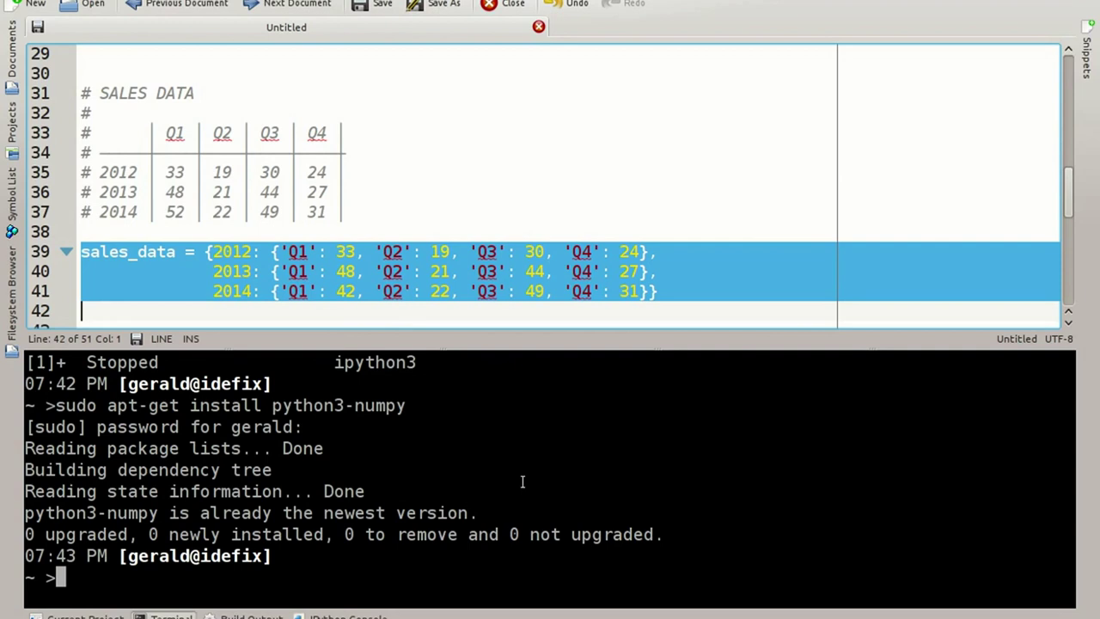
type("fg")
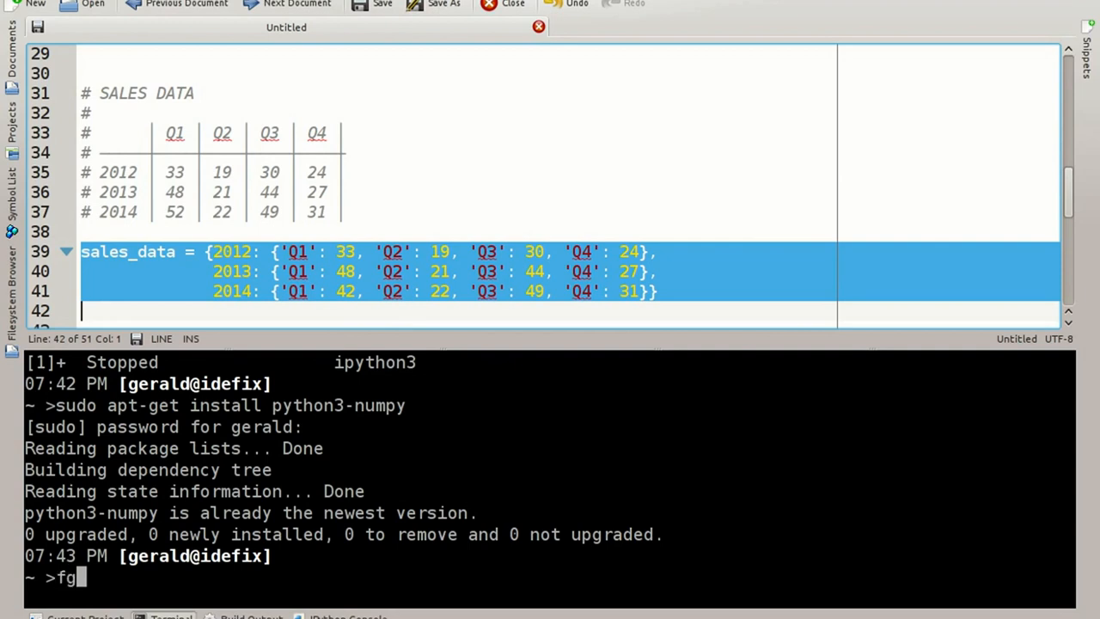
key("Return")
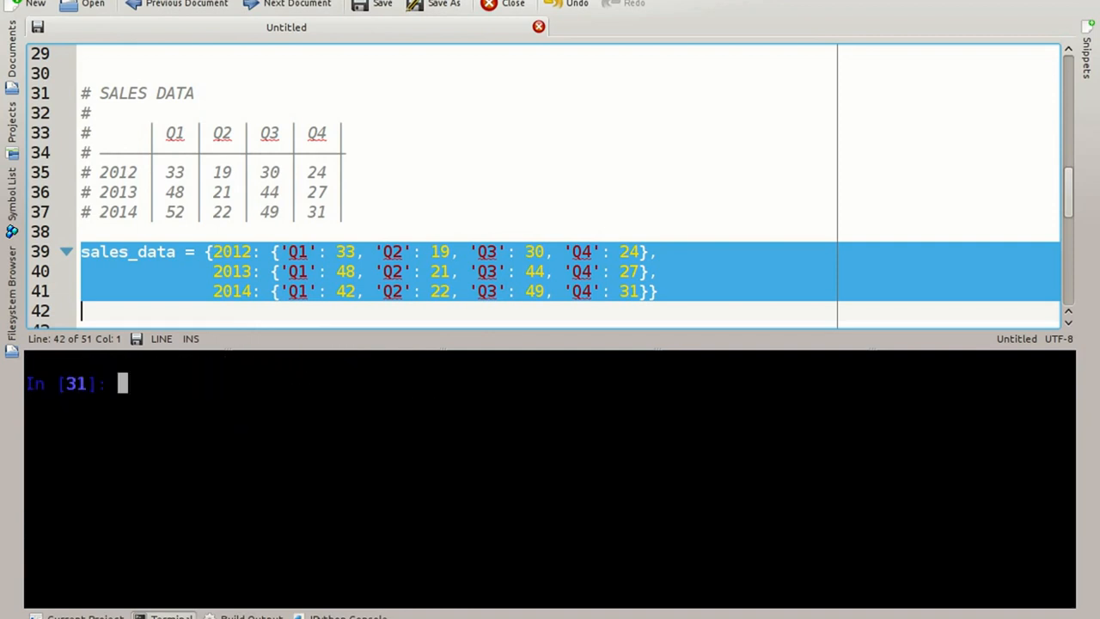
mouse_move(814, 444)
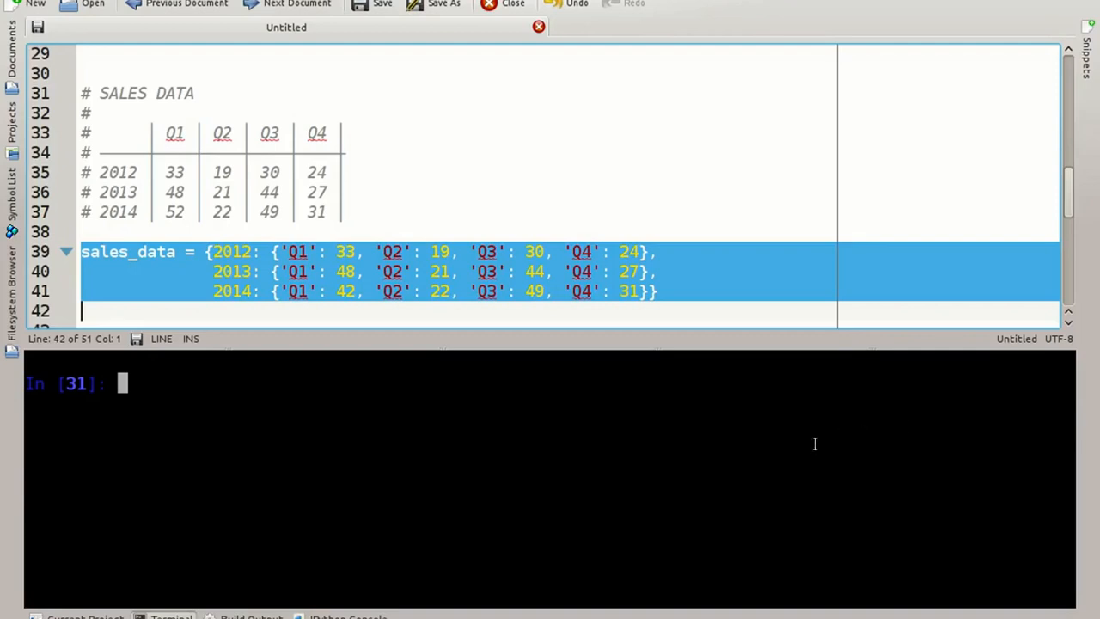
mouse_move(640, 479)
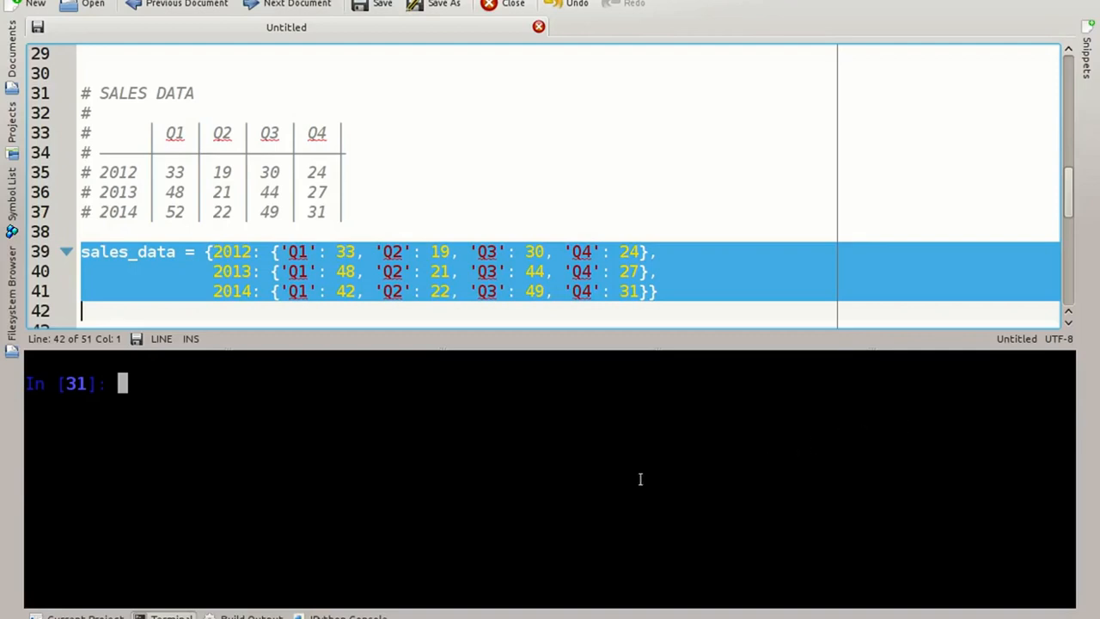
Import numpy as np and display np.zeros([3, 4]).
type("import")
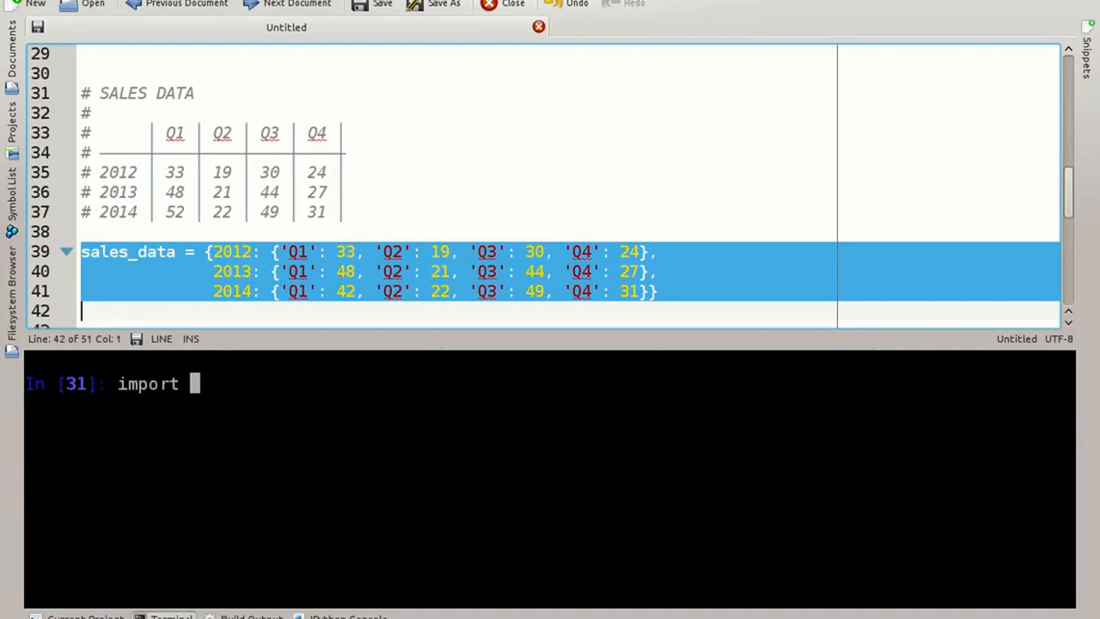
type("numpy as np")
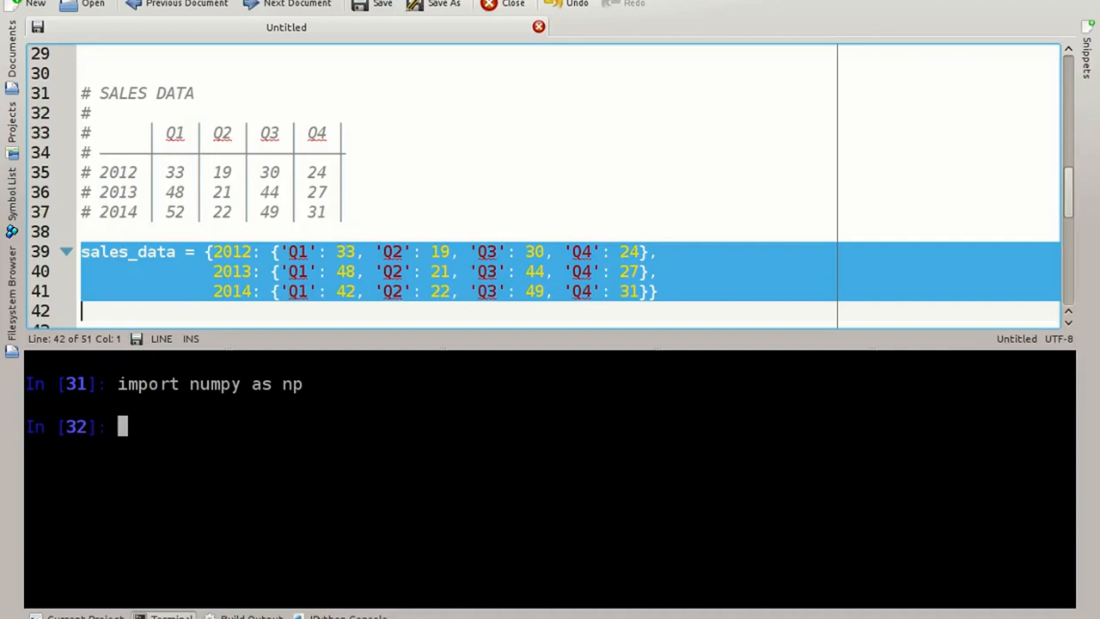
type("np.")
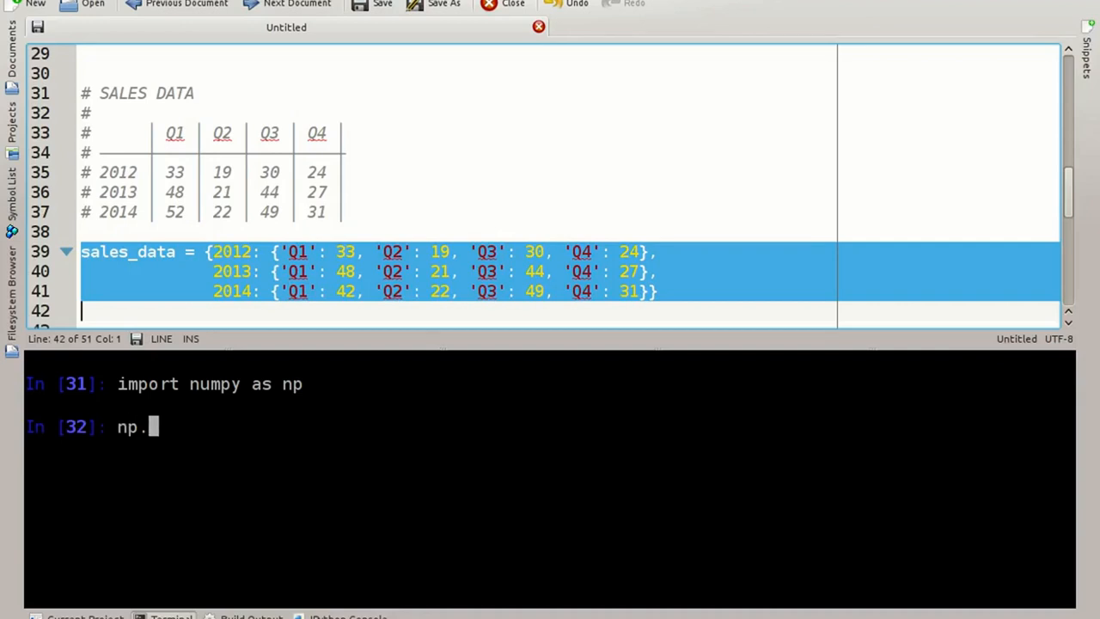
type("ze")
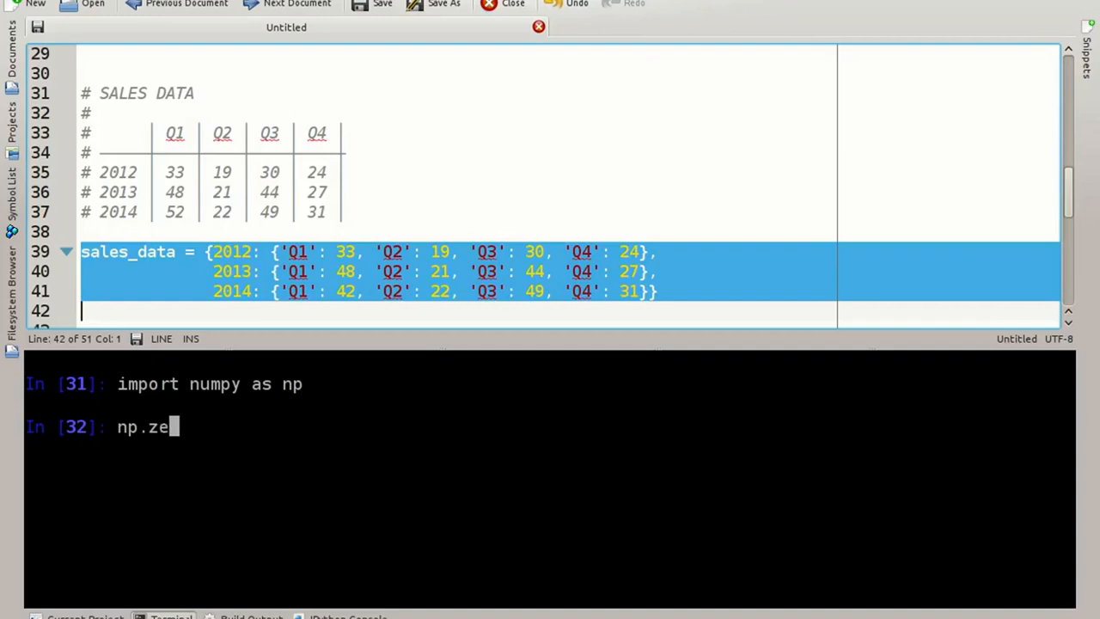
type("ros")
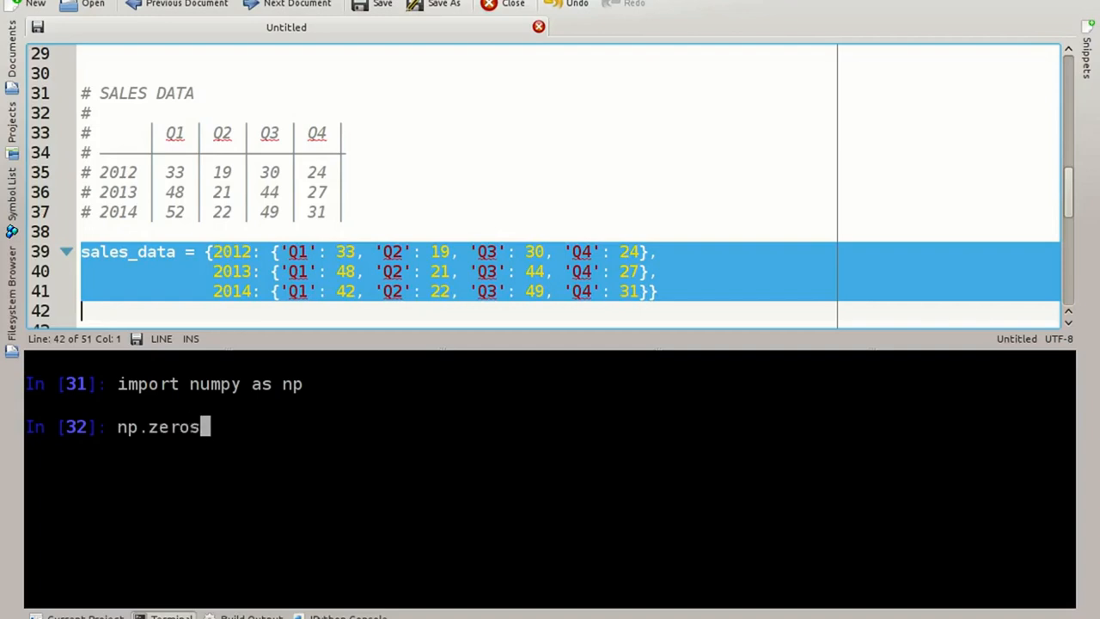
type("([")
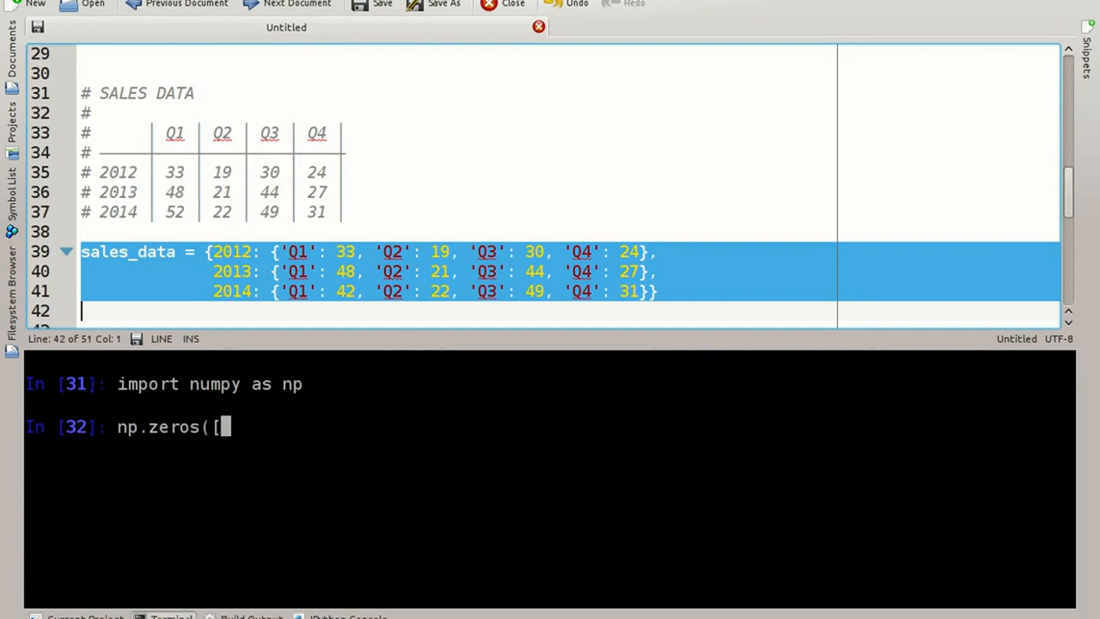
type("3, 4])")
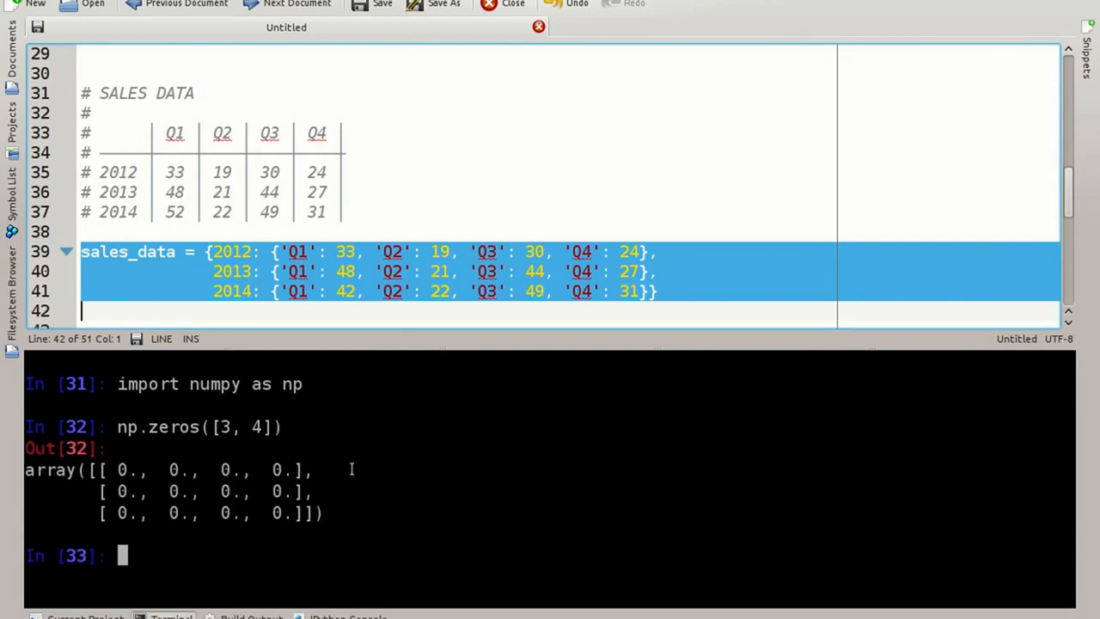
mouse_move(163, 535)
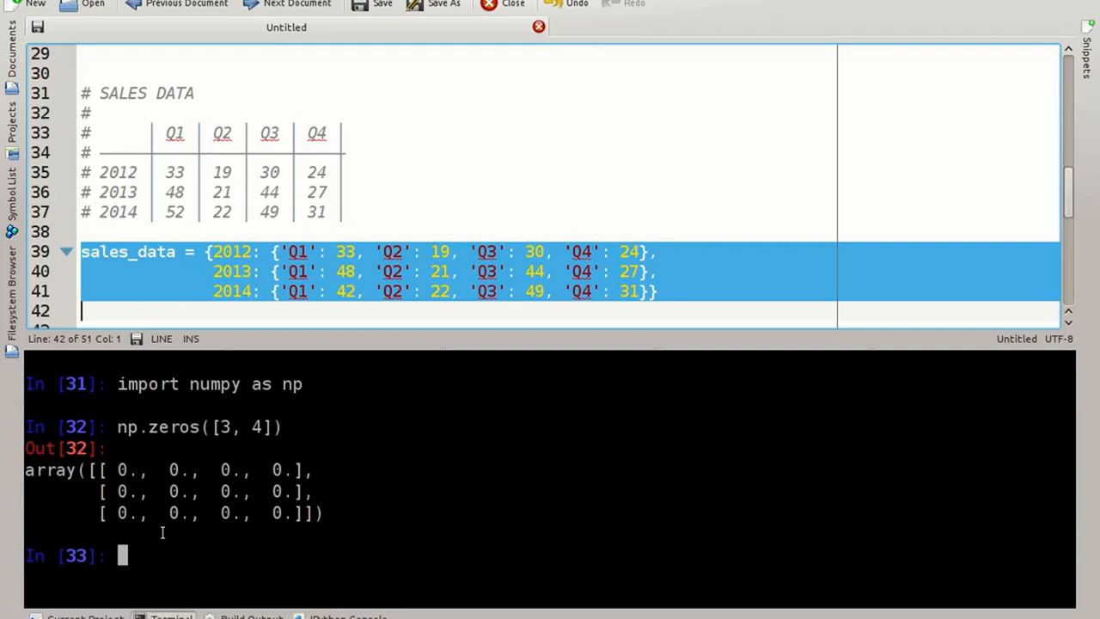
Assign a = np.ones([4, 3]), display a, and clear the console.
type("a =")
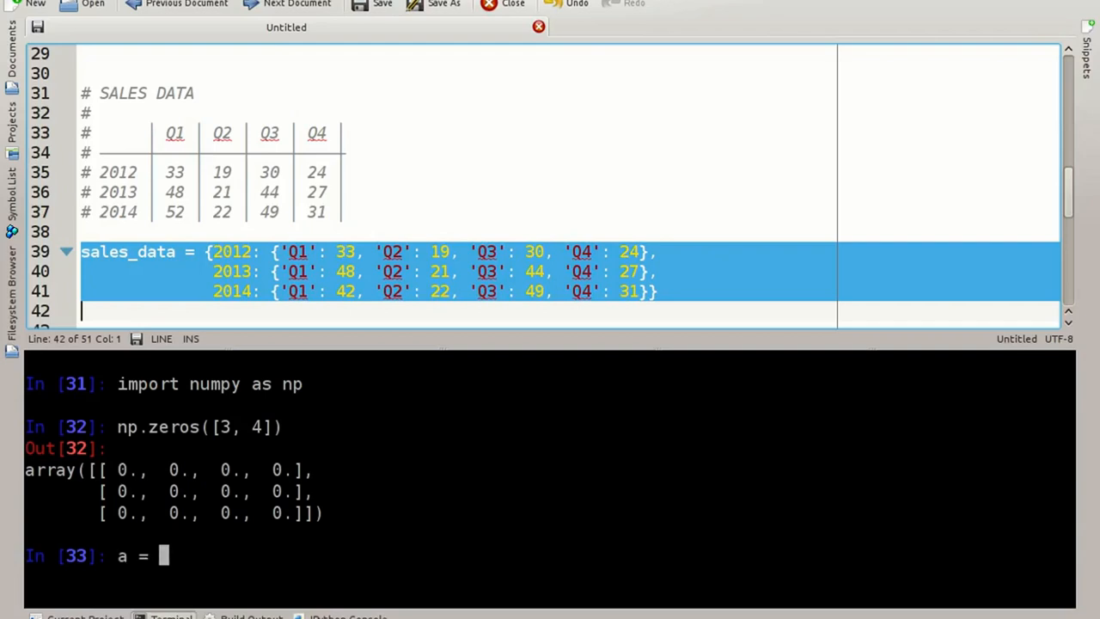
type("n")
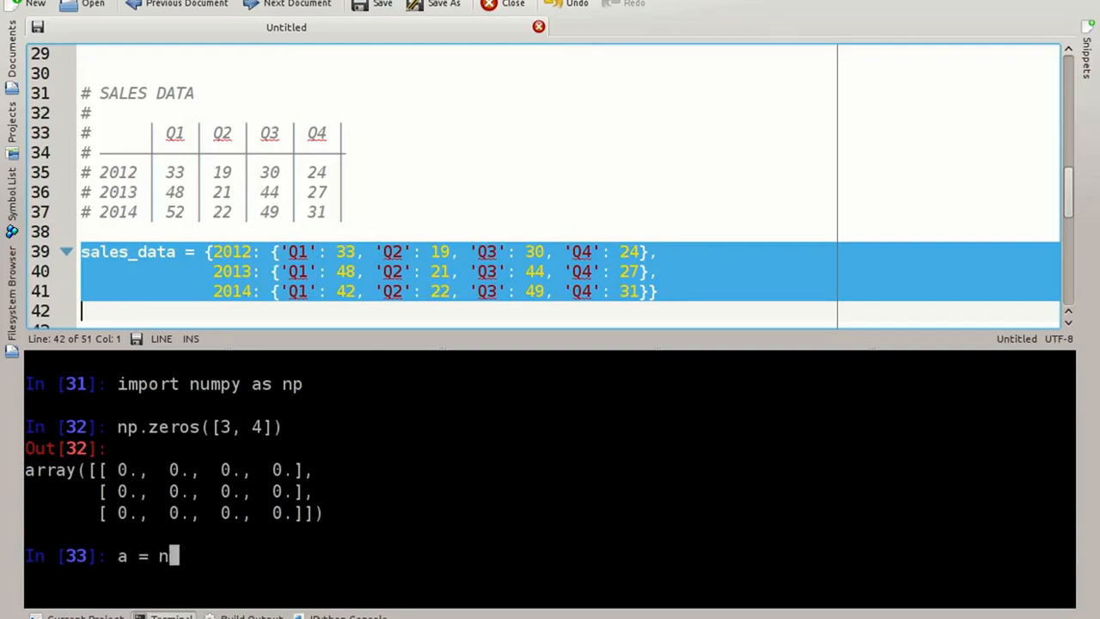
type("p.ones(")
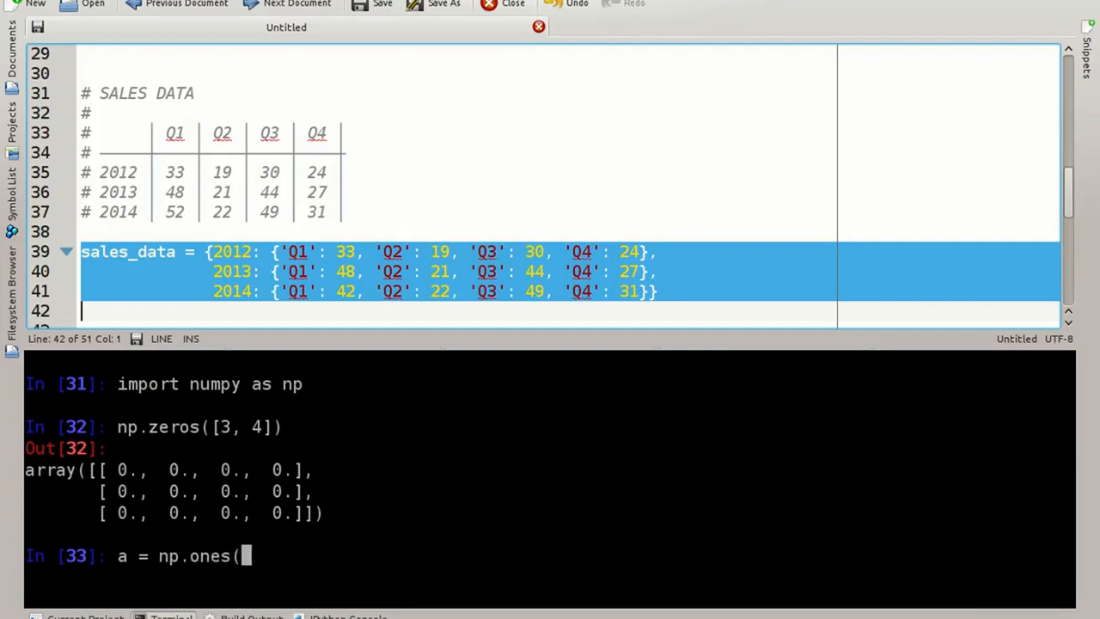
type("[4,")
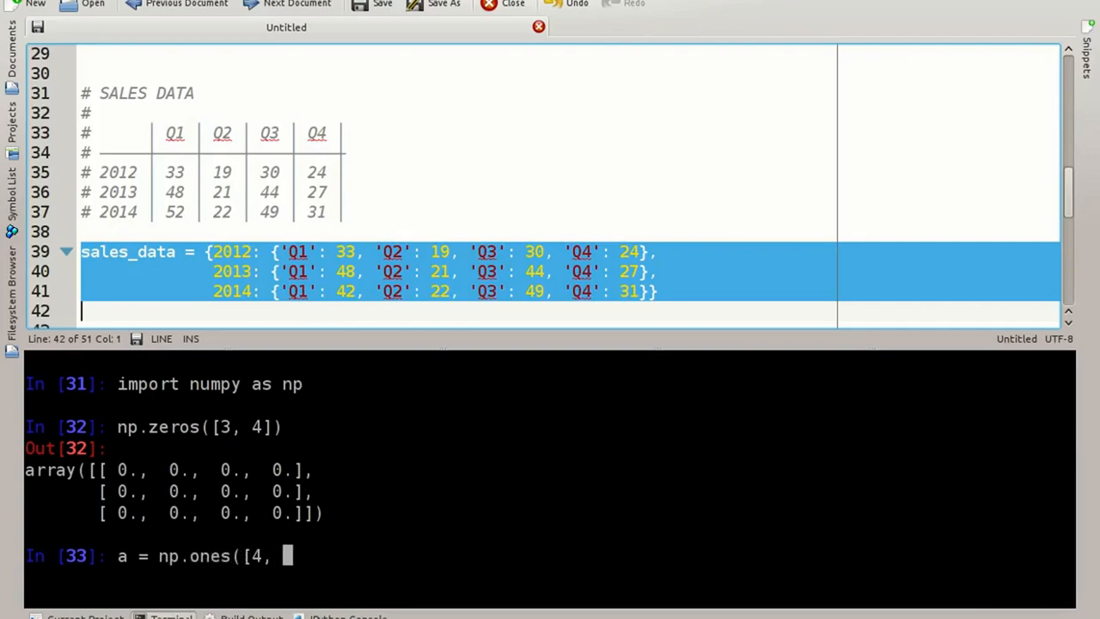
type("3])")
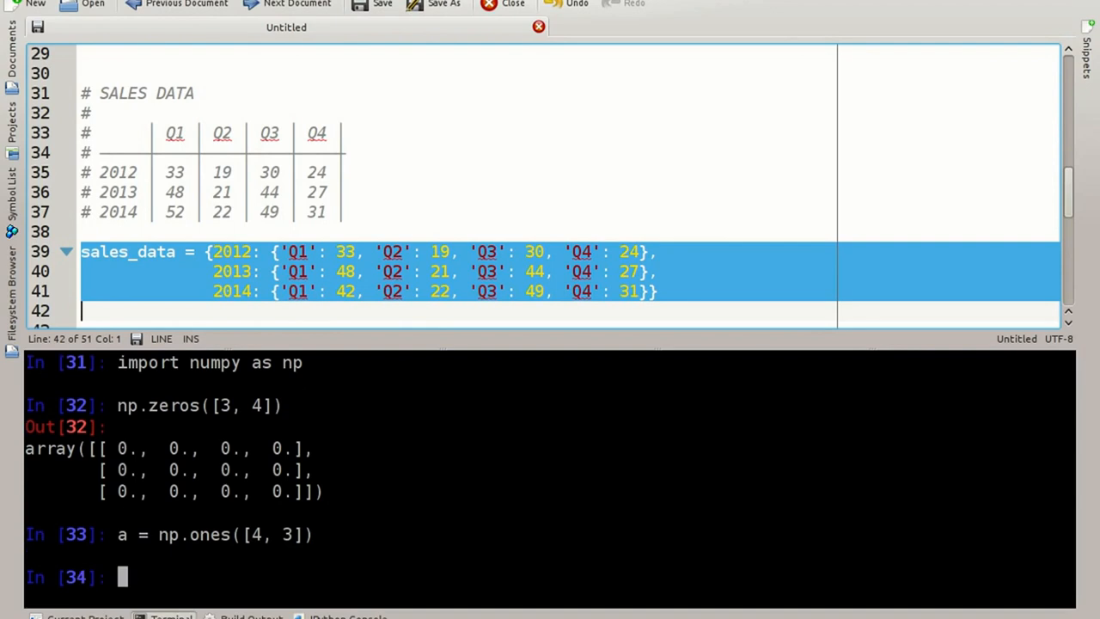
type("a")
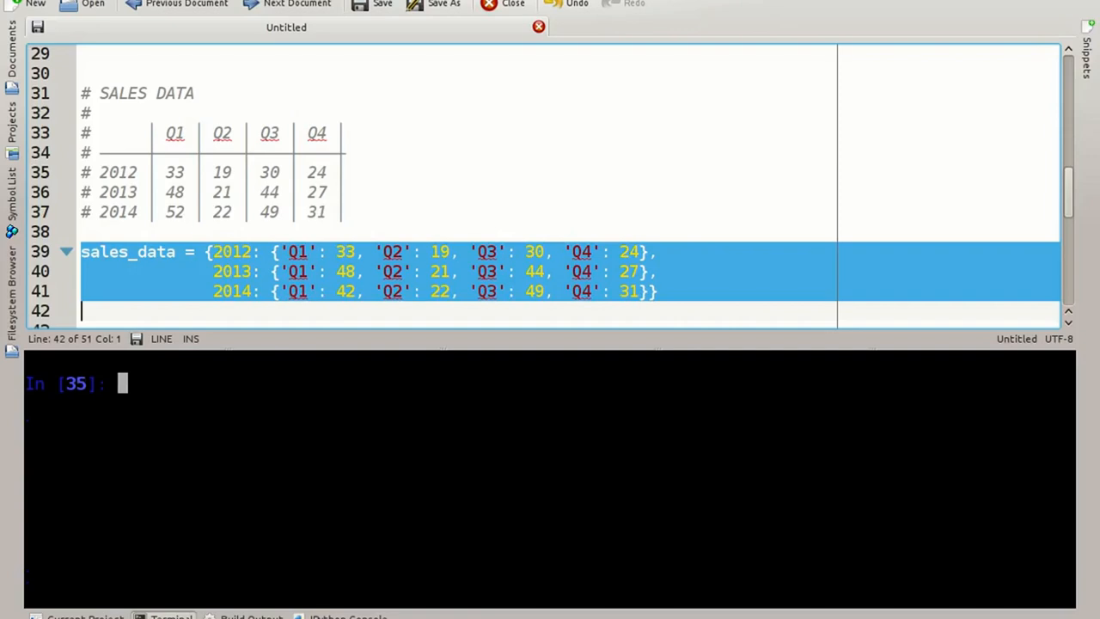
Evaluate a + a, giving a 4x3 array of twos, and enter 3 * a.
type("a +")
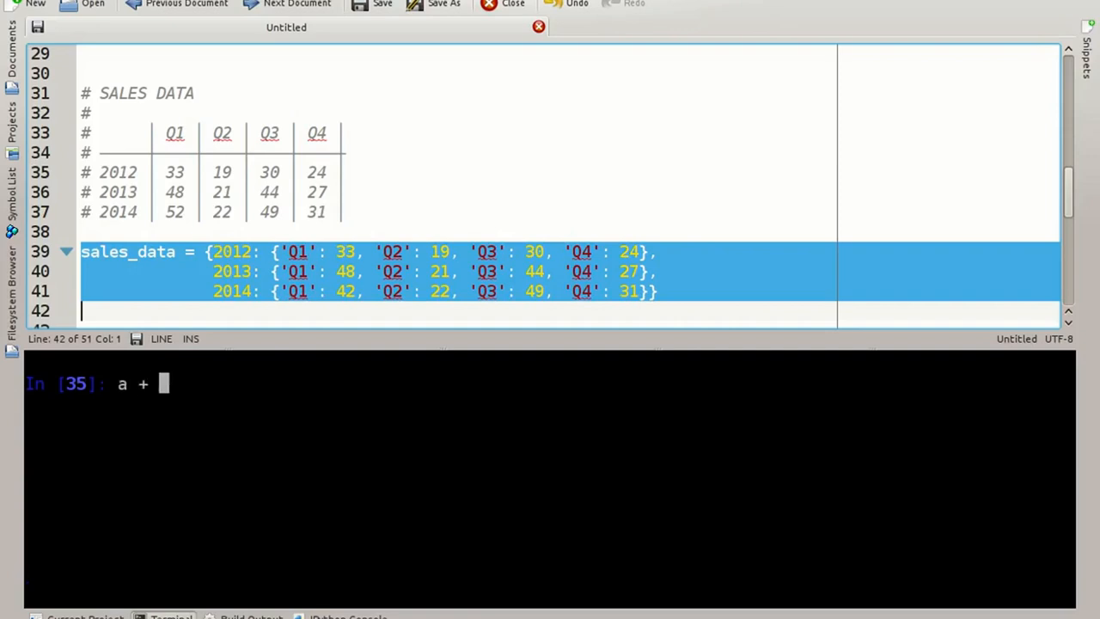
type("a")
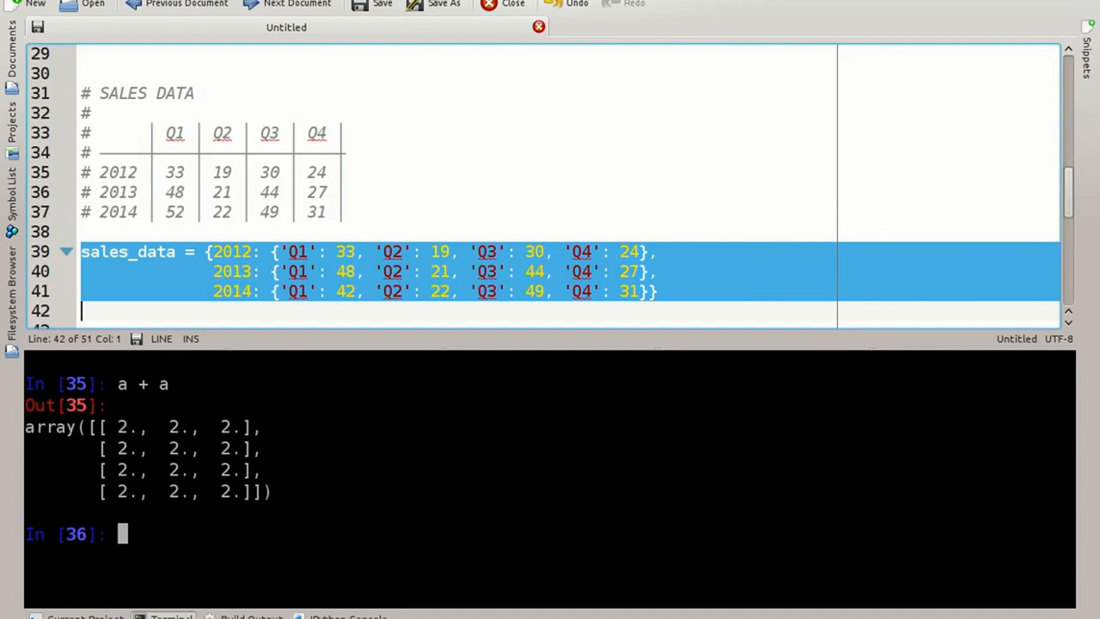
type("3")
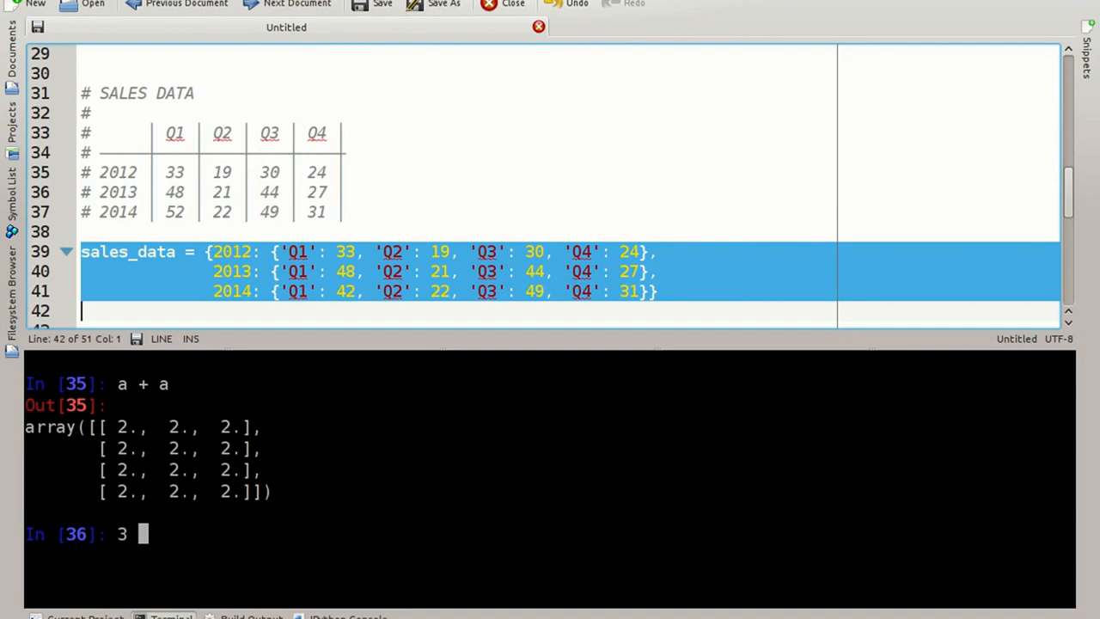
type("* a")
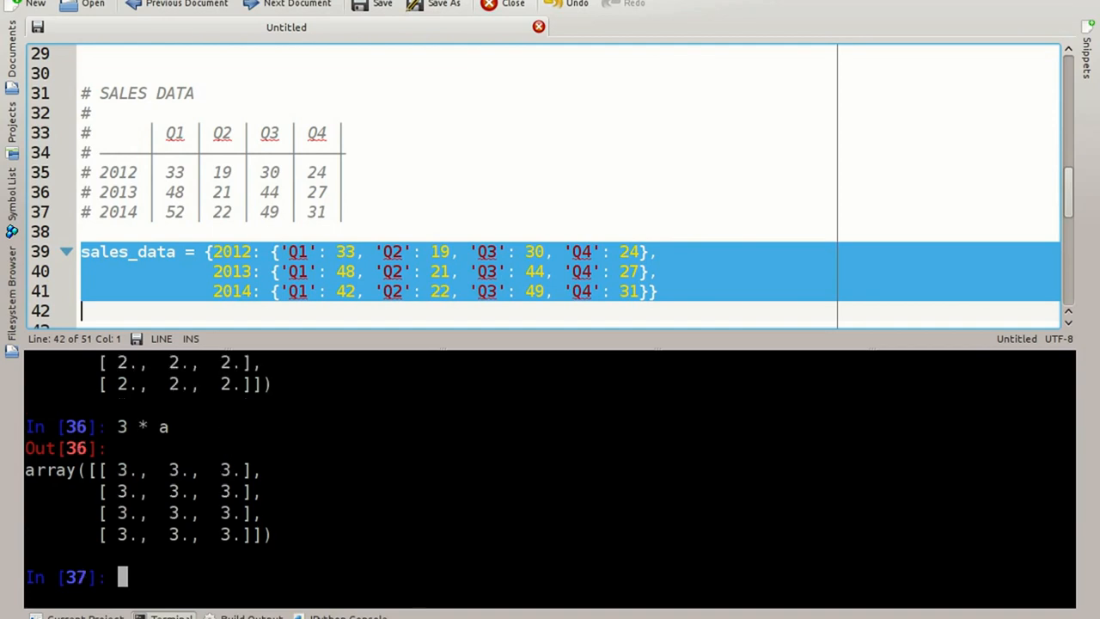
mouse_move(370, 554)
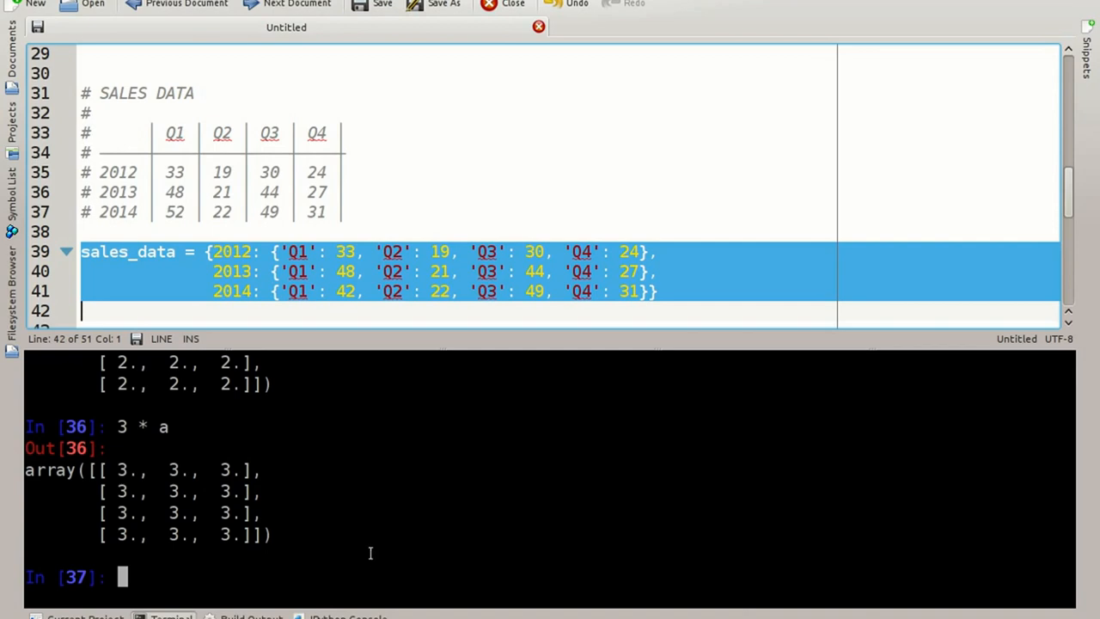
Scroll the editor down to the commented 2x4 by 4x5 matrix diagram.
left_click(453, 104)
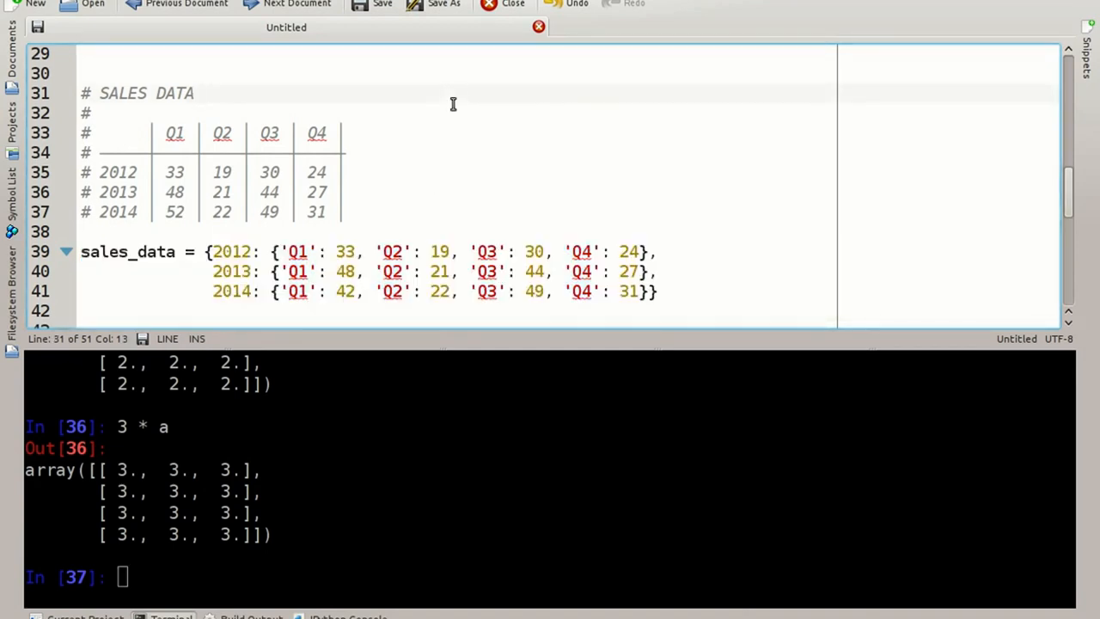
scroll("down", 3)
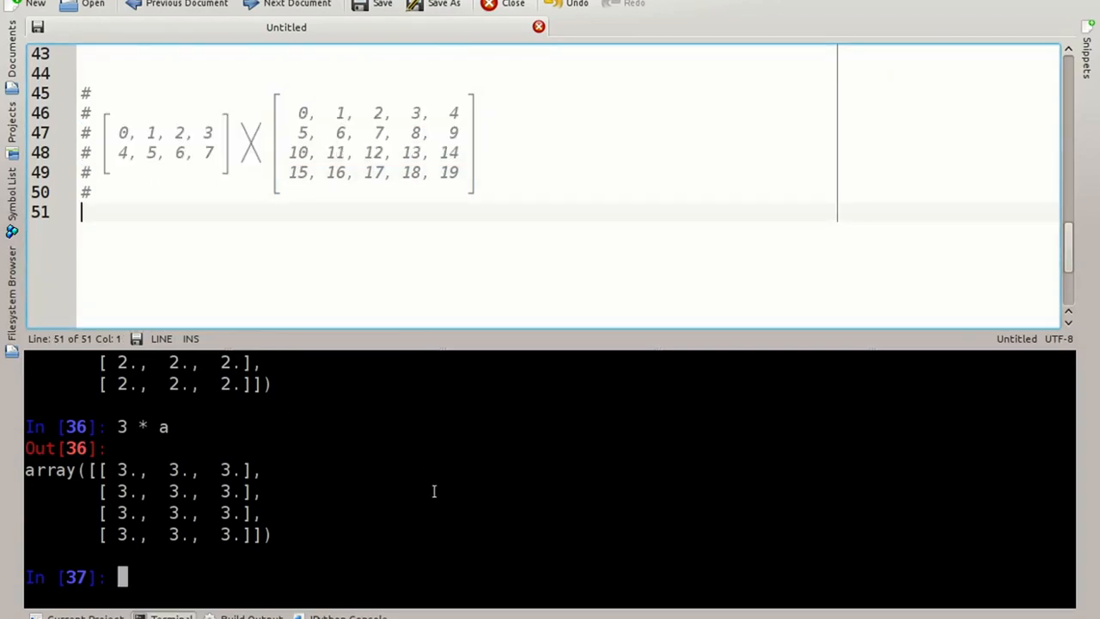
List array methods with a. completion, then run np.arange(20) showing 0 through 19.
type("a.")
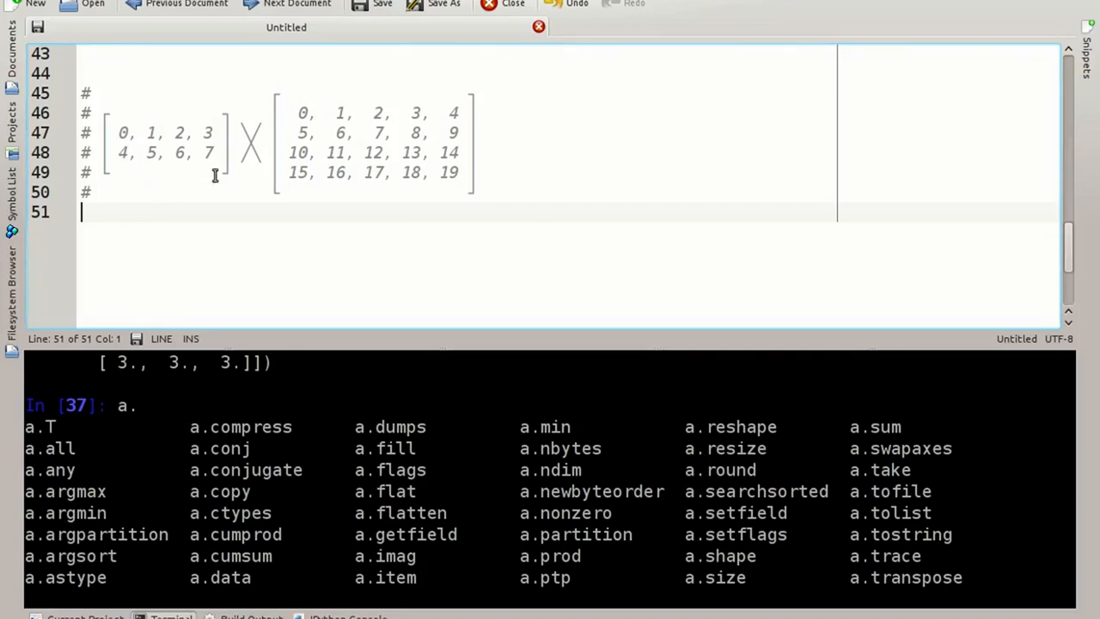
mouse_move(451, 200)
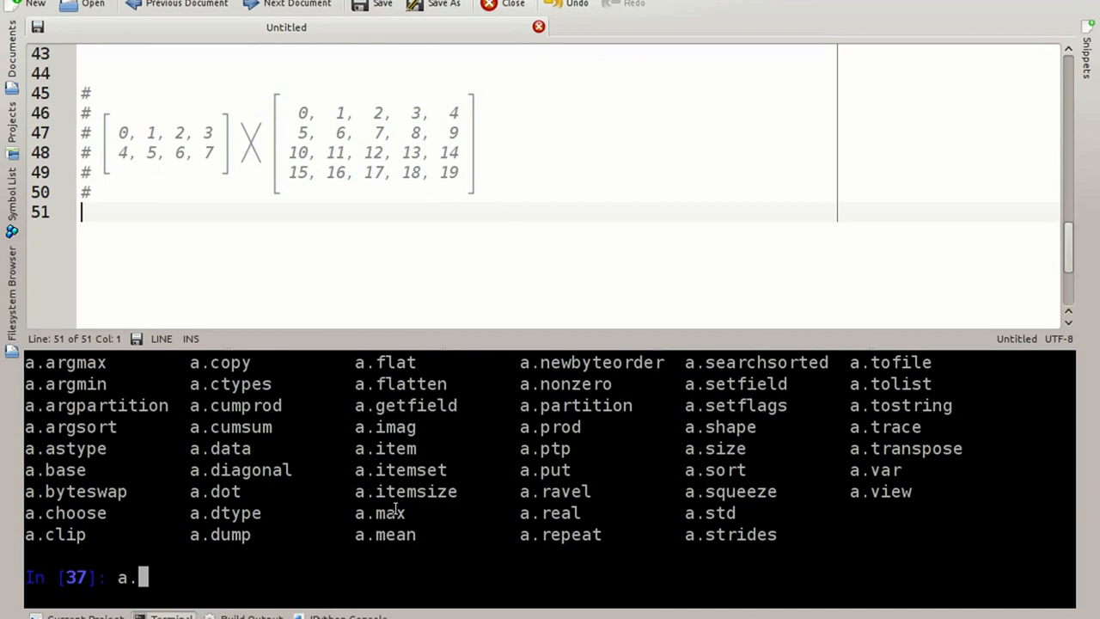
type("arange(20")
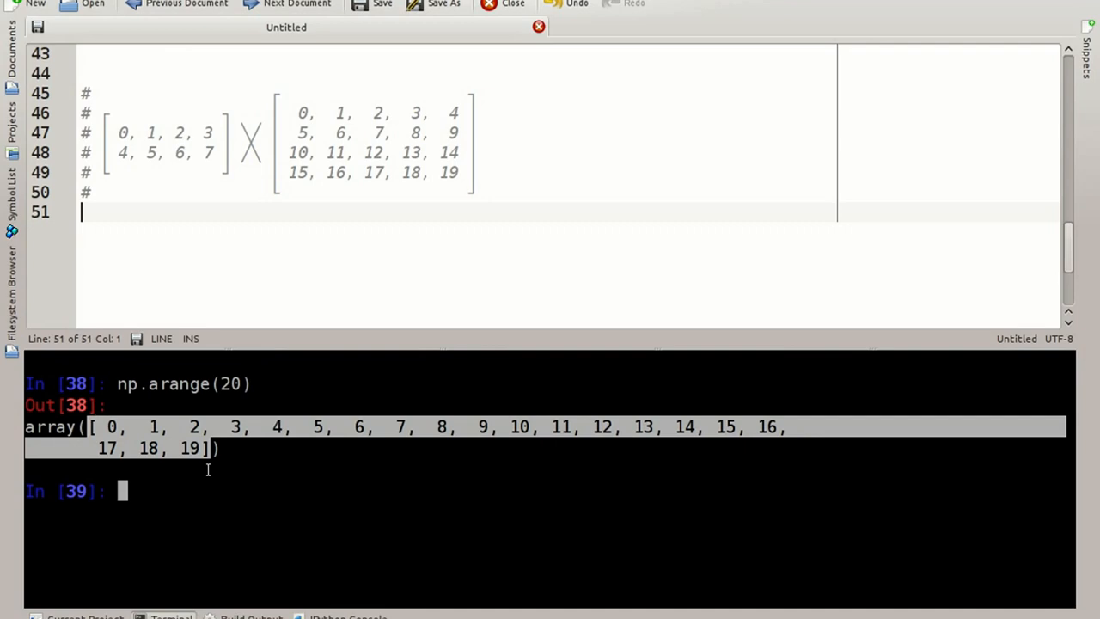
mouse_move(221, 510)
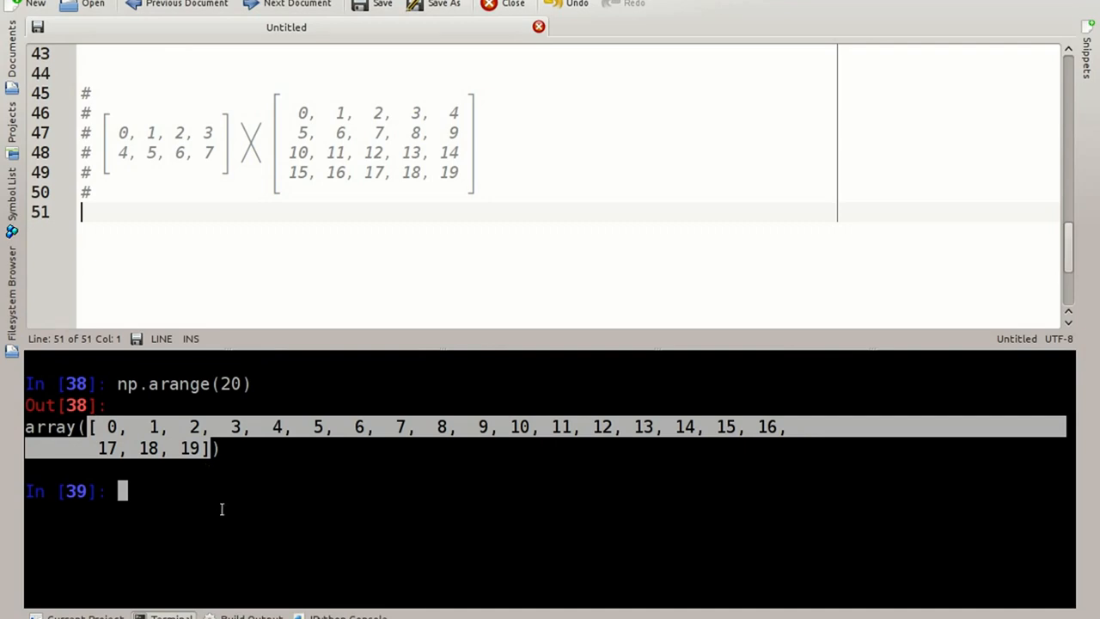
Redefine a as np.arange(20) reshaped into a 4x5 array.
type("a =")
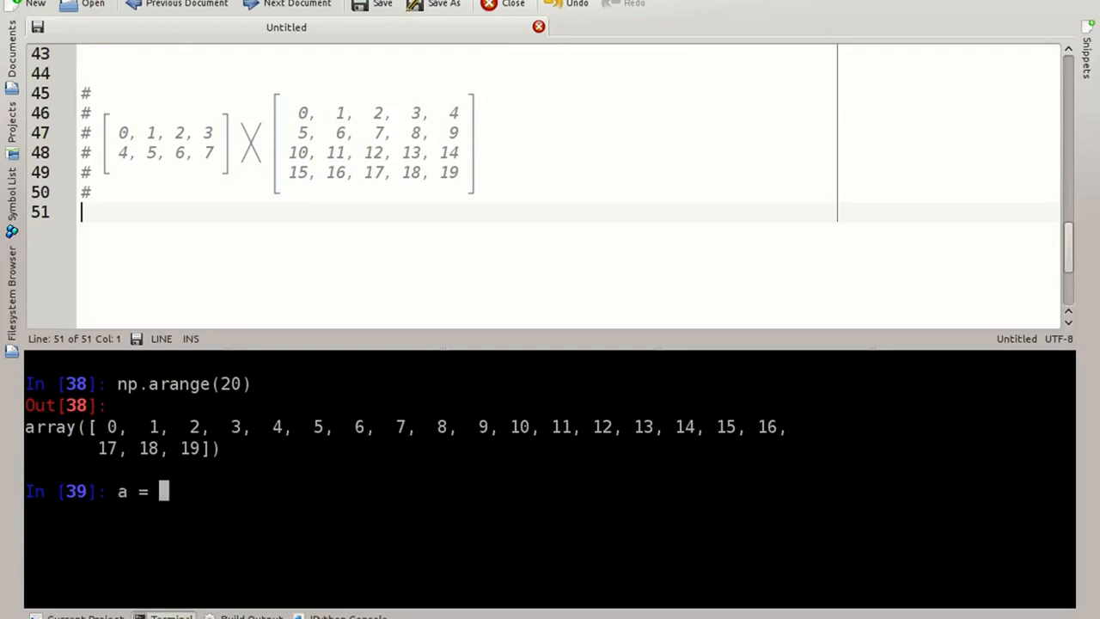
type("np.ar")
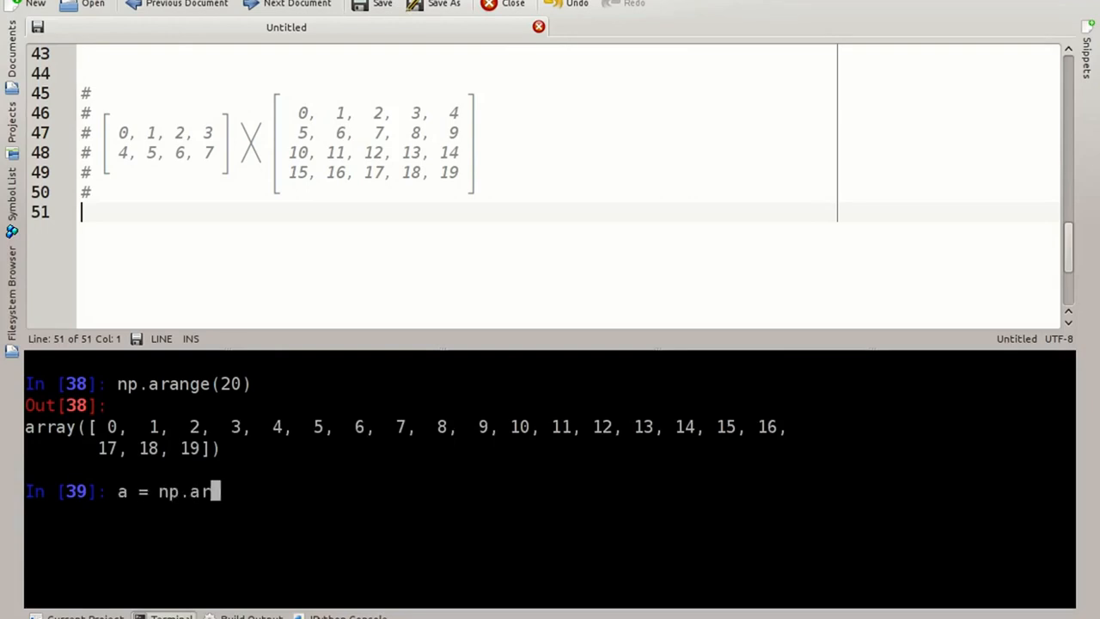
type("ange(20)")
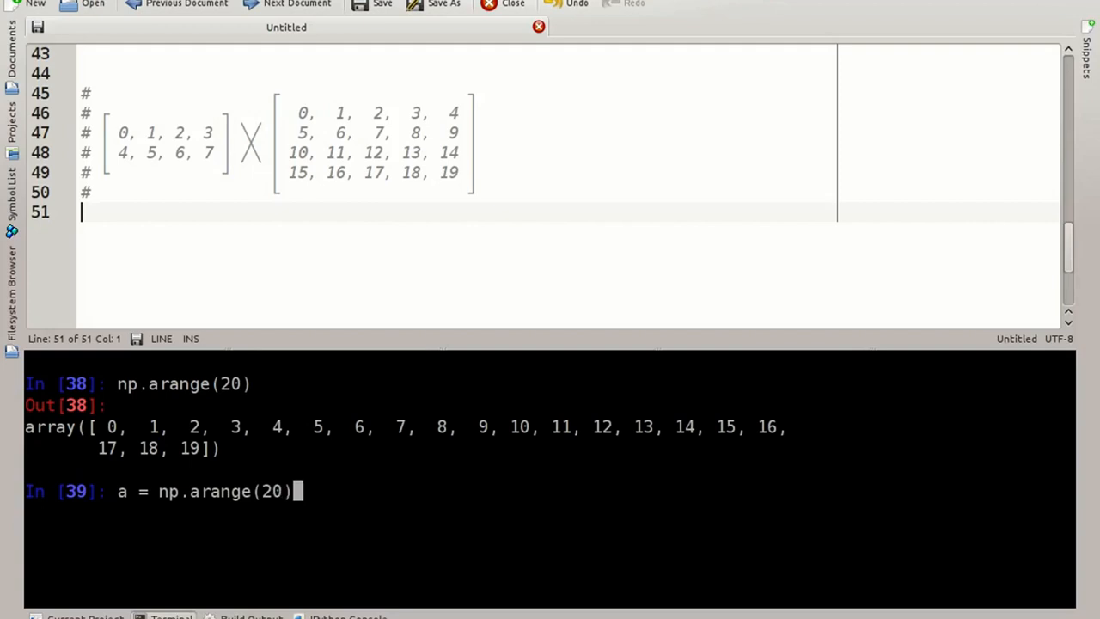
type(".res")
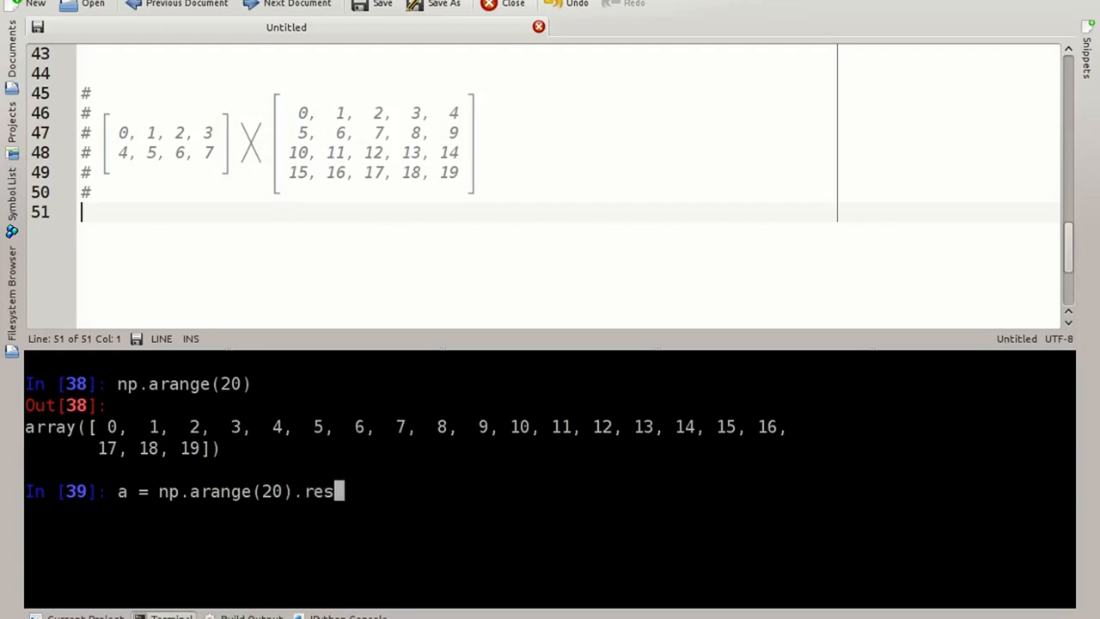
type("hape(")
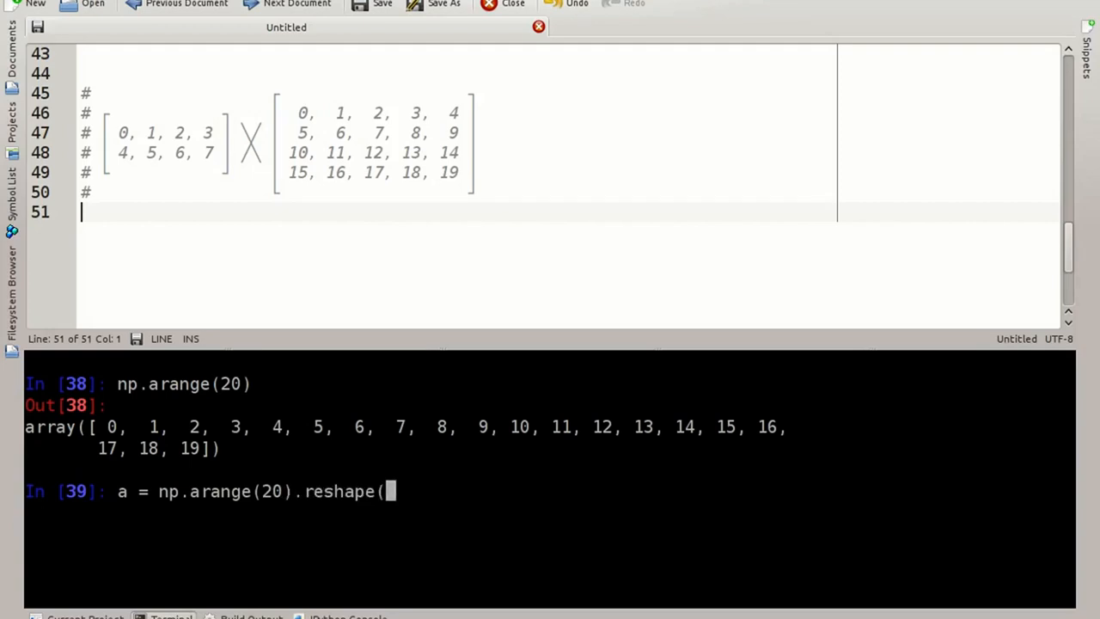
type("4, 5")
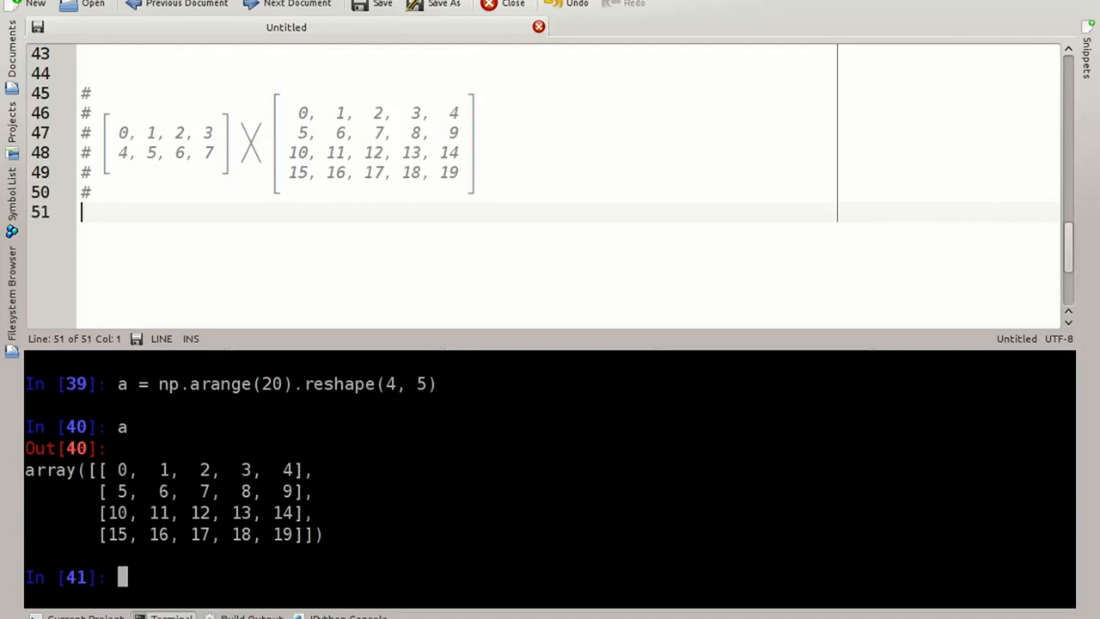
Read row 1, column 3 of a with a[1][3] and a[1,3], both returning 8.
type("a[")
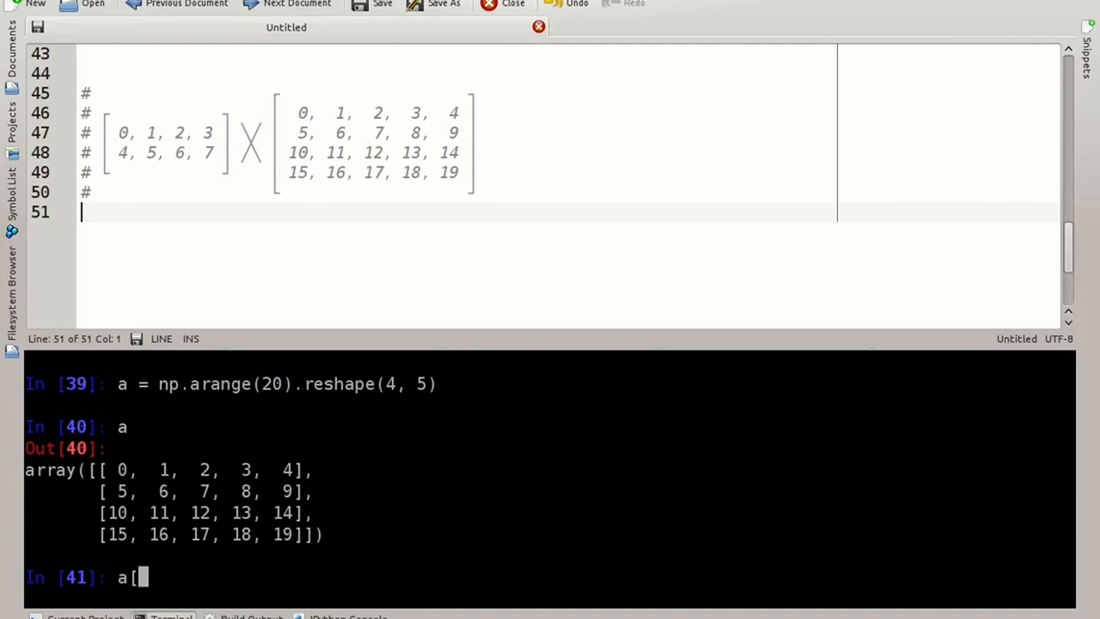
type("1][")
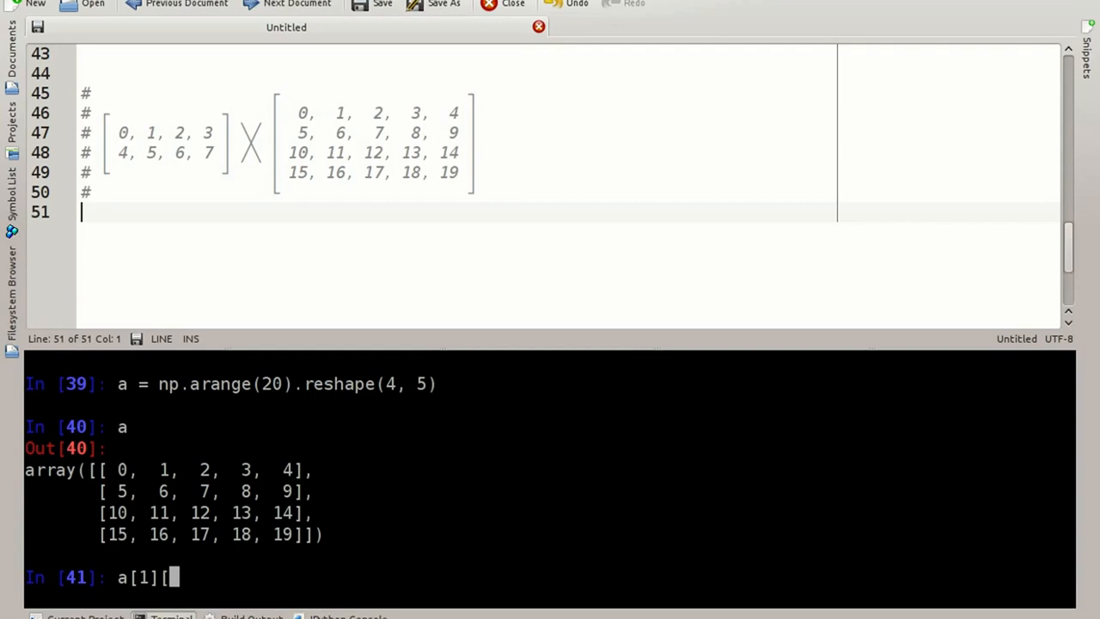
type("3]")
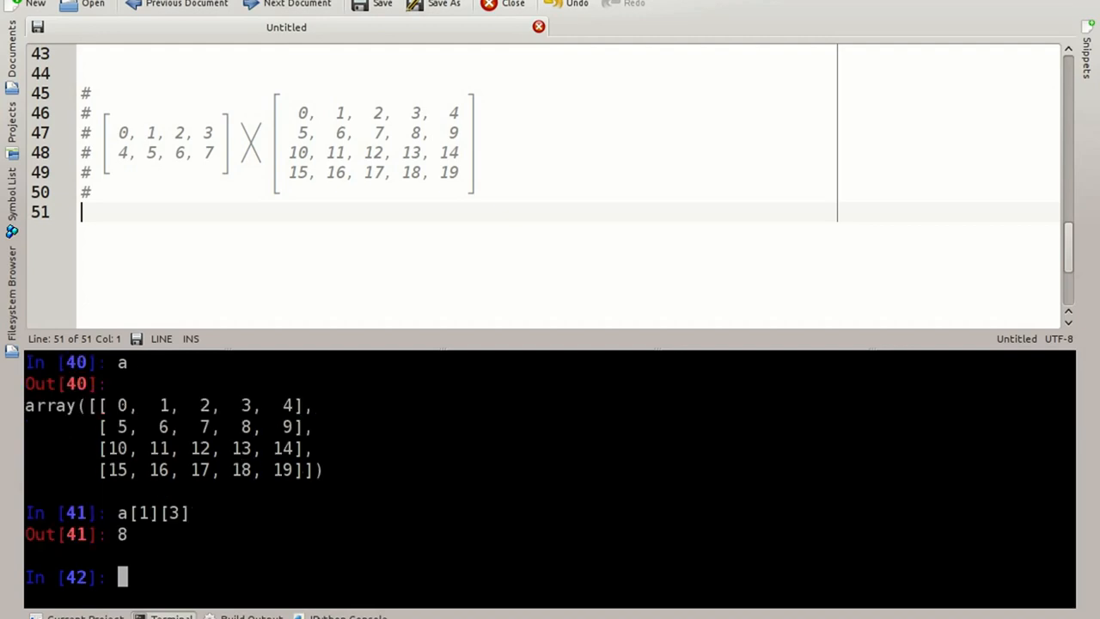
type("a[1][3]")
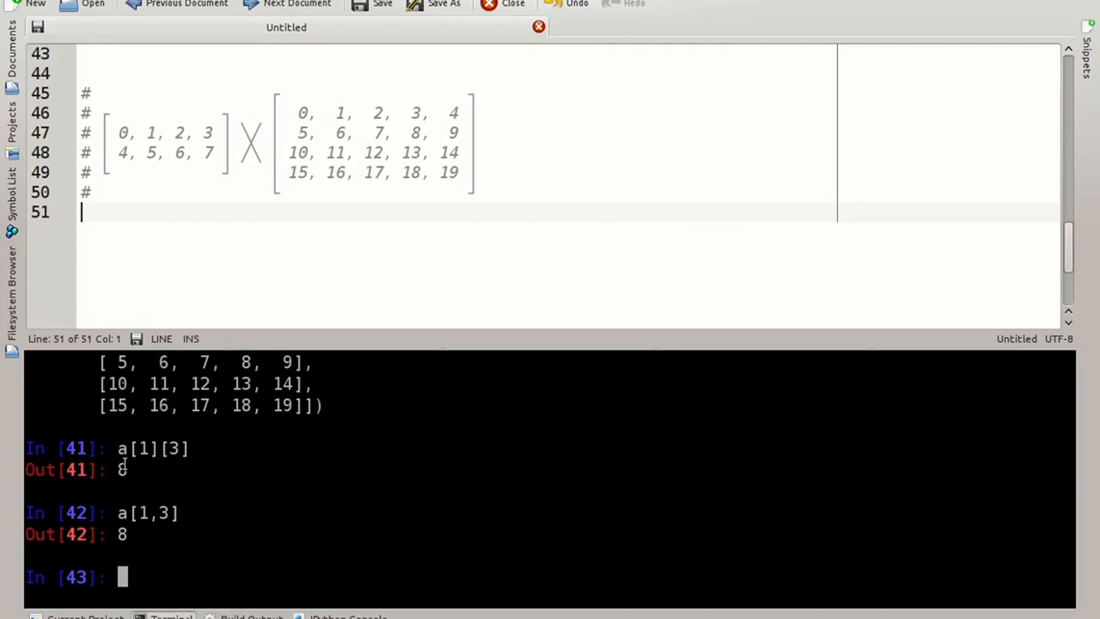
Create m = np.matrix(np.arange(8).reshape(2, 4)), display it, and enter m * a.
type("m =")
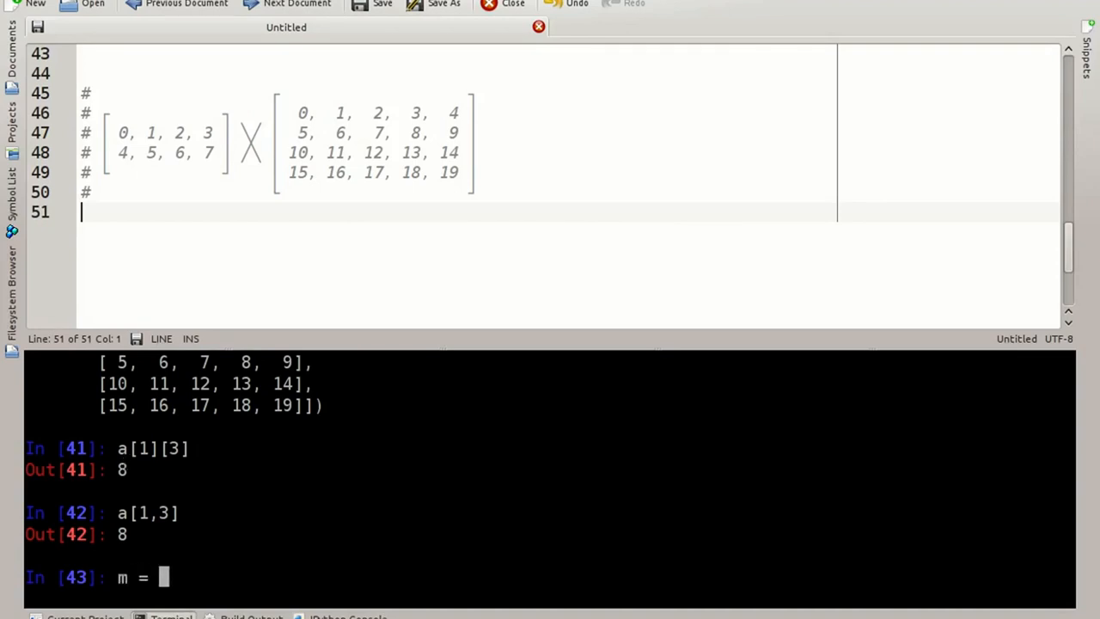
type("np.matrix")
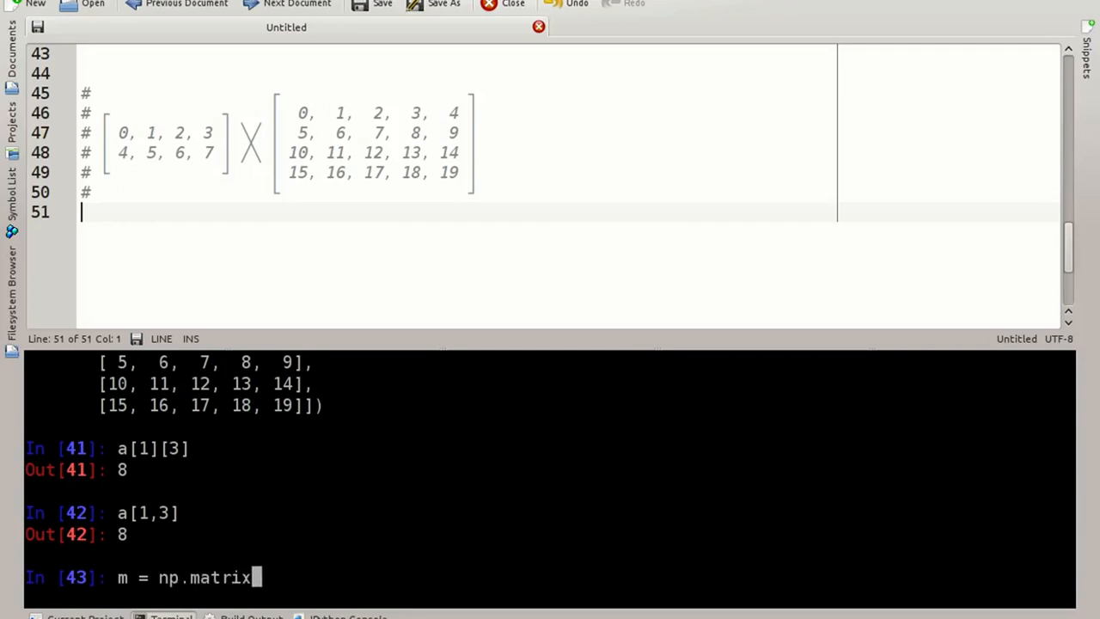
type("(")
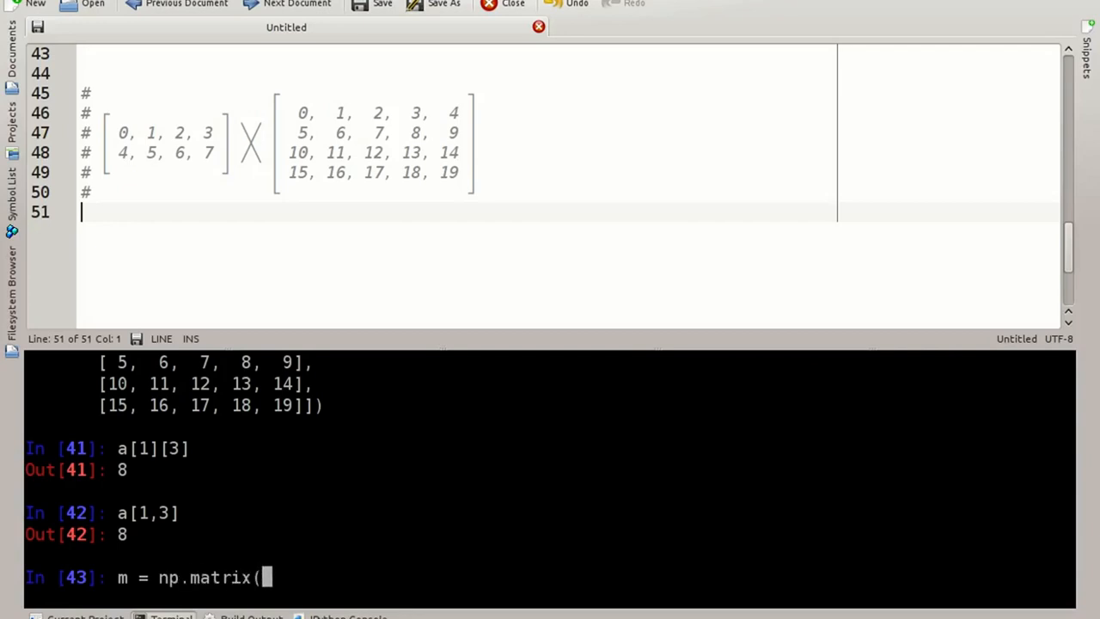
type("np")
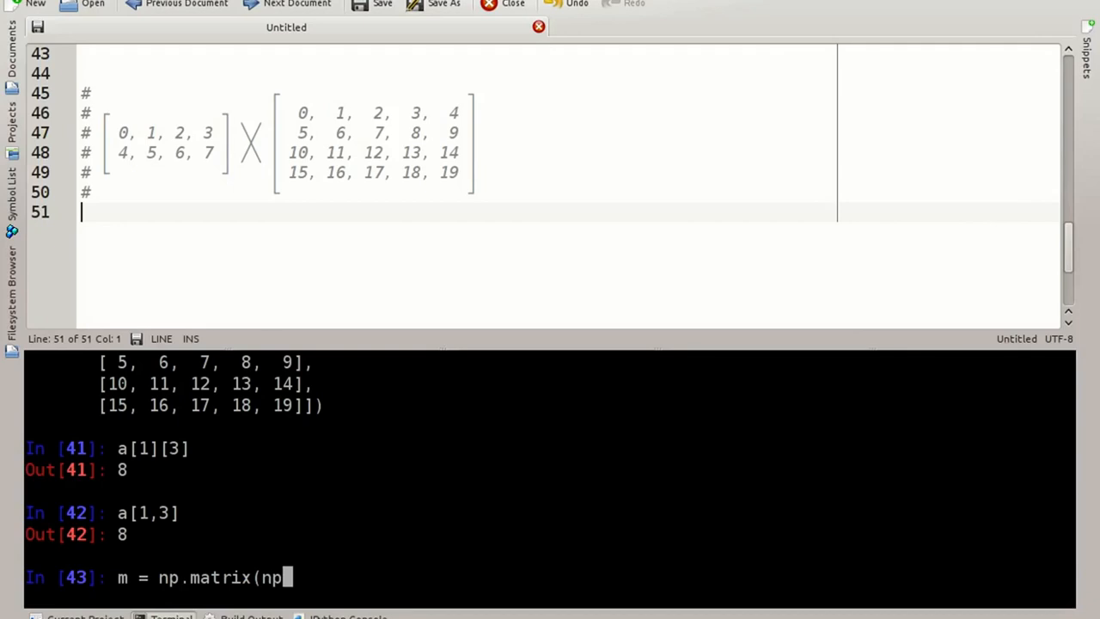
type(".arange(")
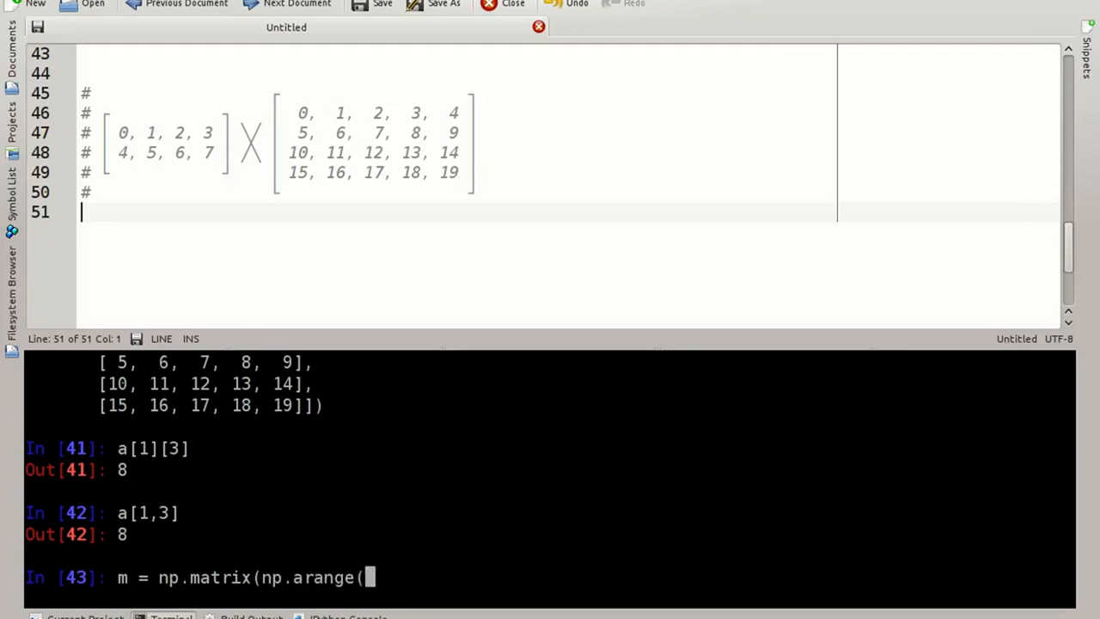
type("8)")
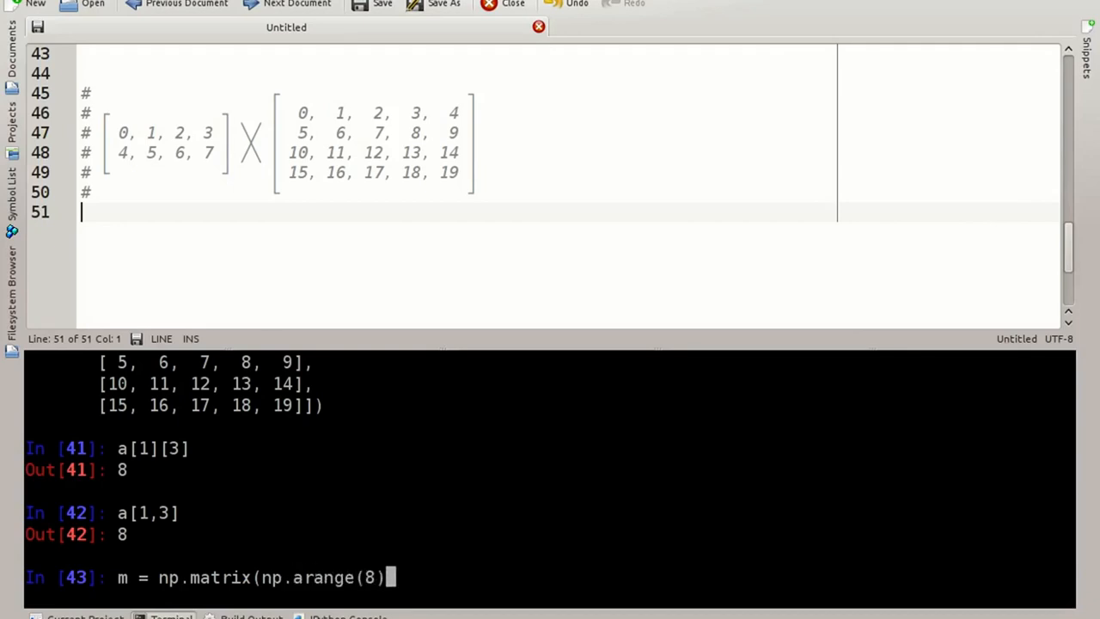
type(".re")
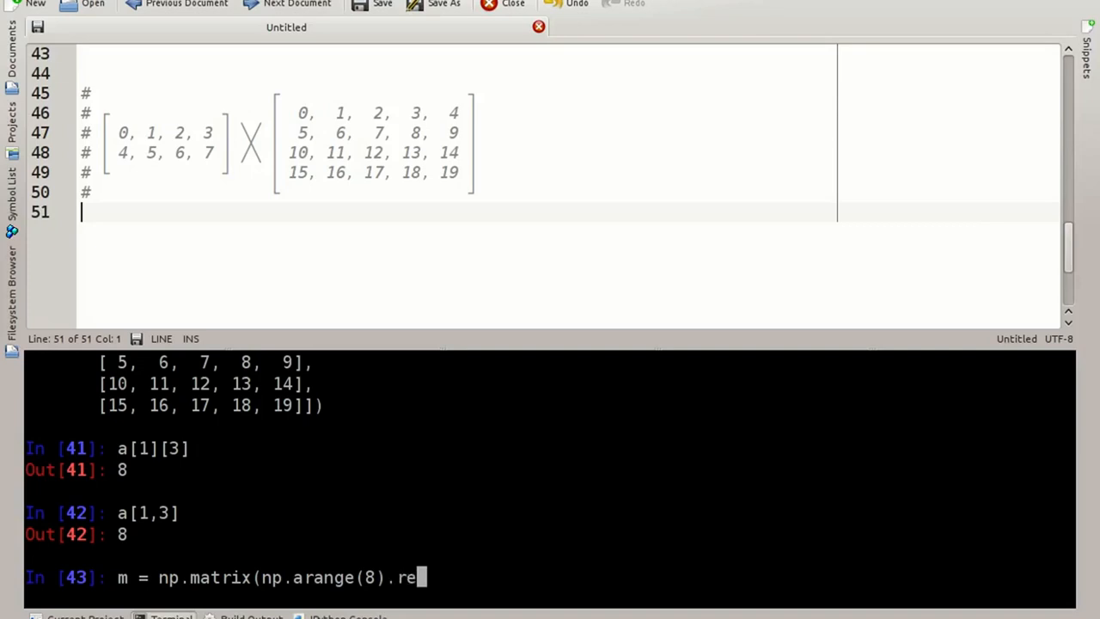
type("shape(2, 4")
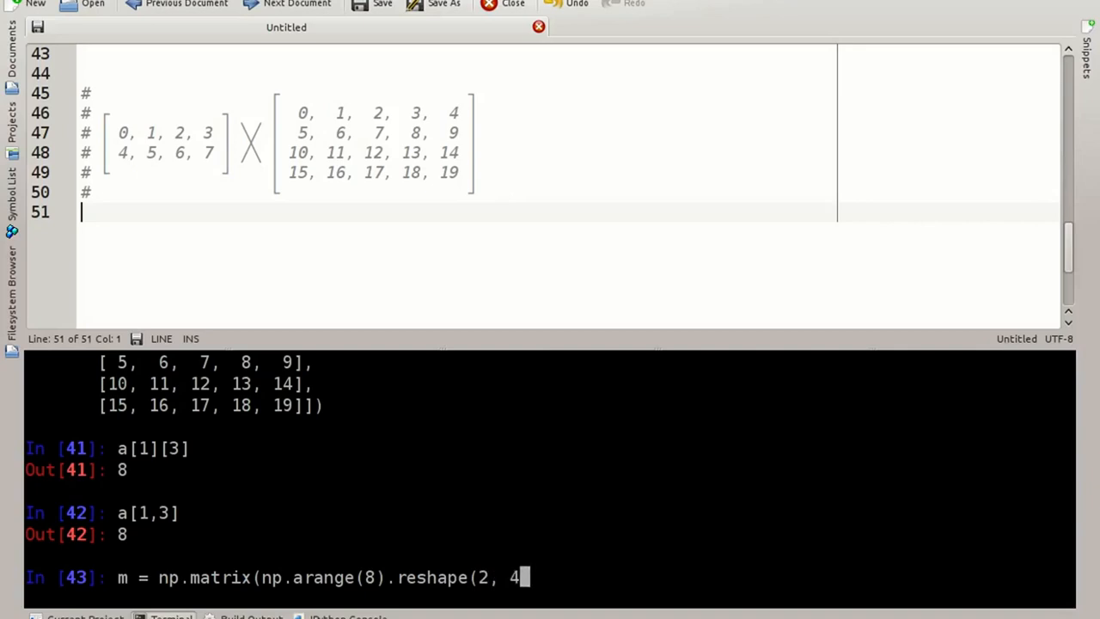
type("))")
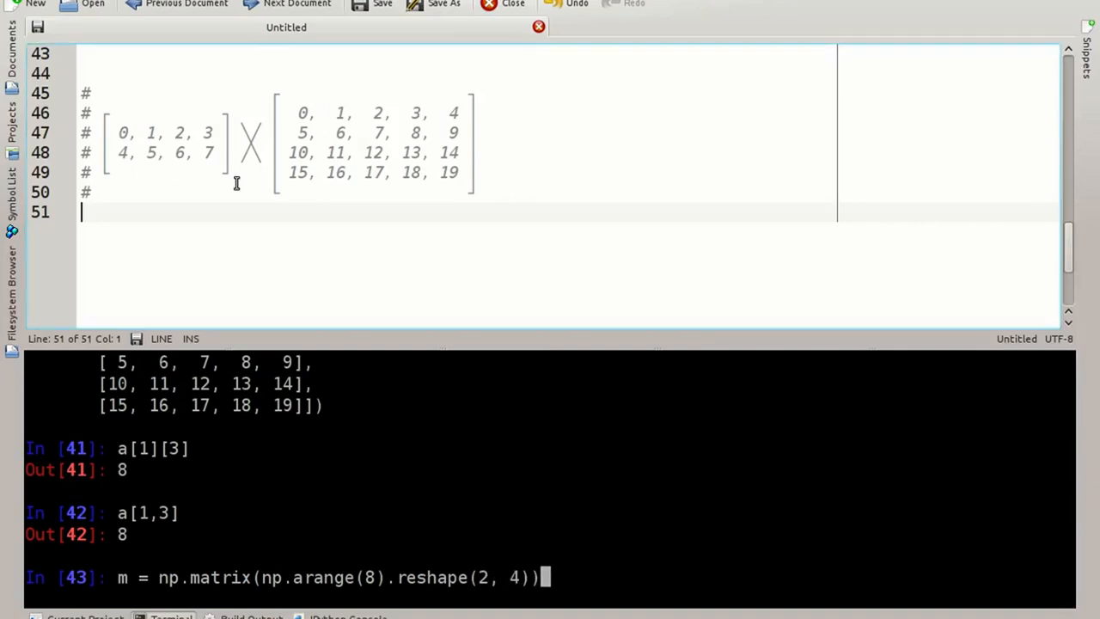
key("Return")
type("m")
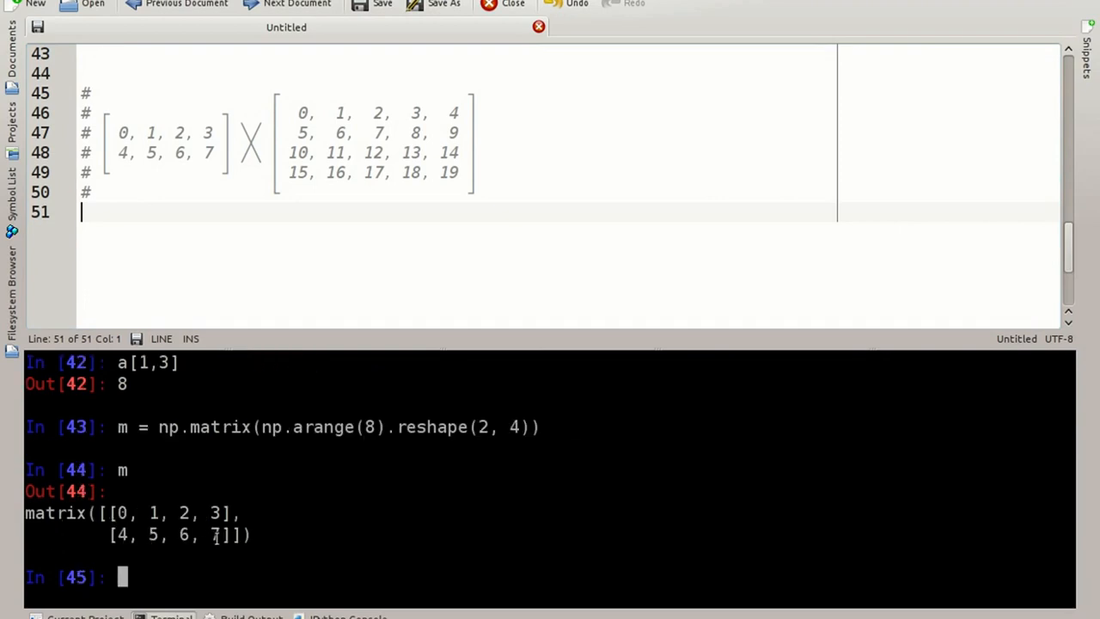
mouse_move(228, 553)
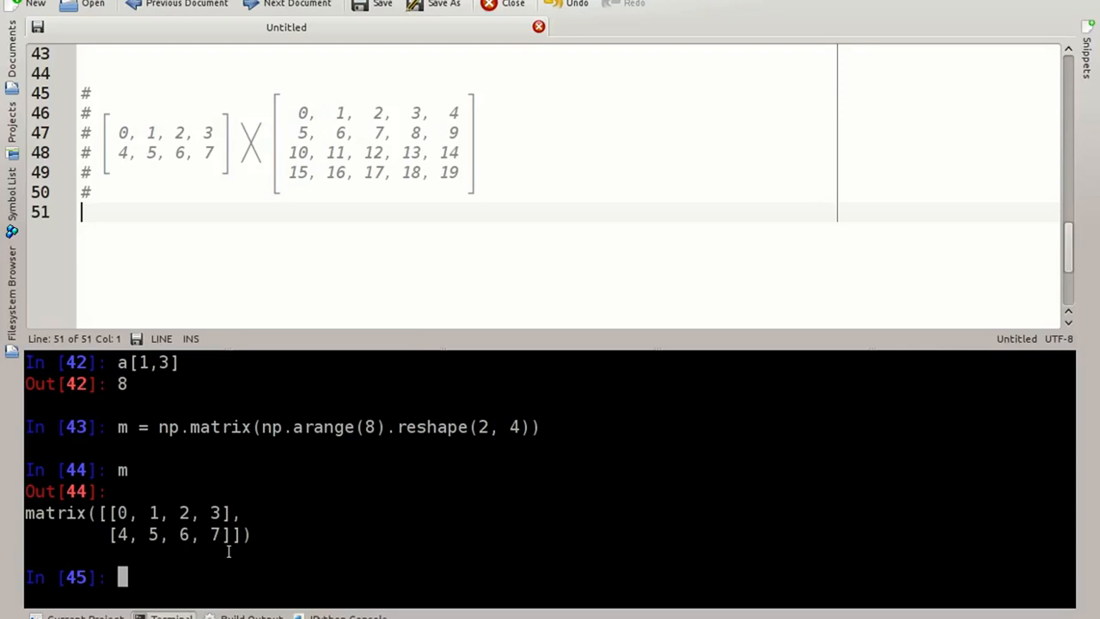
mouse_move(359, 577)
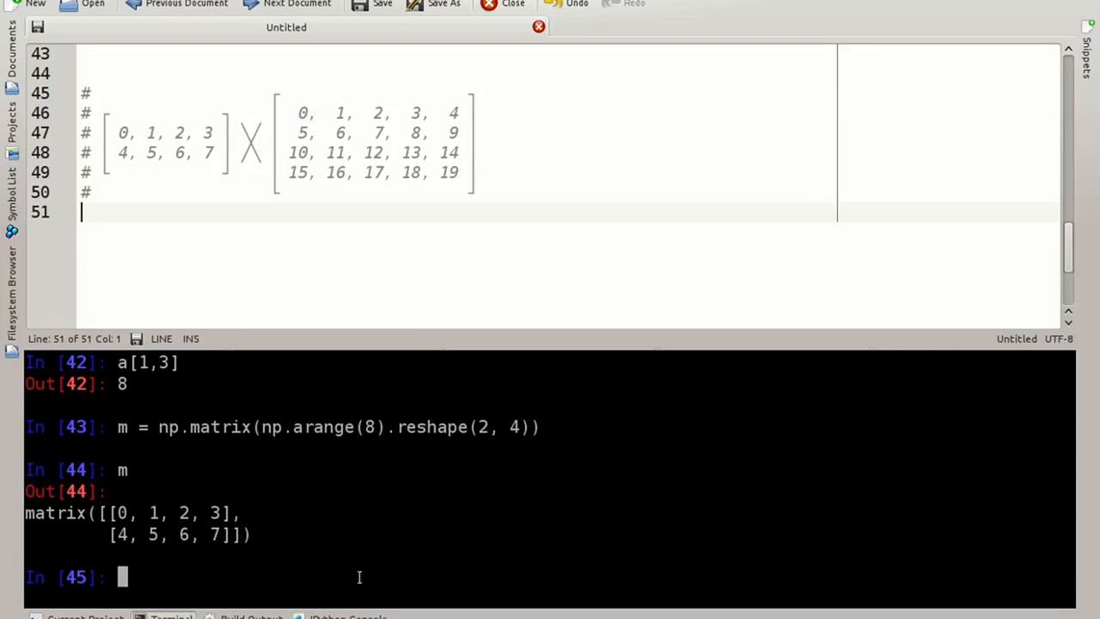
type("m")
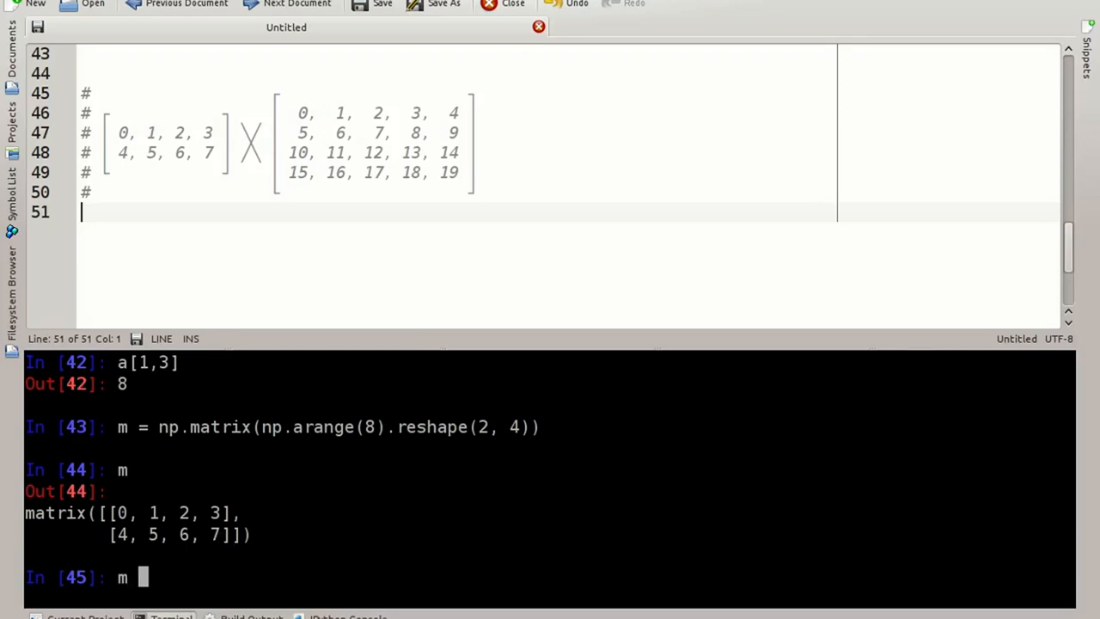
type("* a")
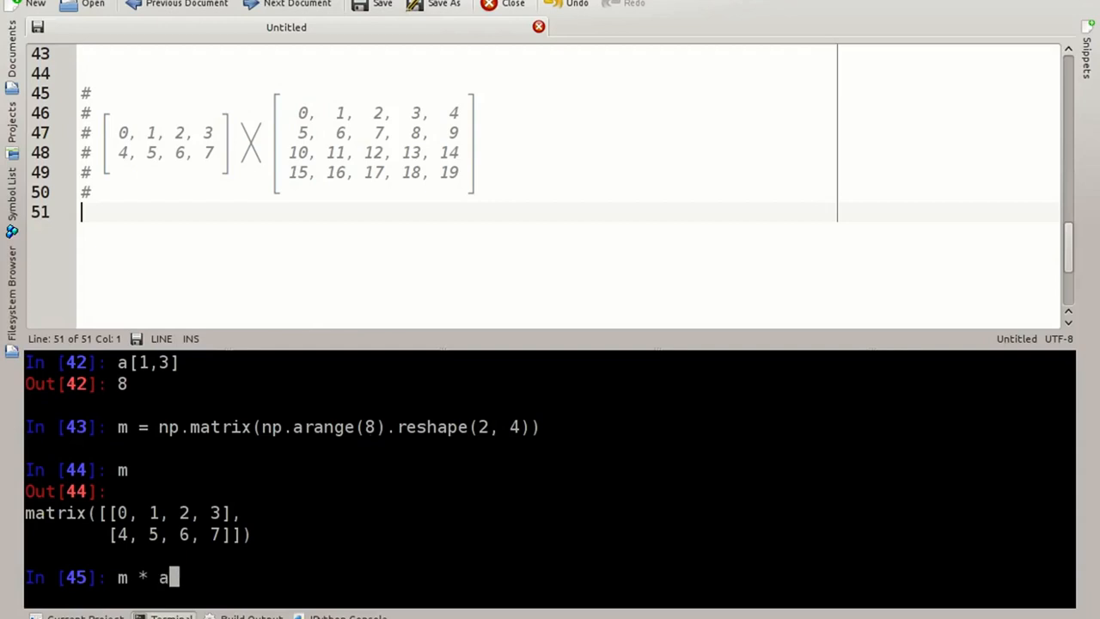
mouse_move(202, 189)
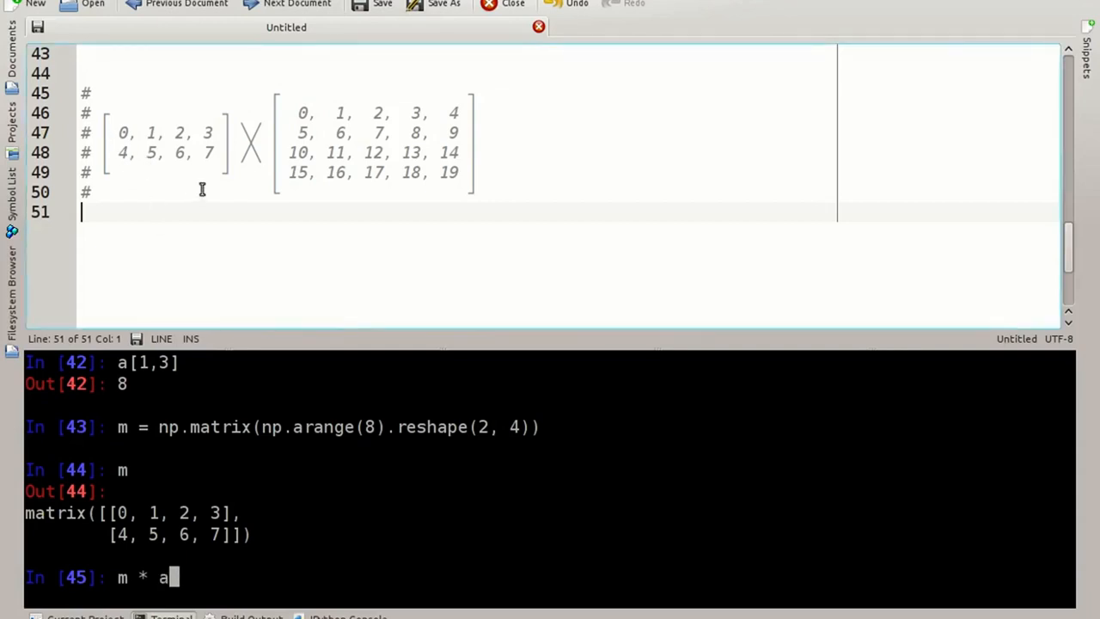
mouse_move(367, 206)
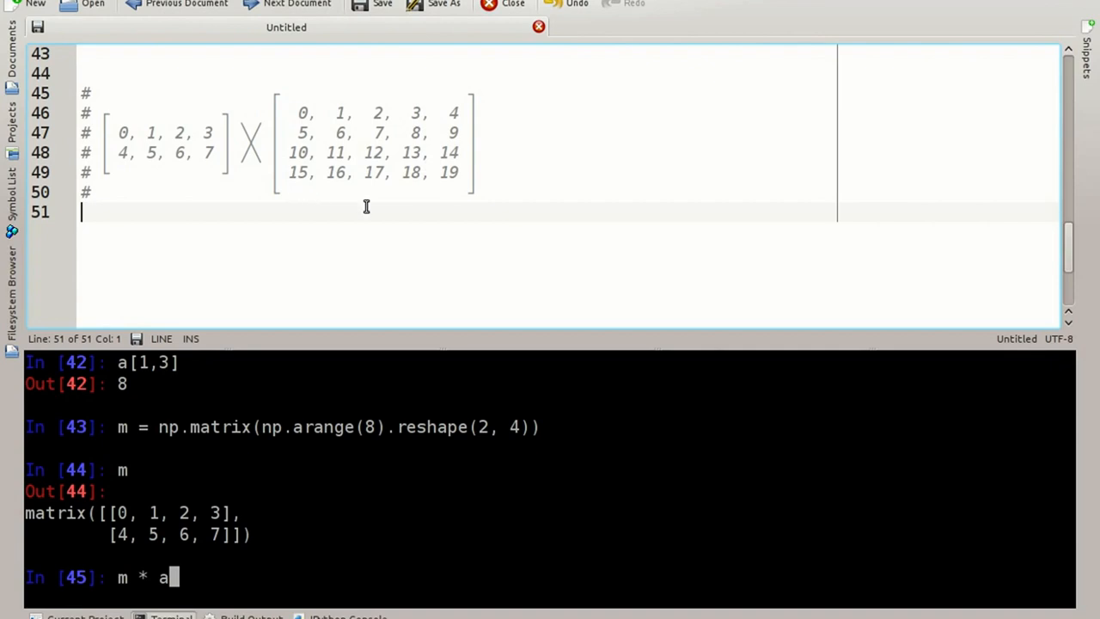
mouse_move(124, 152)
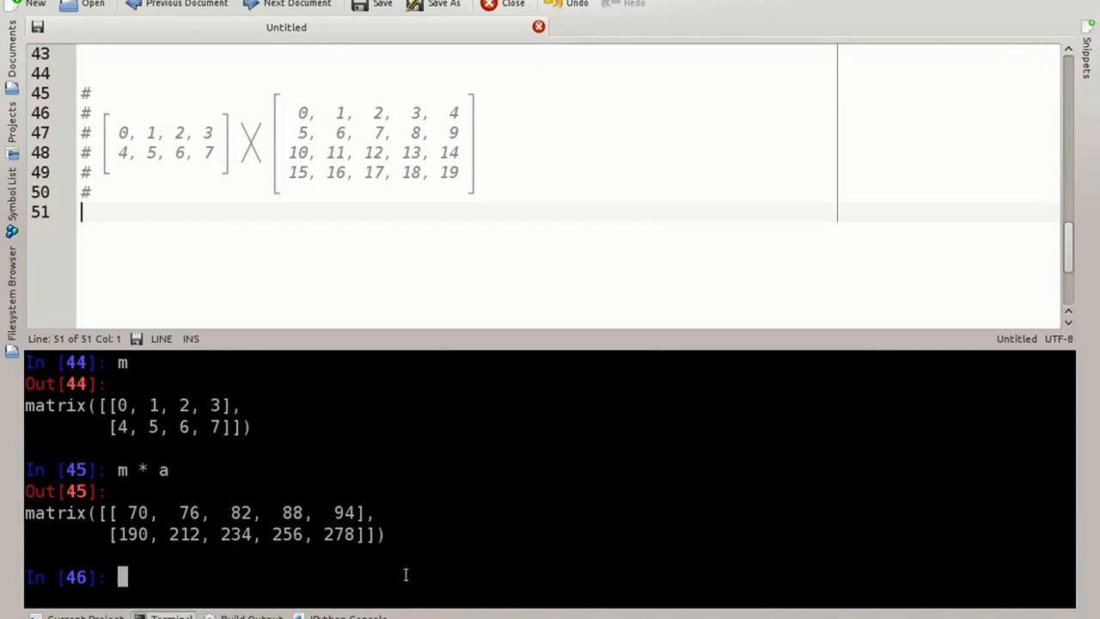
List matrix m's attributes with m. completion.
type("m")
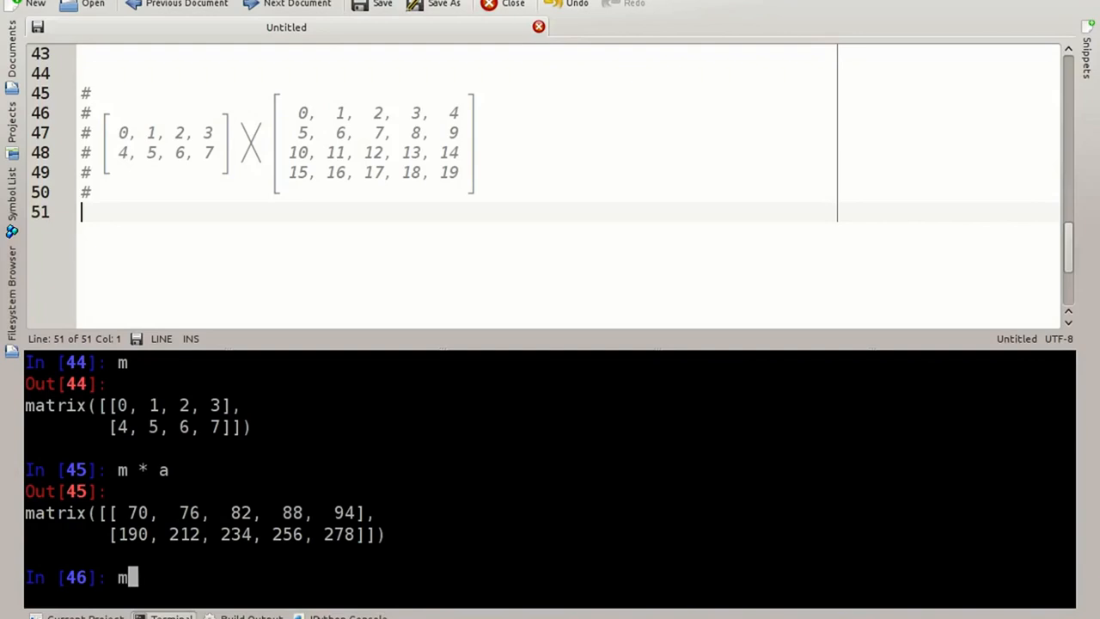
type(".")
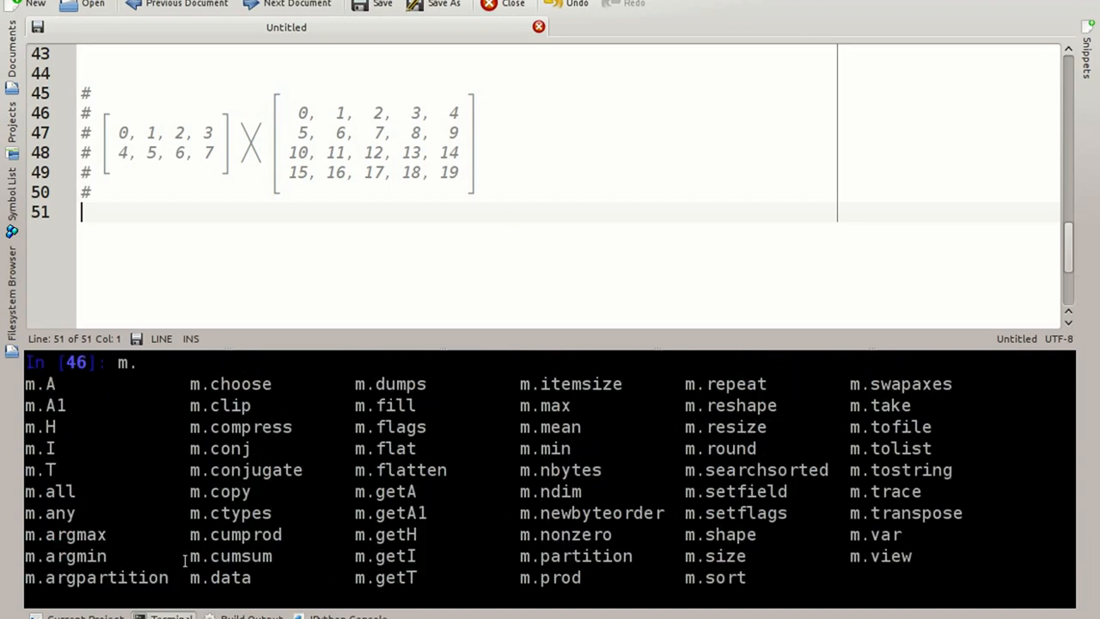
mouse_move(204, 512)
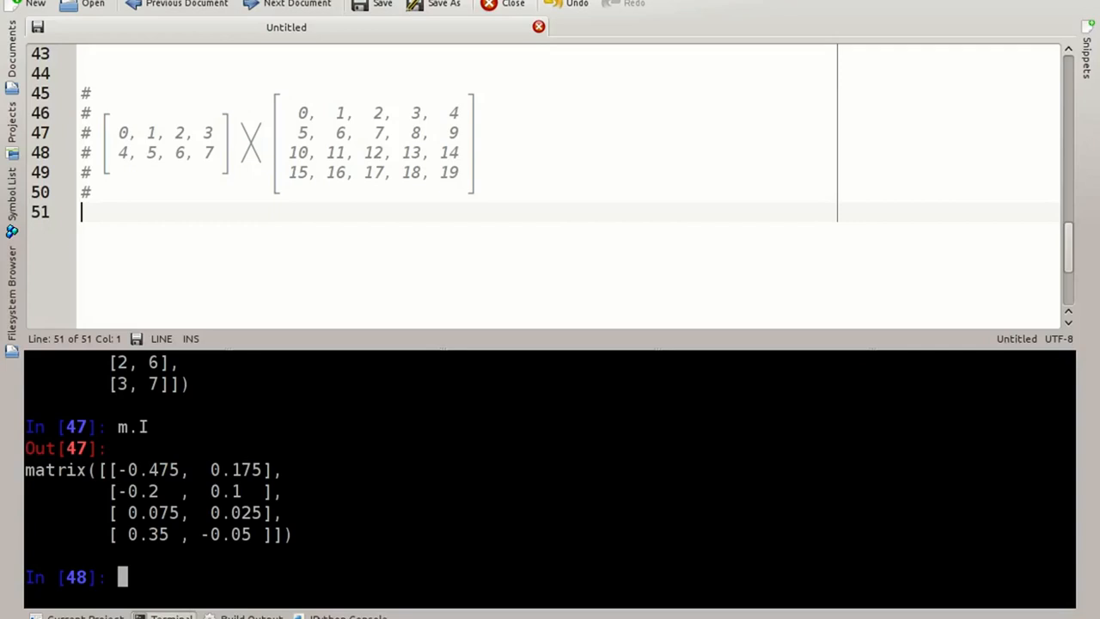
mouse_move(903, 368)
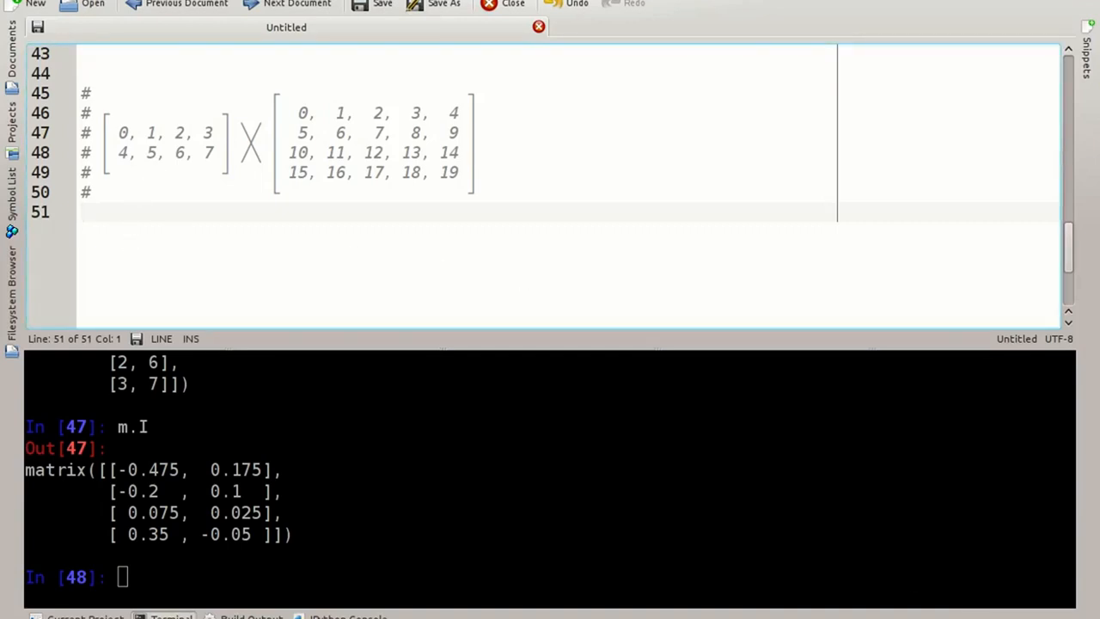
type("http://wiki.scipy.org/Tentative_NumPy_Tutorial")
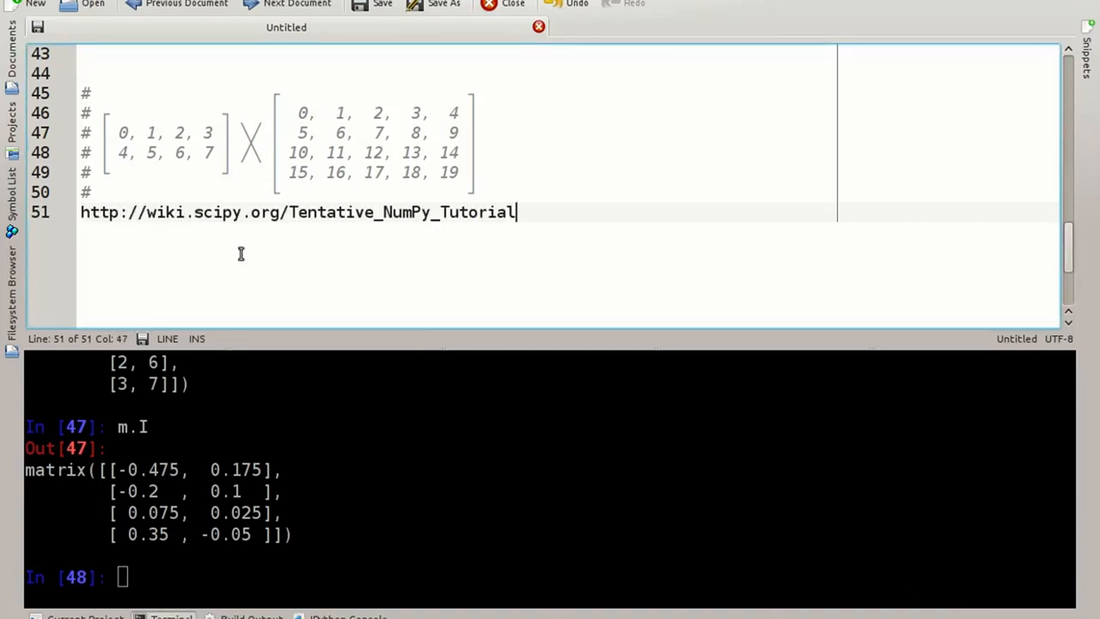
double_click(160, 212)
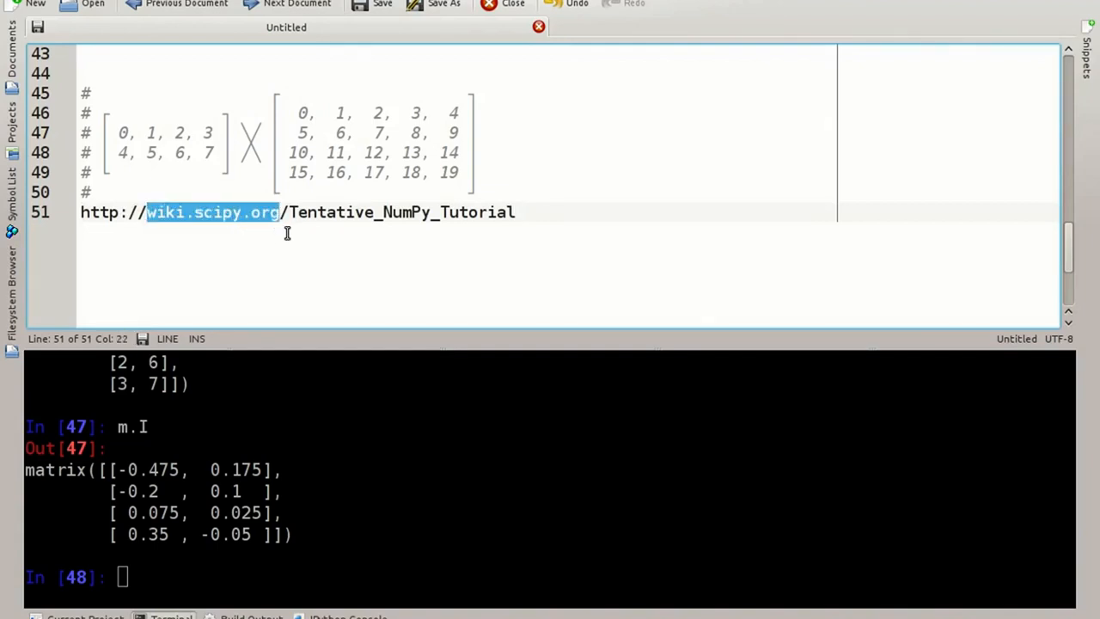
double_click(402, 212)
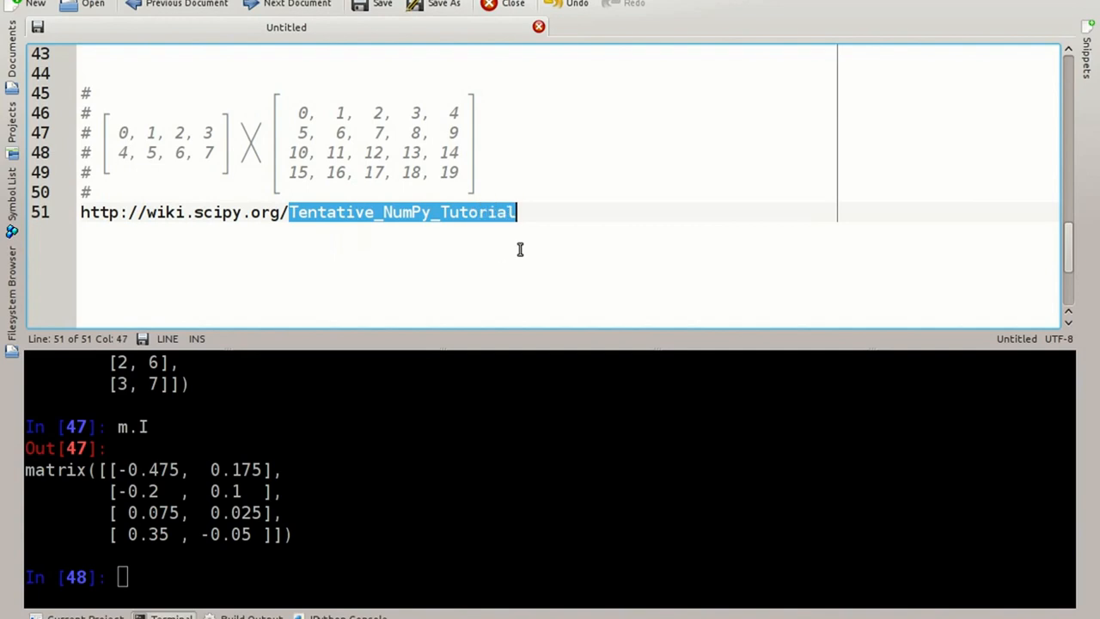